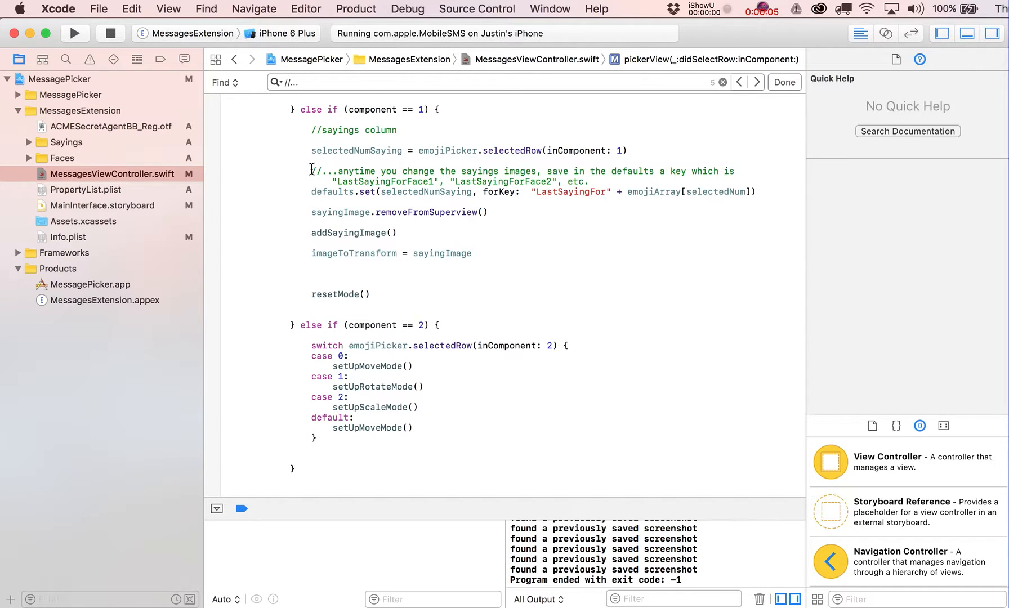
Review the LastSayingFor defaults keys comment and jump to the picker row-selection method
left_click_drag(312, 170, 589, 181)
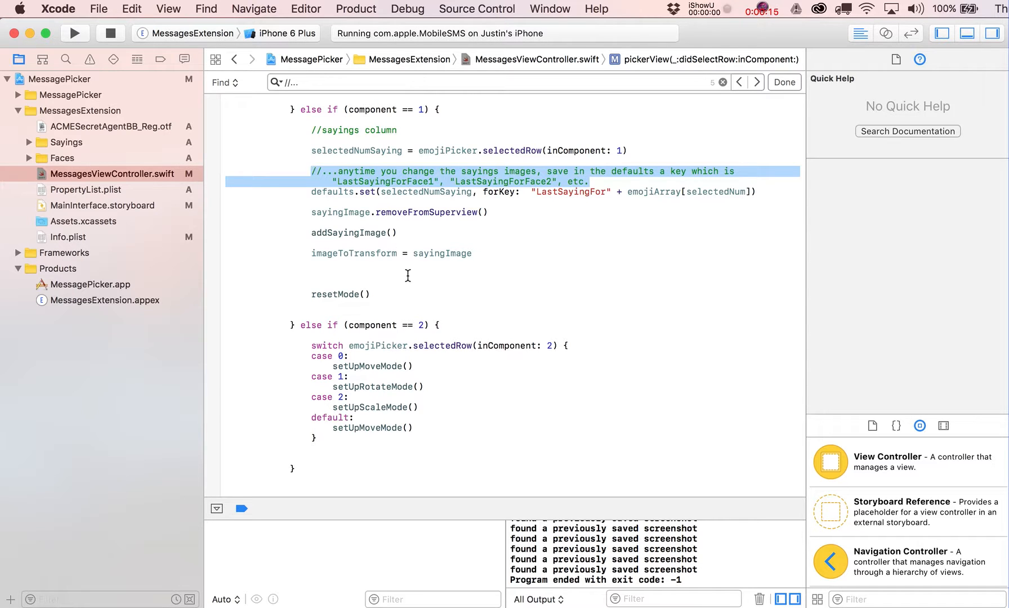
left_click(707, 59)
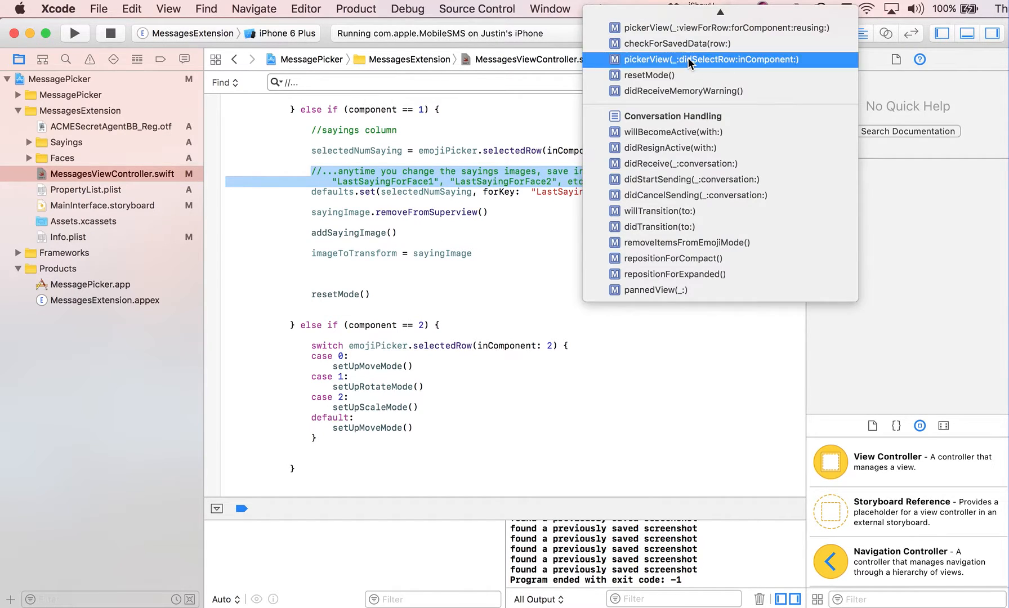
left_click(709, 60)
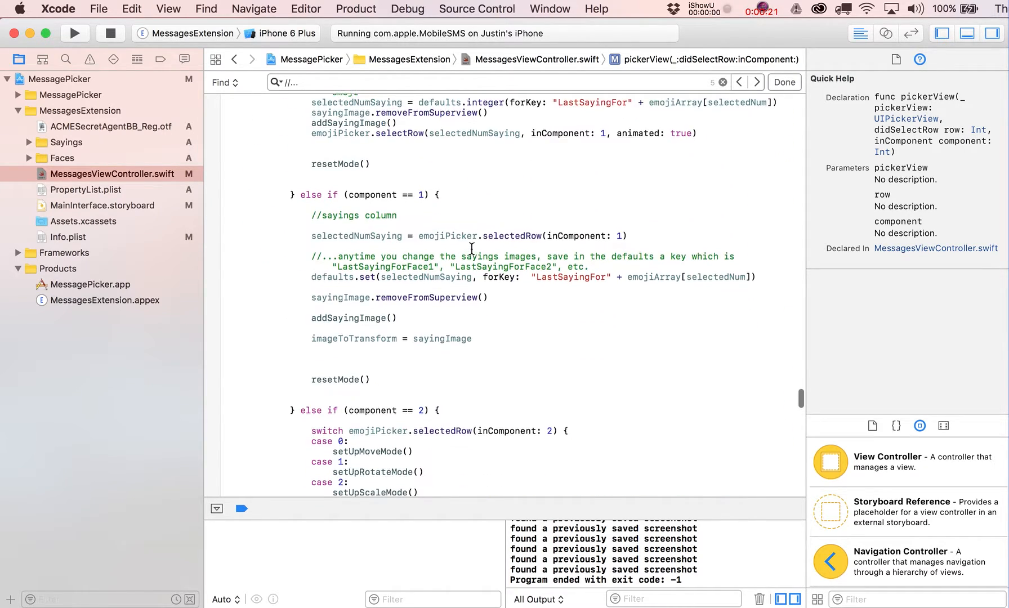
scroll("down", 3)
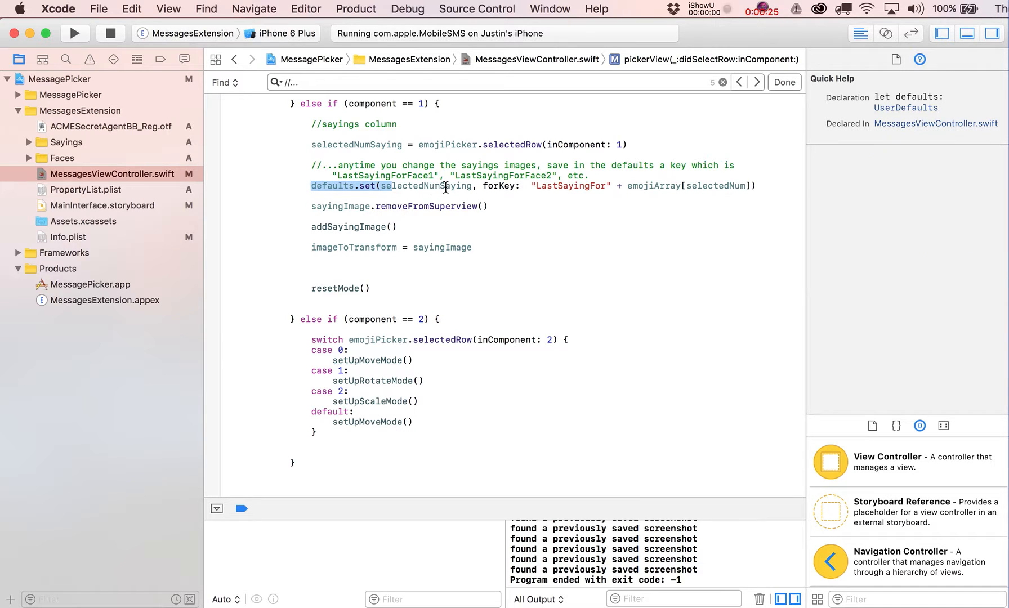
left_click(426, 186)
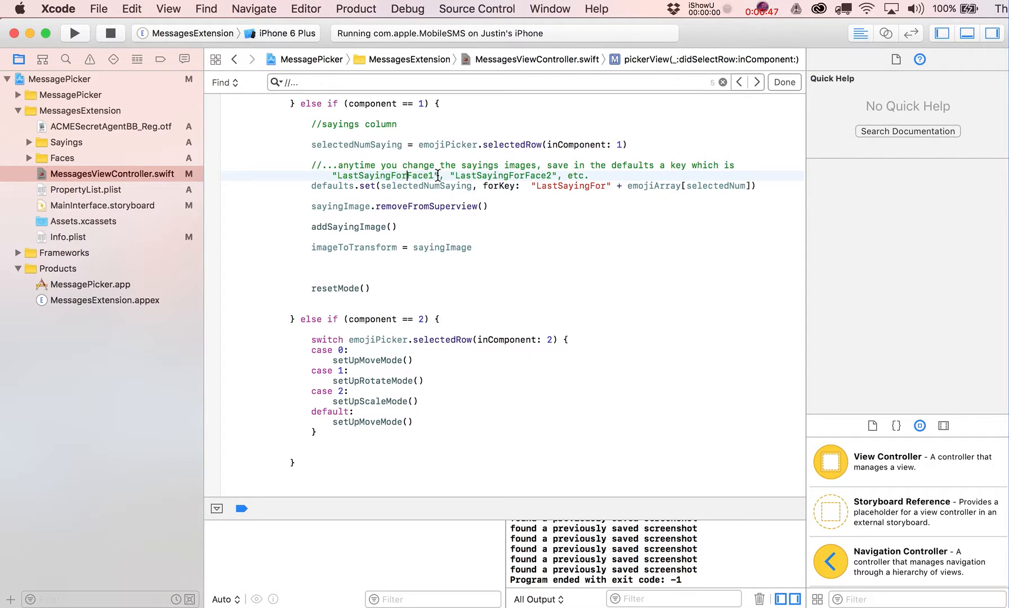
double_click(569, 185)
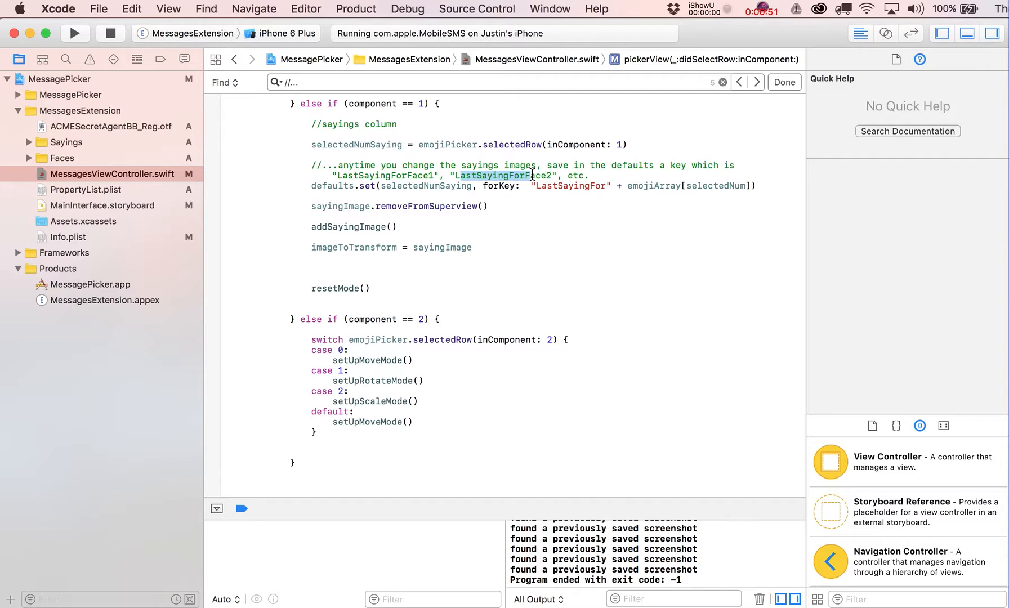
mouse_move(530, 174)
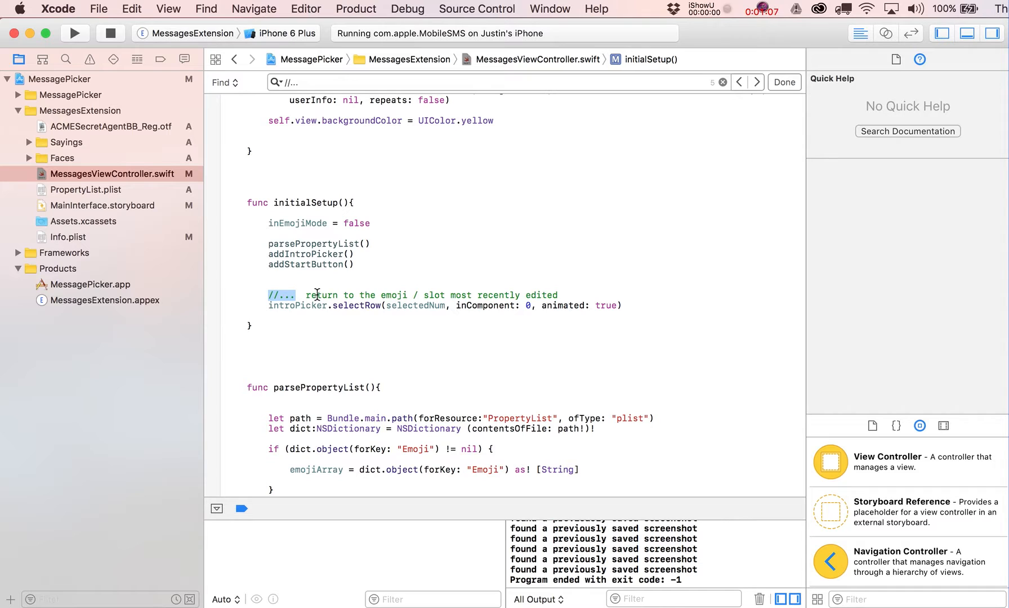
mouse_move(391, 295)
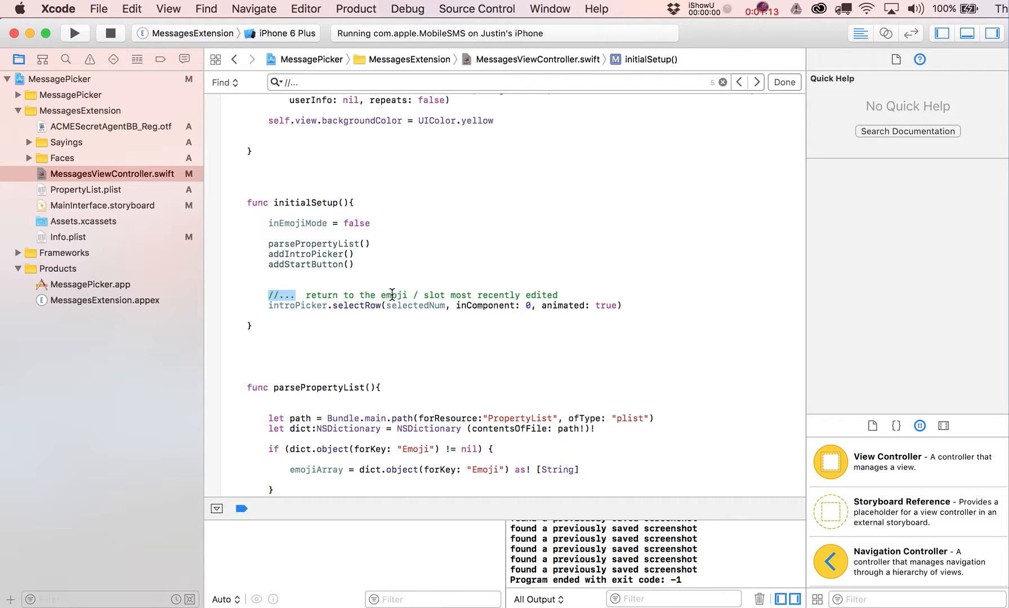
mouse_move(326, 316)
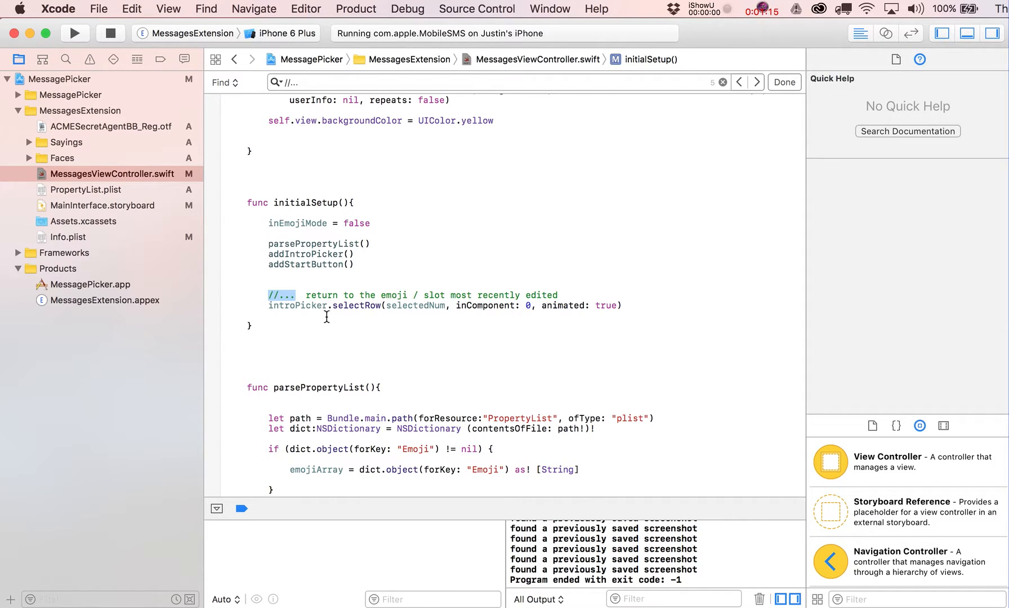
Inspect the introPicker, selectedNum and selectedNumSaying variables in the picker code
left_click(296, 305)
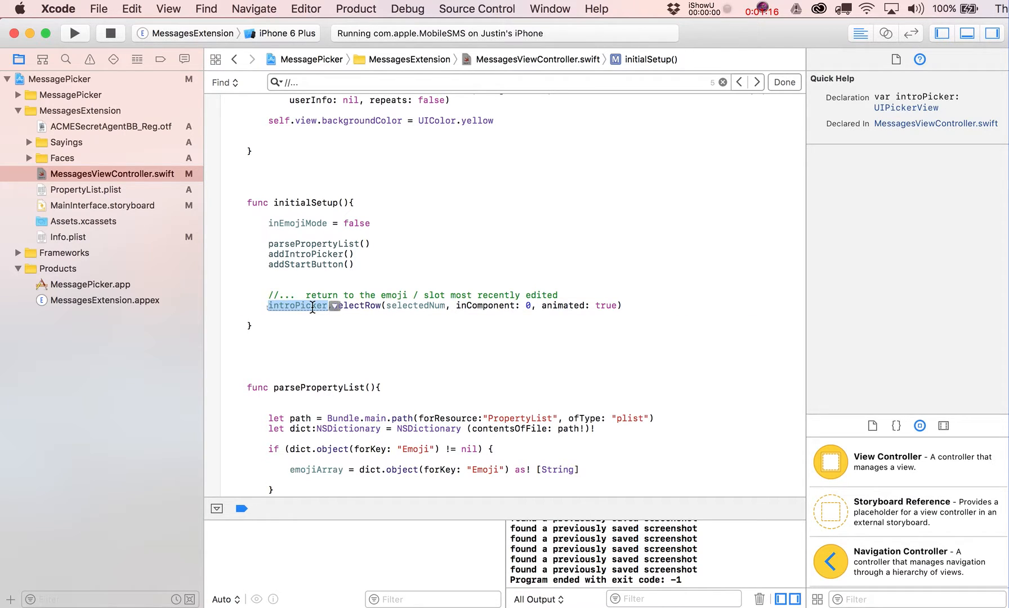
left_click(415, 305)
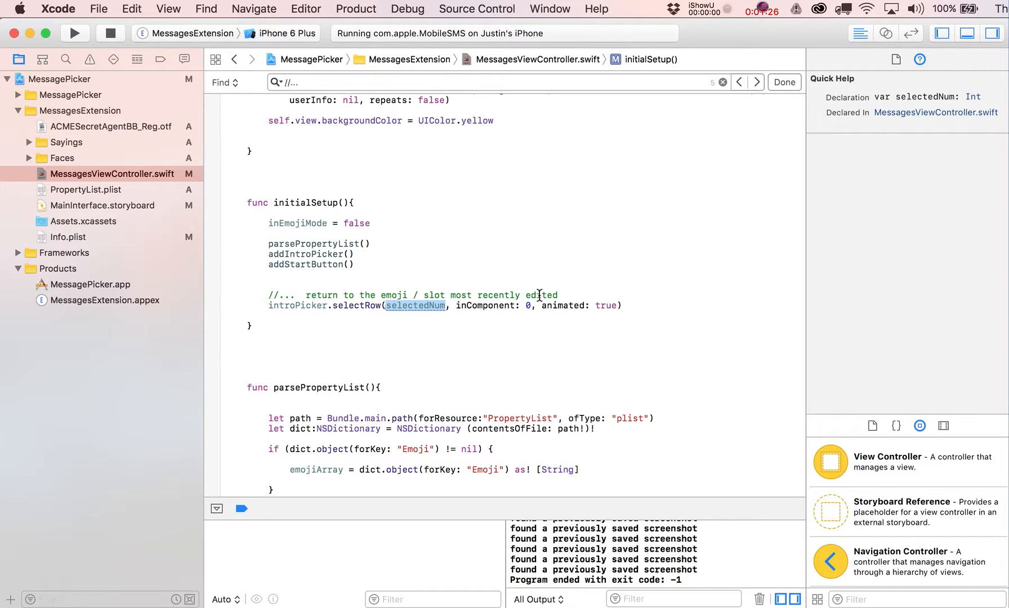
left_click(484, 305)
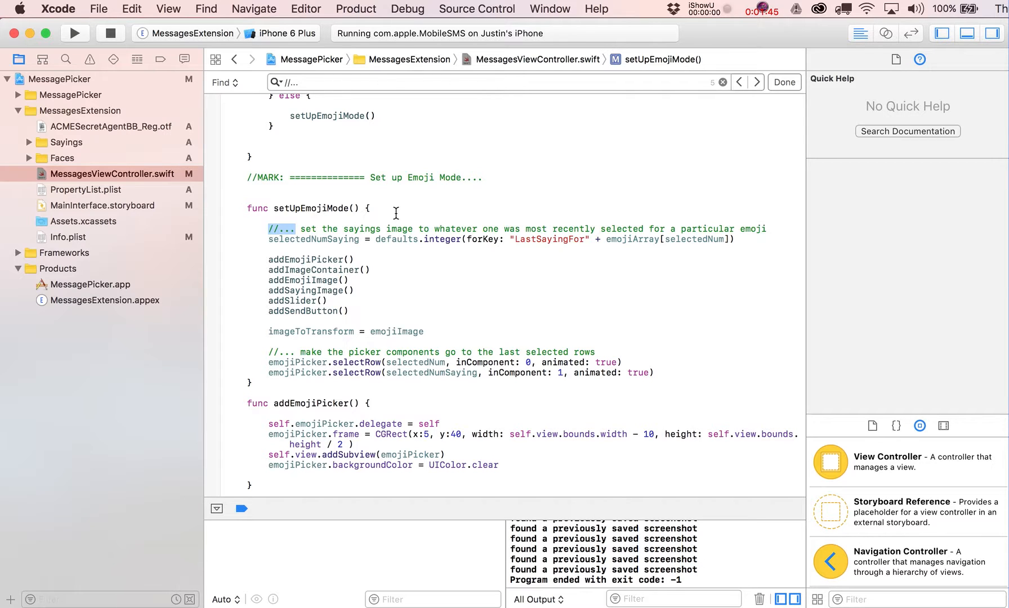
mouse_move(322, 227)
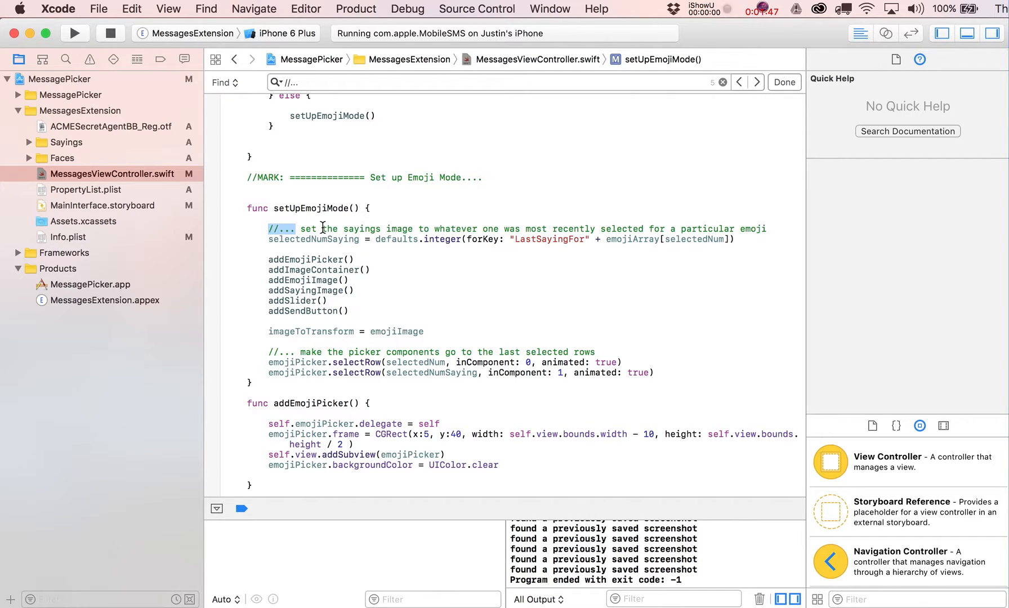
mouse_move(504, 228)
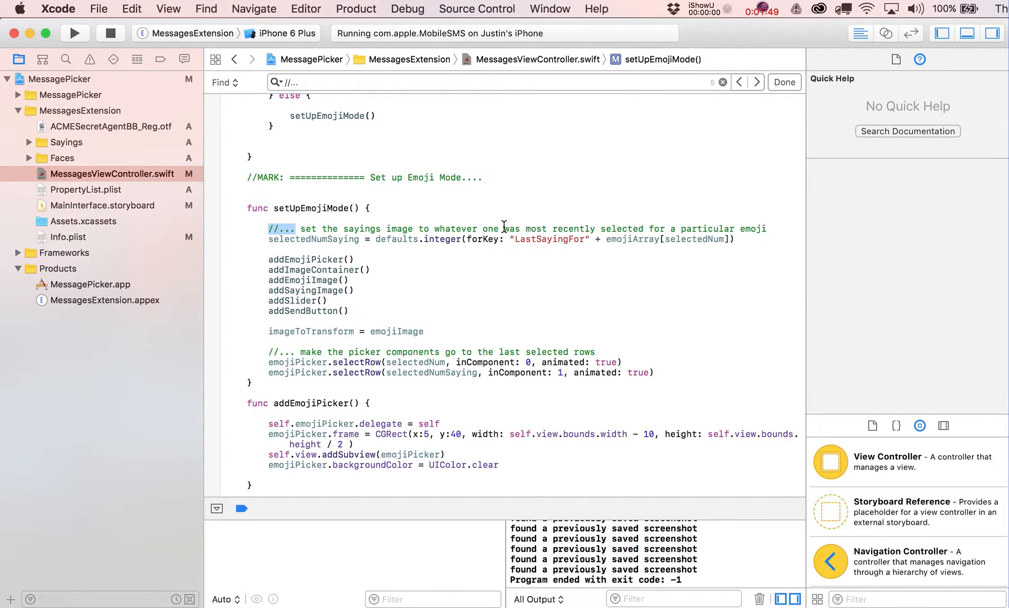
mouse_move(753, 228)
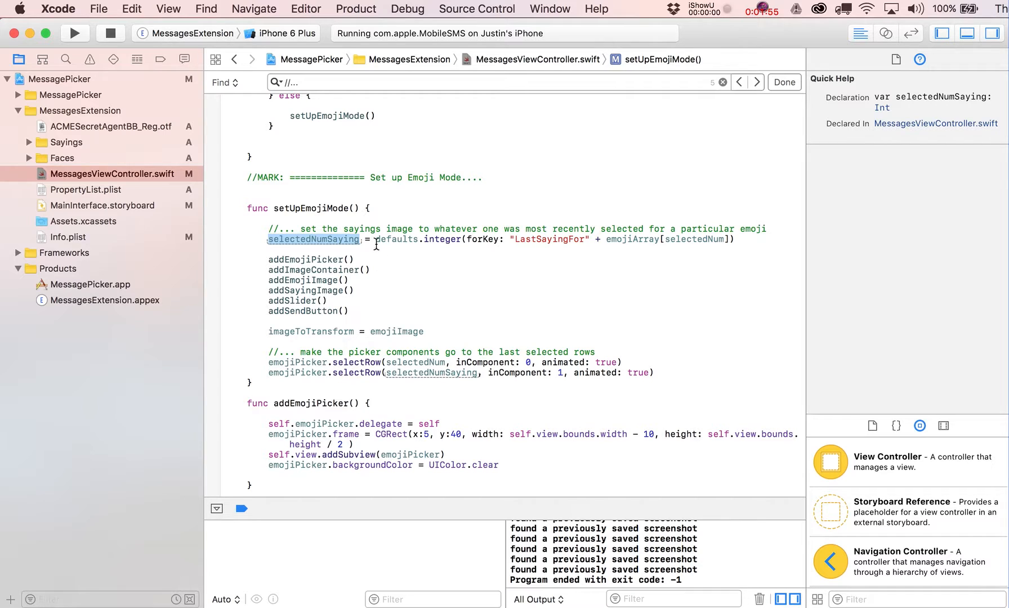
left_click(548, 240)
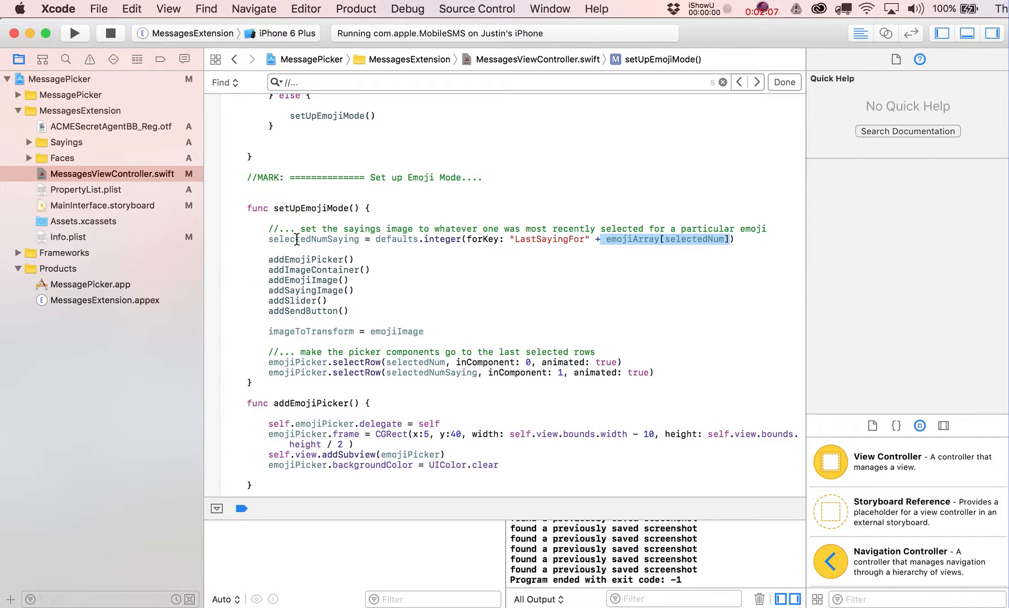
left_click(307, 291)
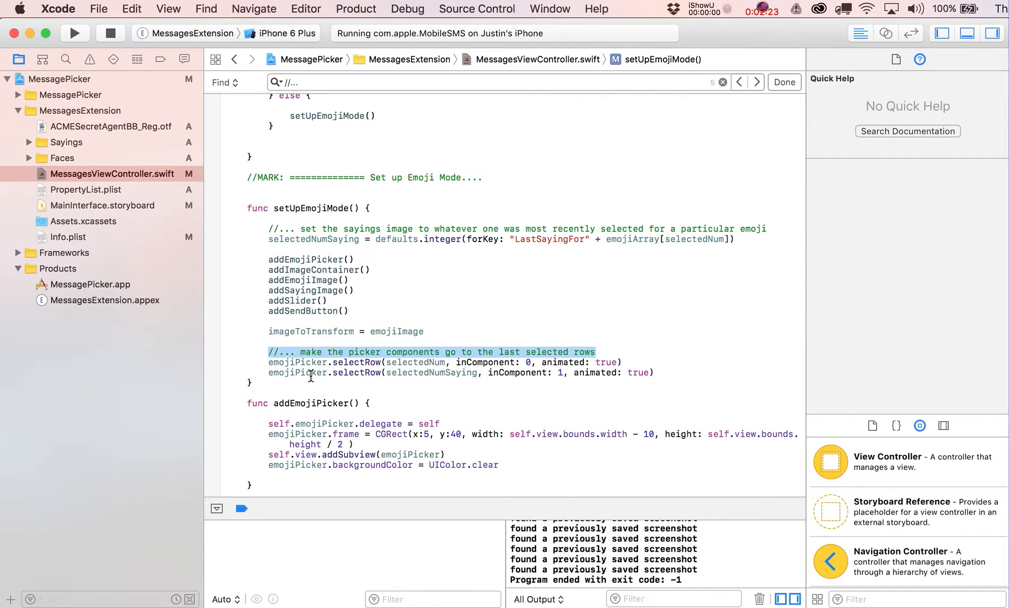
mouse_move(522, 362)
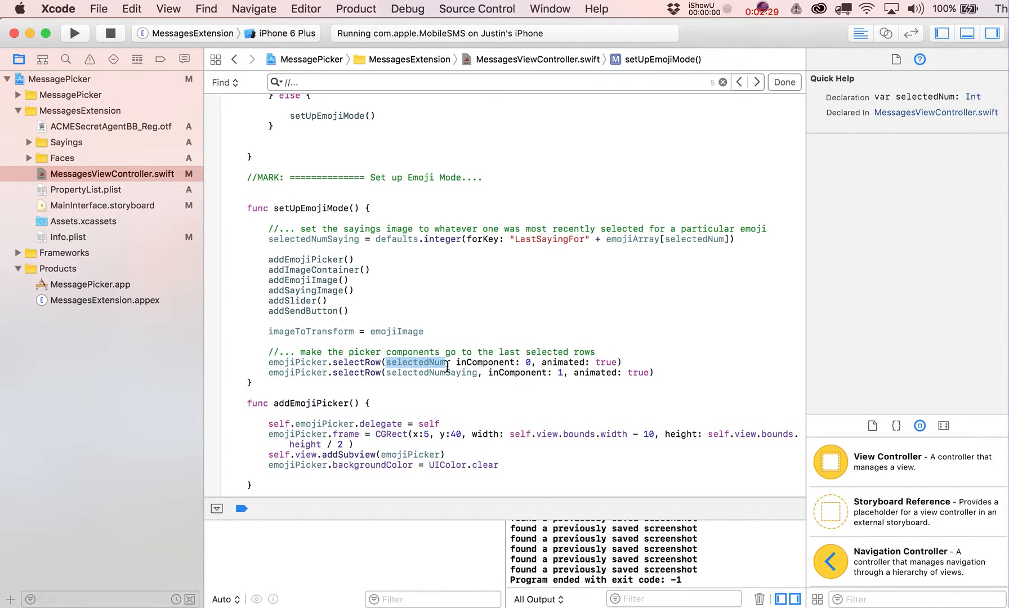
left_click(431, 373)
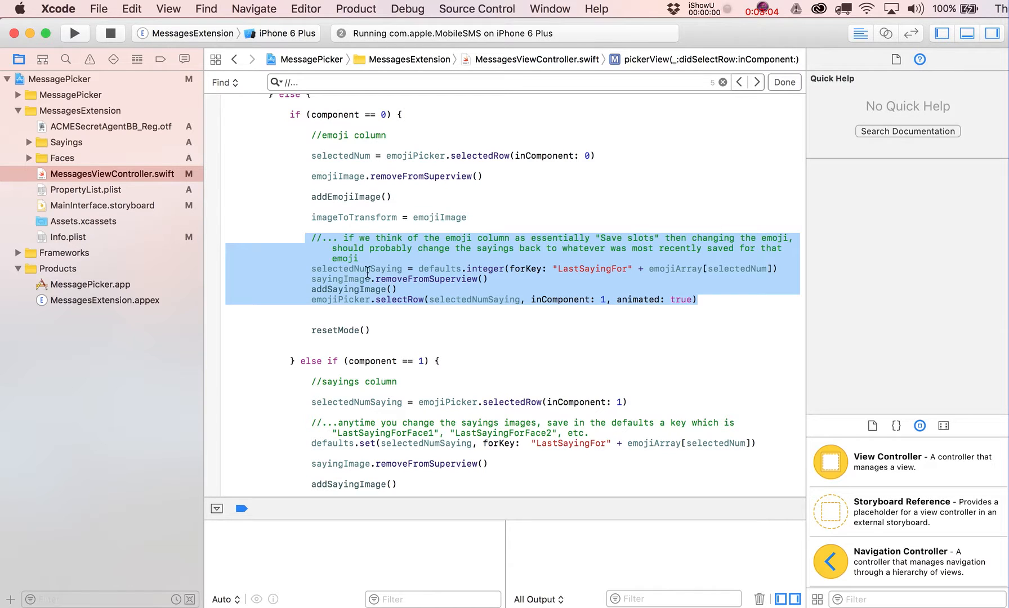
mouse_move(367, 271)
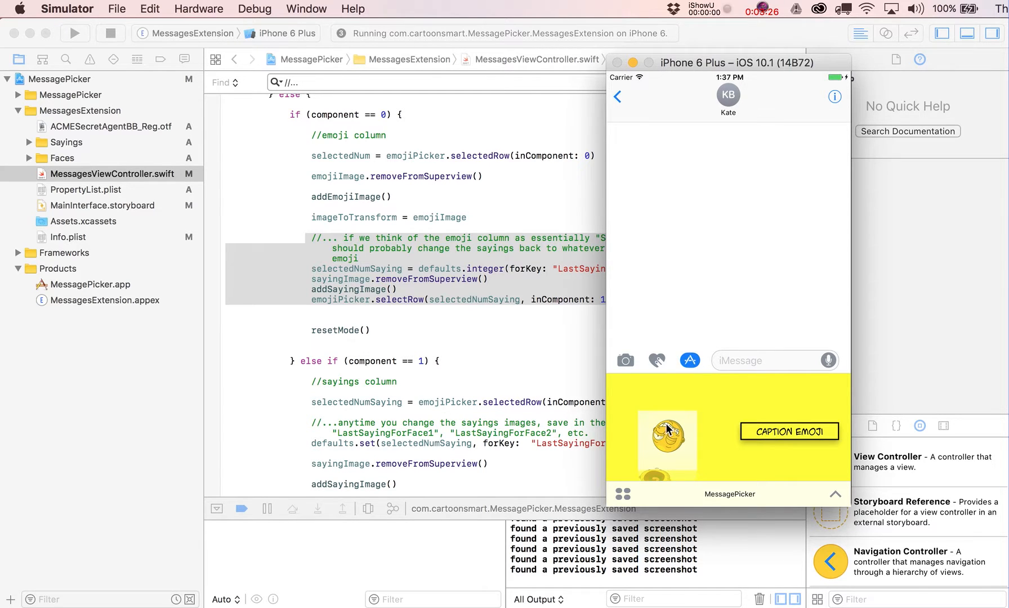
Choose an emoji, caption it with a face and saying, and send the creation into the message
left_click(788, 431)
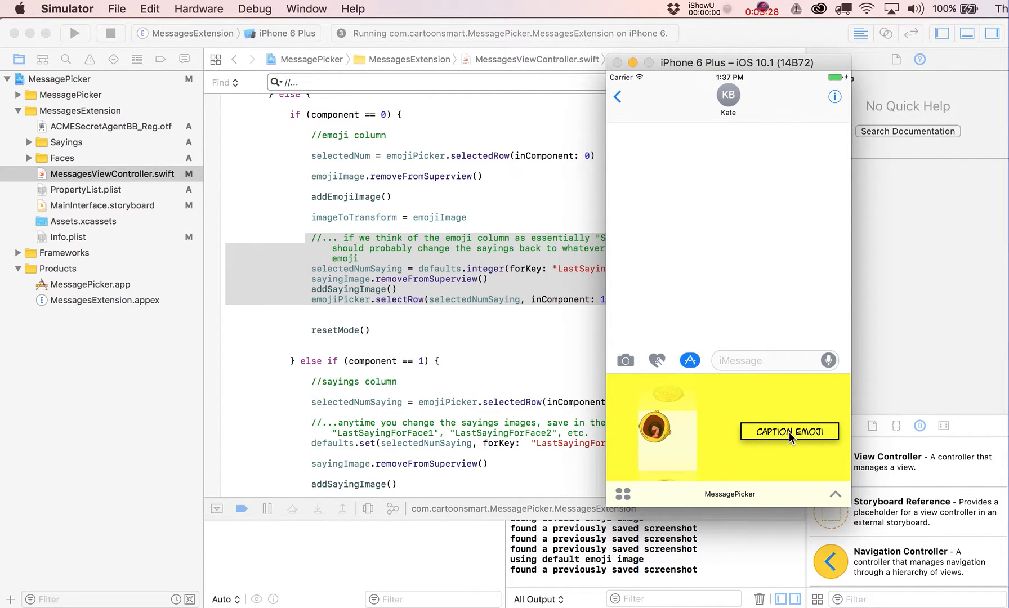
left_click(789, 431)
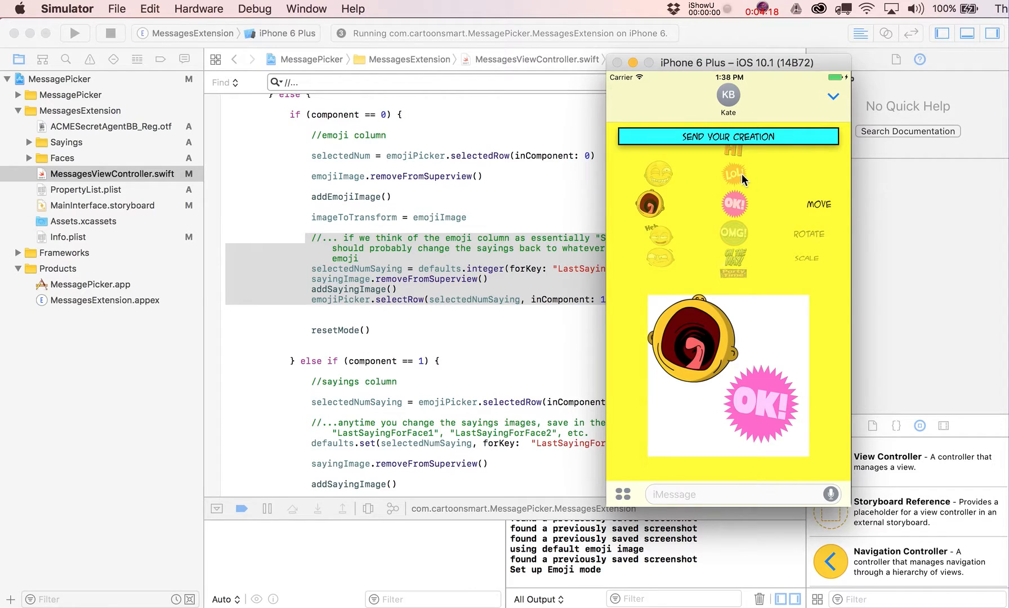
mouse_move(622, 408)
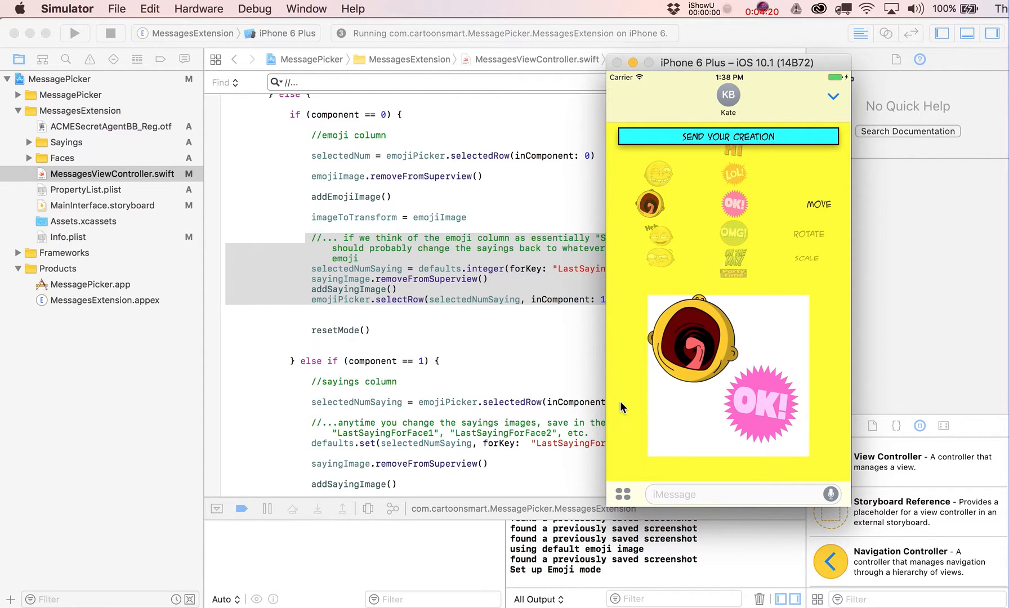
mouse_move(778, 399)
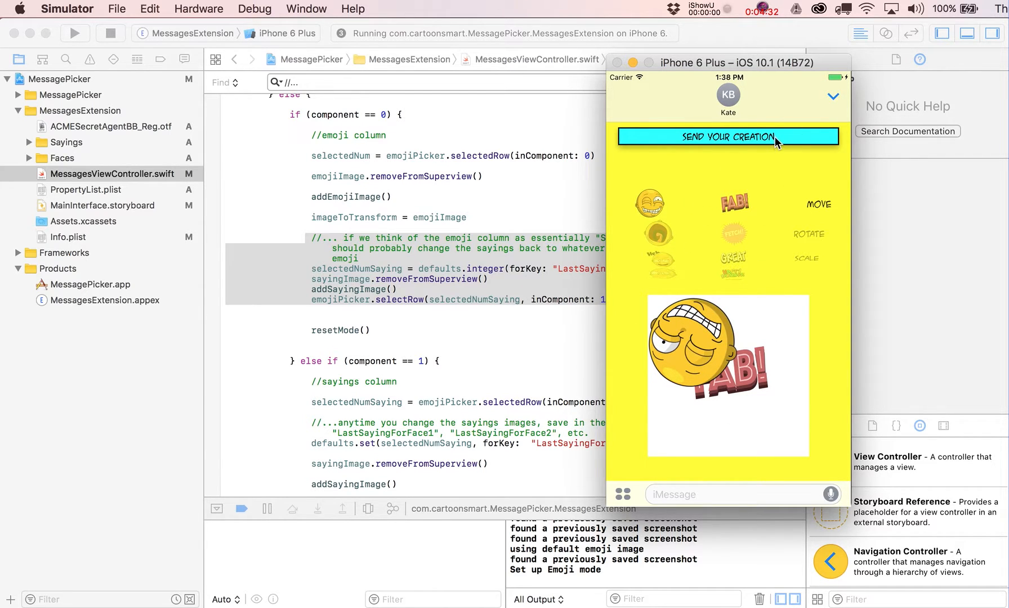
left_click(727, 136)
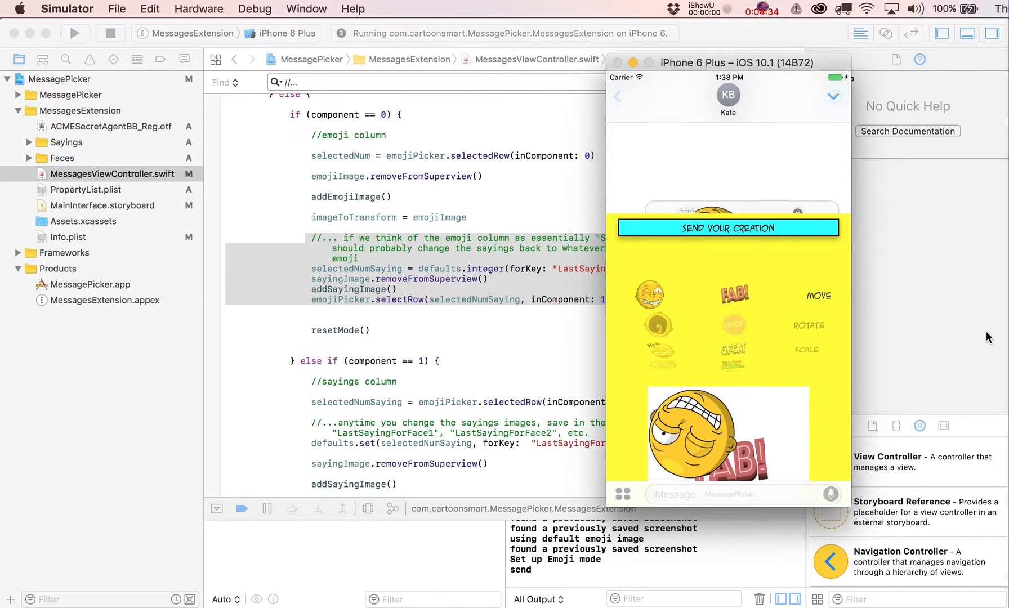
left_click(727, 227)
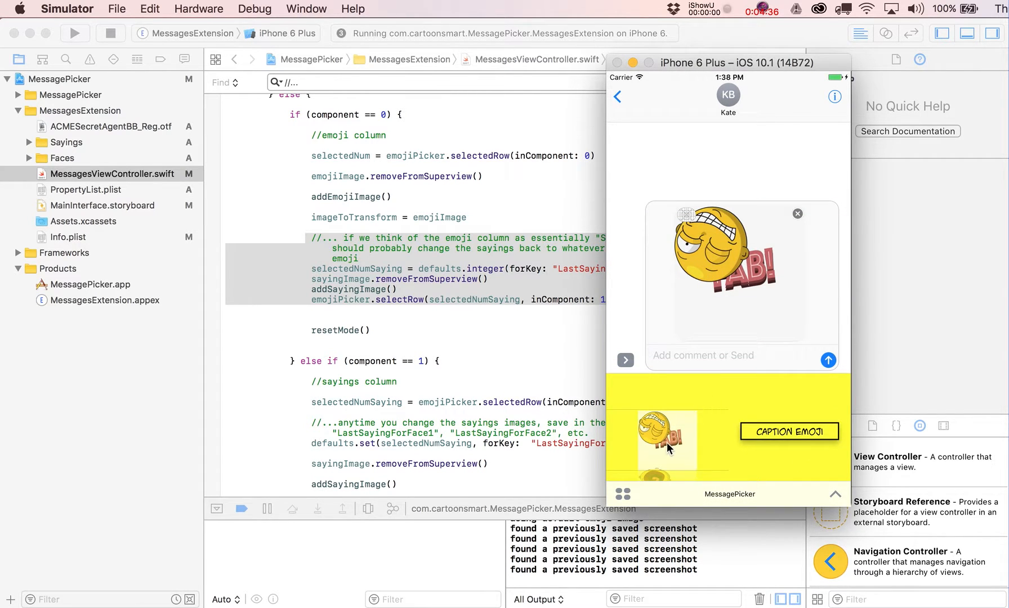
mouse_move(703, 456)
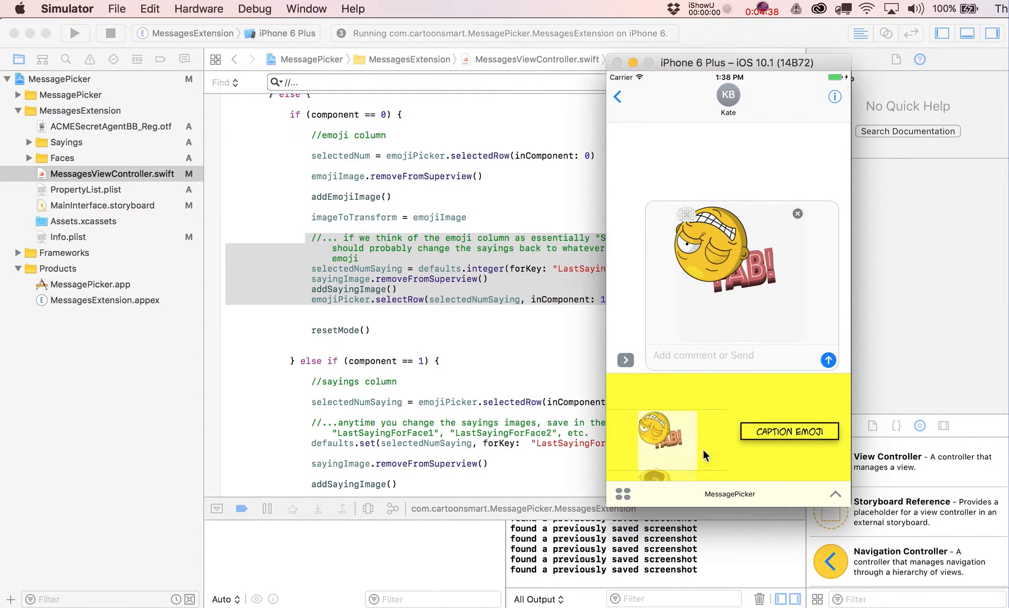
mouse_move(676, 404)
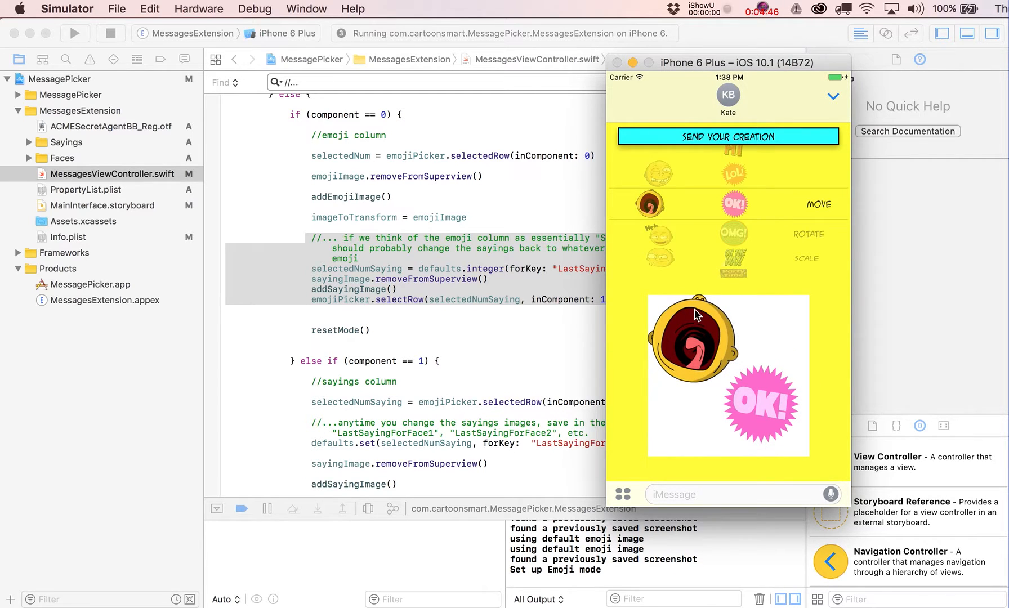
mouse_move(838, 119)
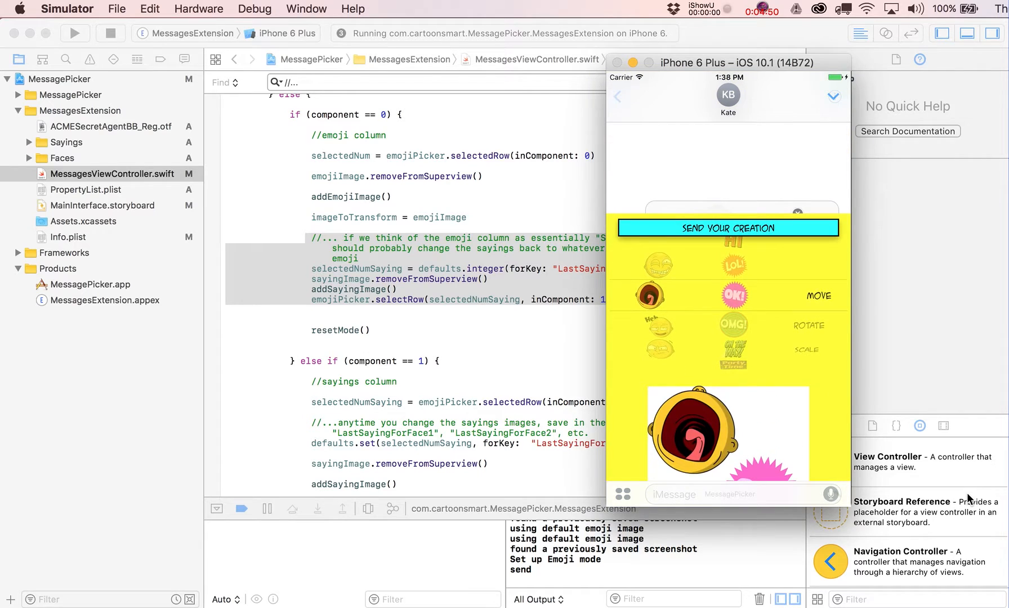
left_click(728, 227)
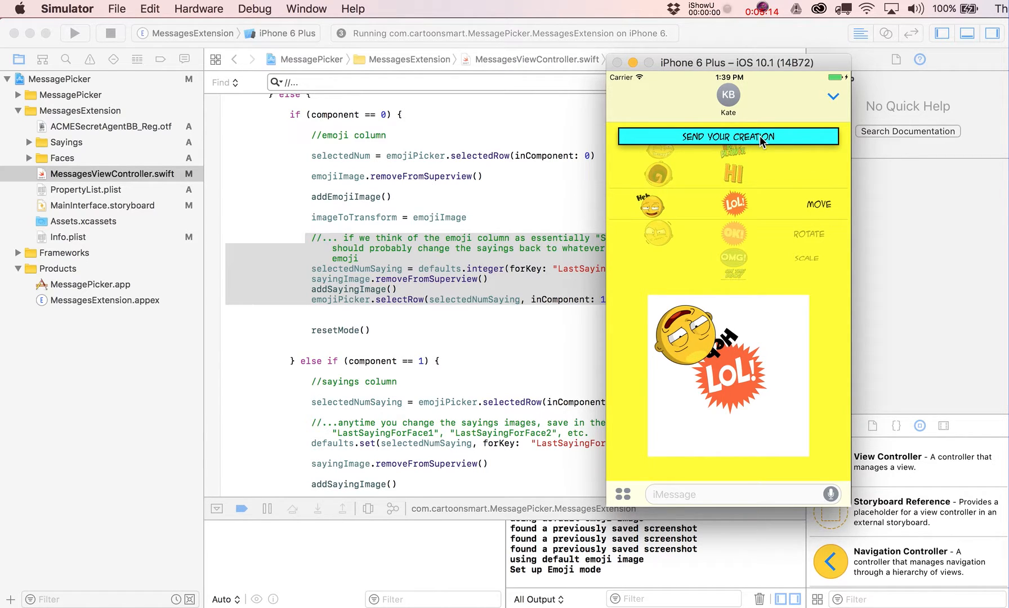
mouse_move(772, 142)
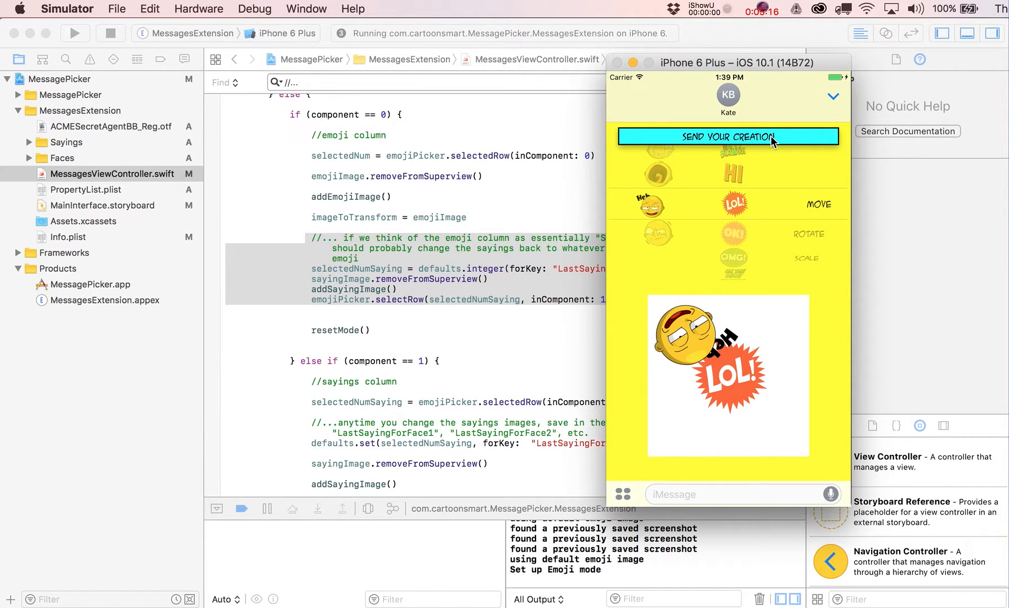
mouse_move(605, 307)
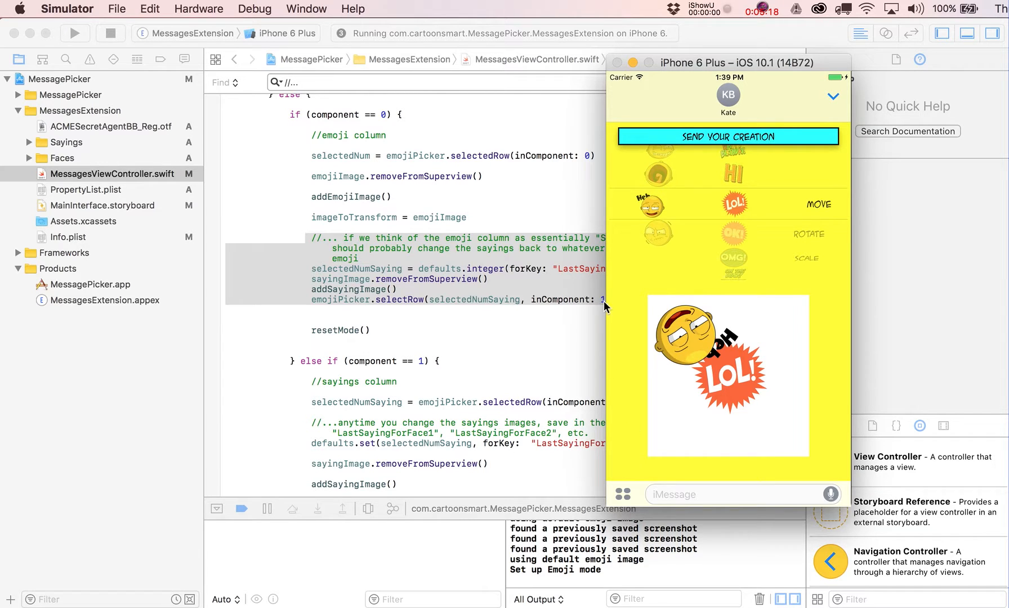
mouse_move(710, 140)
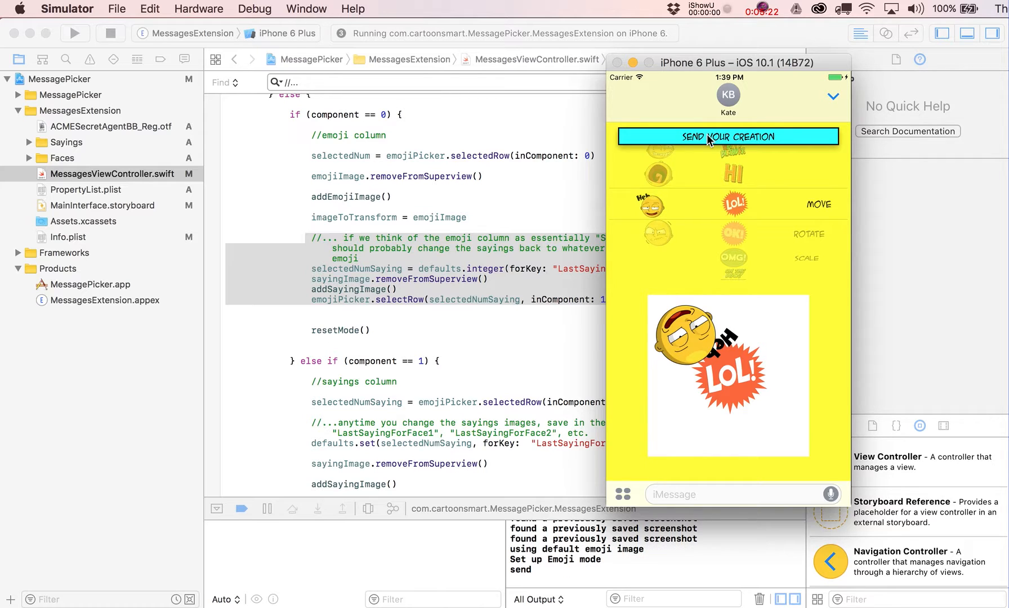
Insert the LOL emoji creation into the message, then discard the staged bubble
left_click(727, 136)
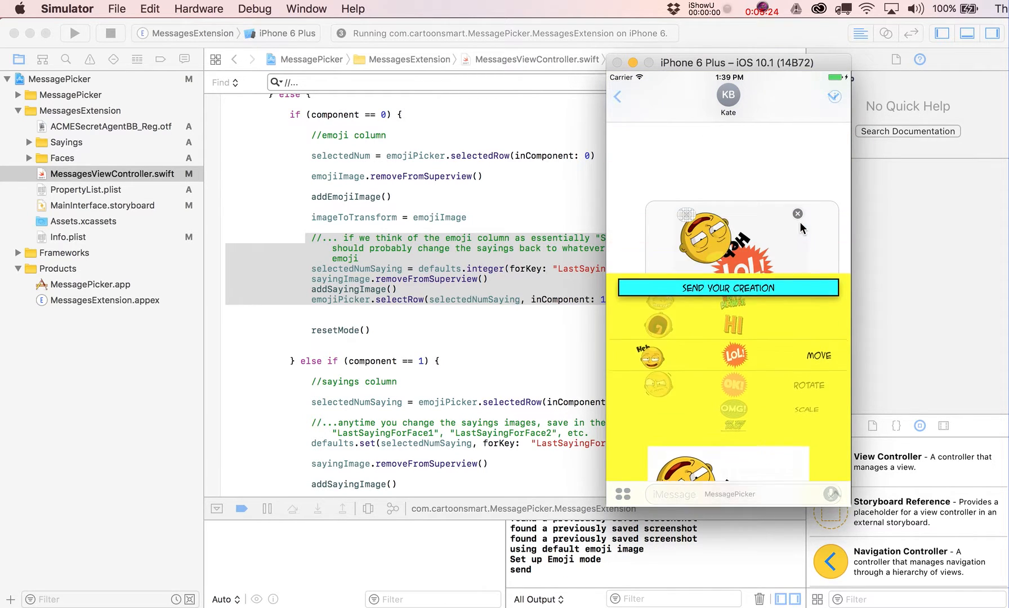
left_click(727, 287)
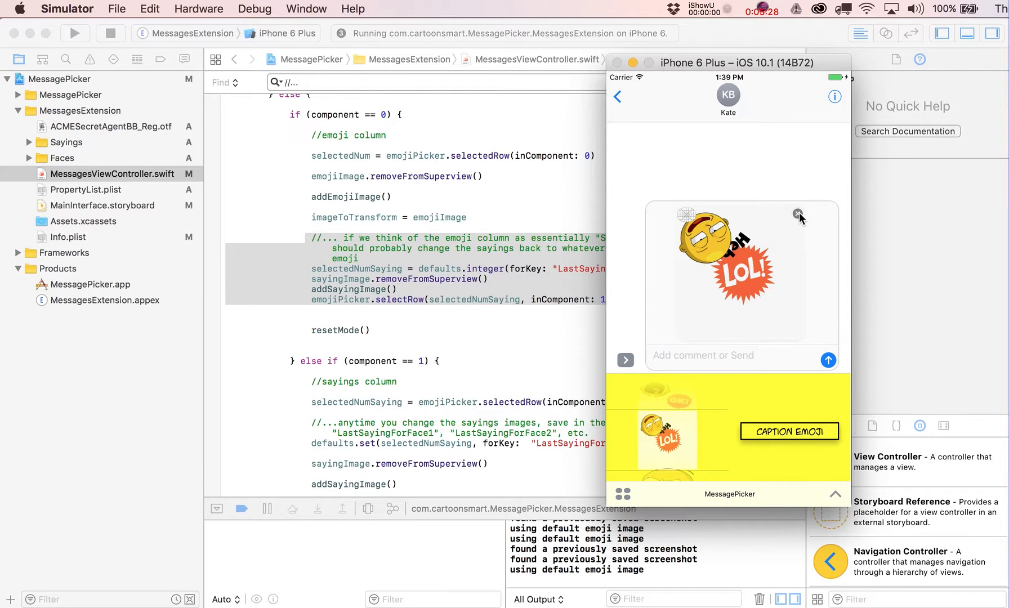
left_click(799, 214)
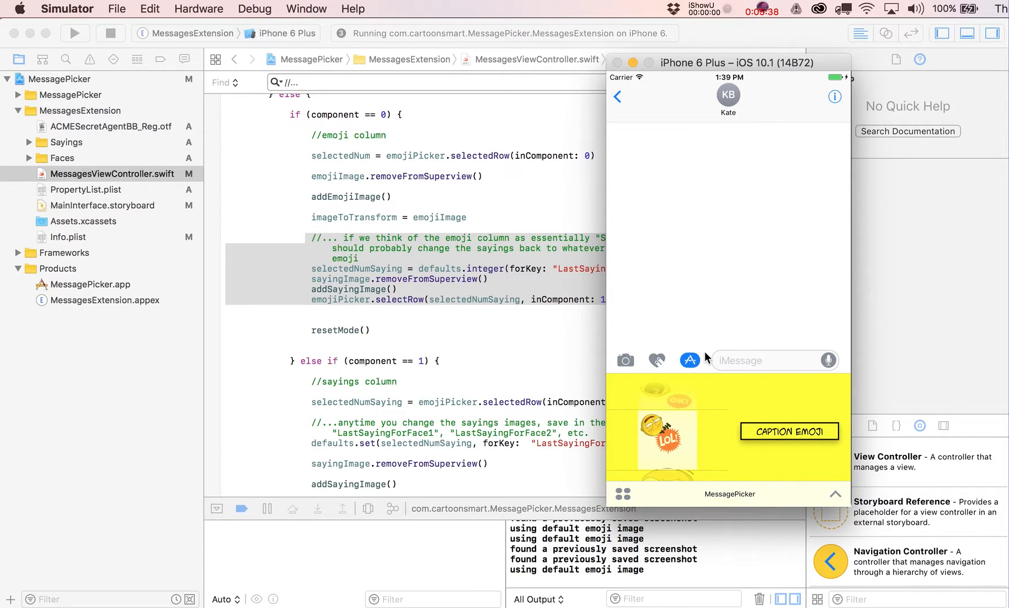
mouse_move(783, 464)
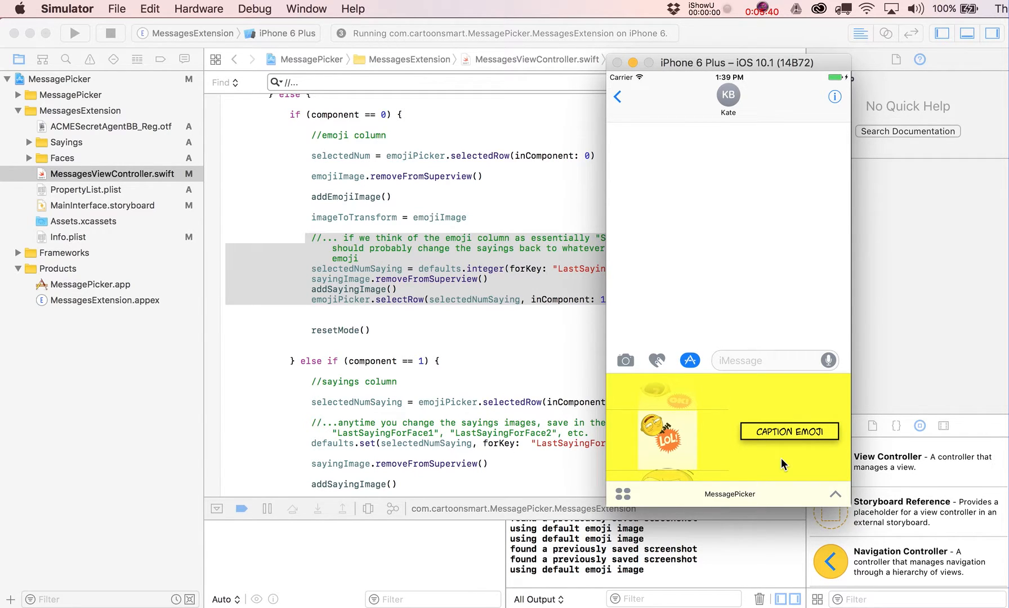
mouse_move(832, 494)
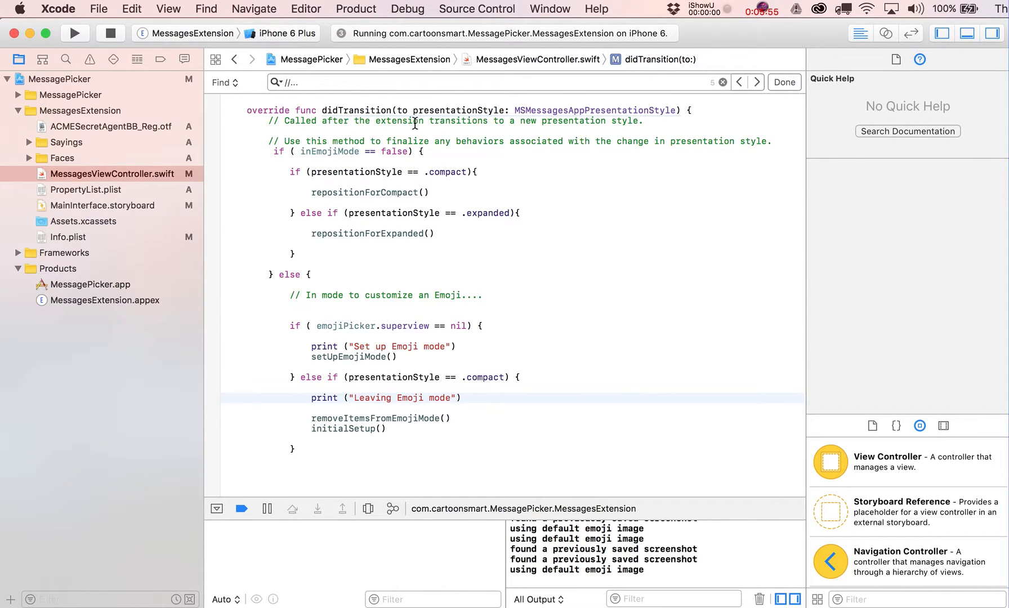
Add a blank line in didTransition before the removeItemsFromEmojiMode cleanup calls
left_click(356, 110)
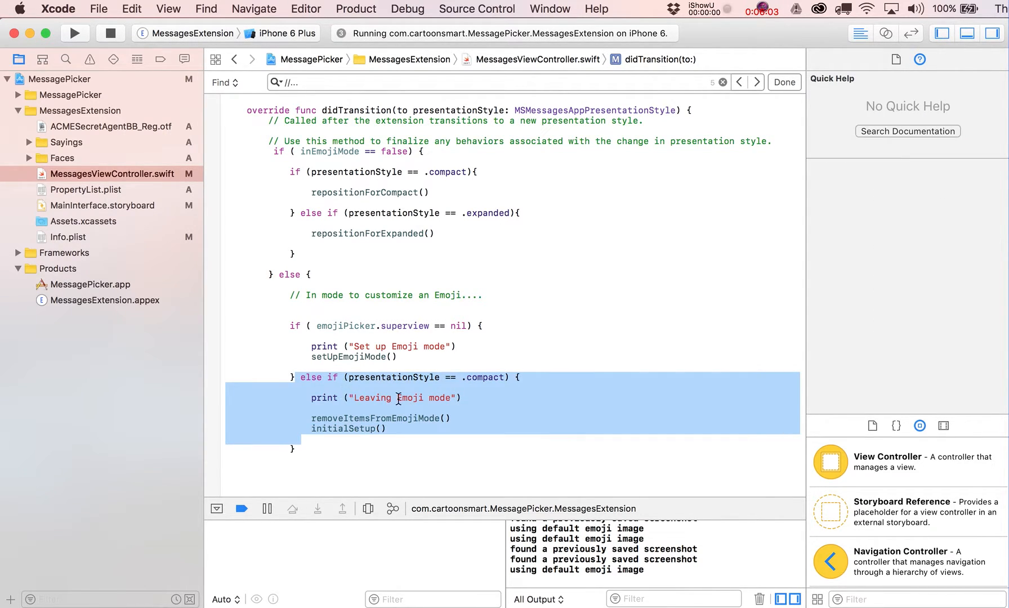
double_click(375, 417)
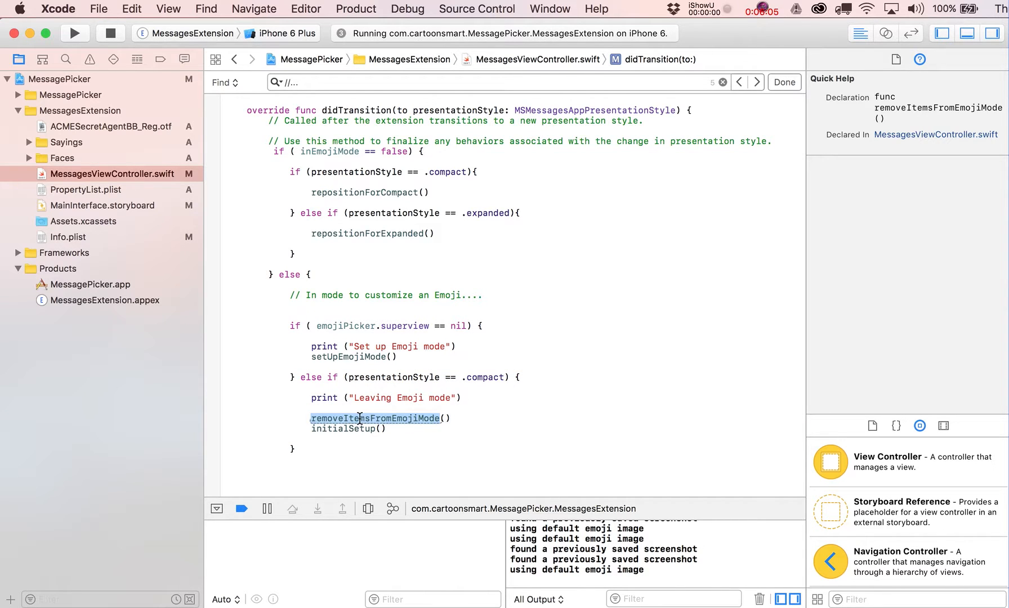
mouse_move(348, 429)
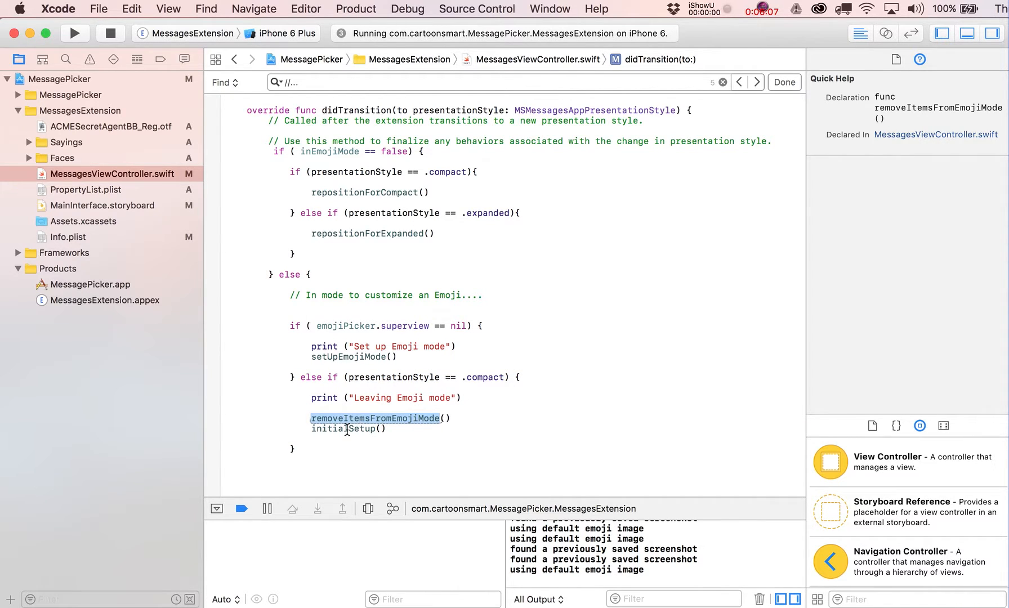
left_click(344, 429)
type("cr")
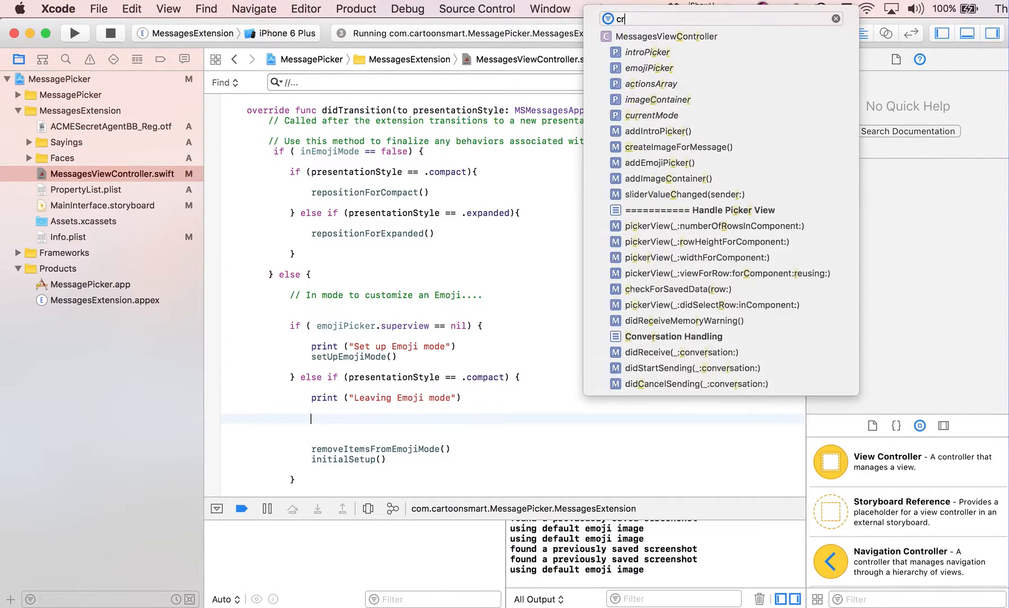
Jump to createImageForMessage and select the image-creating block in pressedSend to copy it
left_click(676, 146)
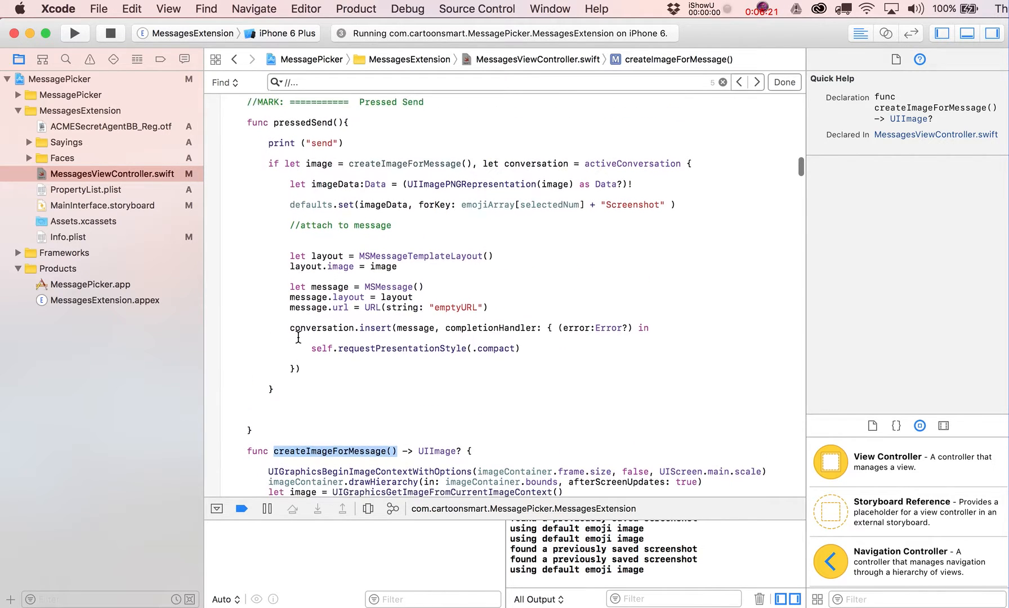
scroll("down", 3)
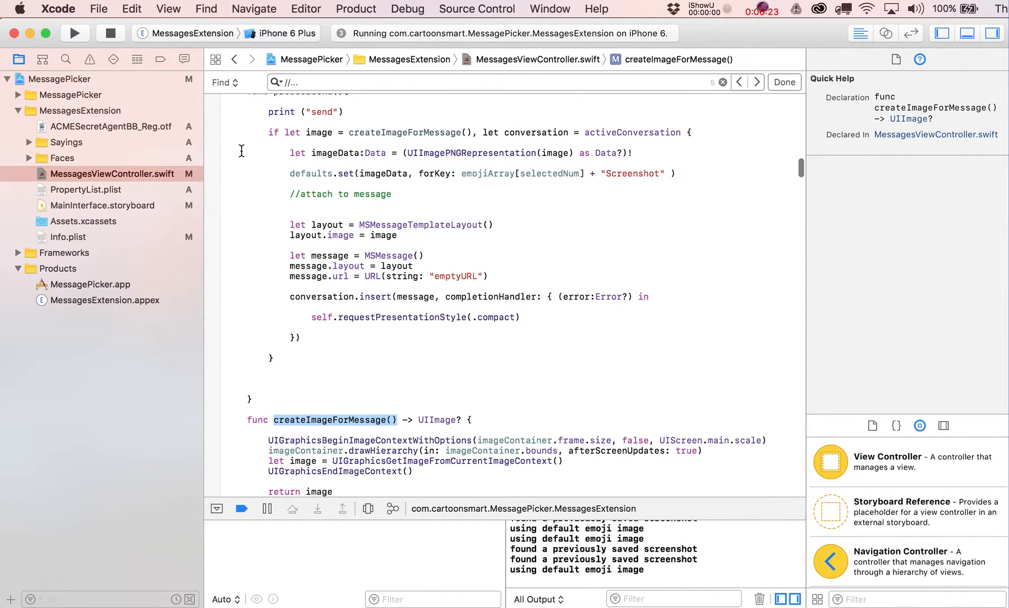
left_click_drag(268, 132, 299, 358)
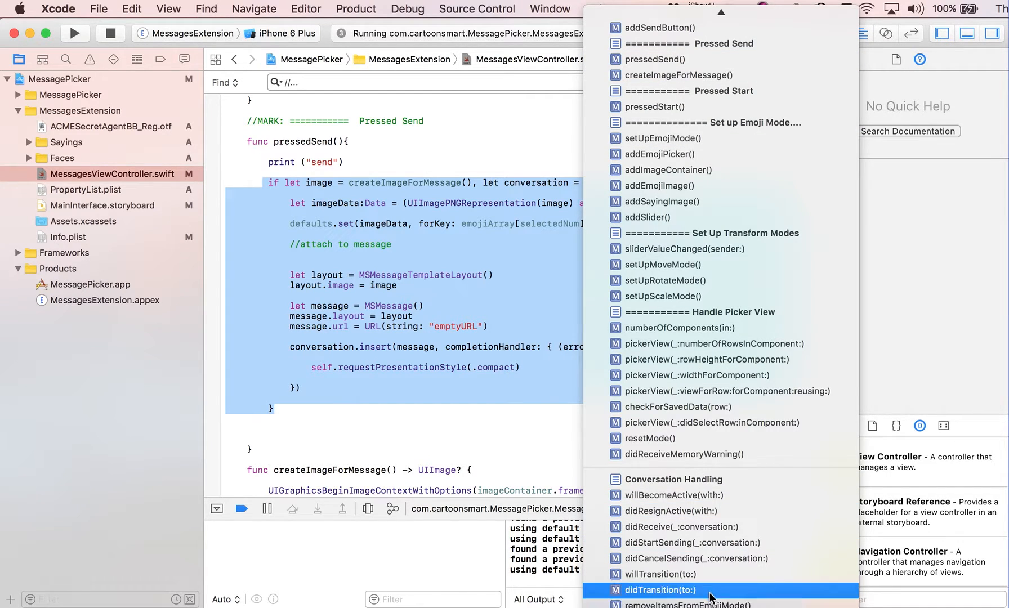
Write func saveScreenShotForWheel() with the image-saving lines, removing the message-attaching lines
left_click(658, 589)
type("func saveScreenShotForWh")
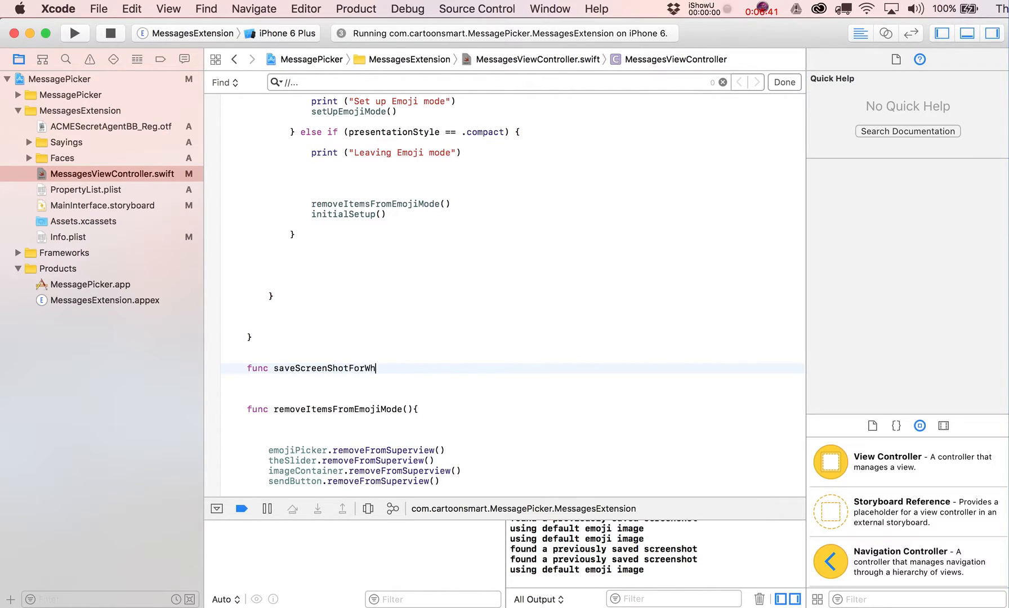
type("eel() {")
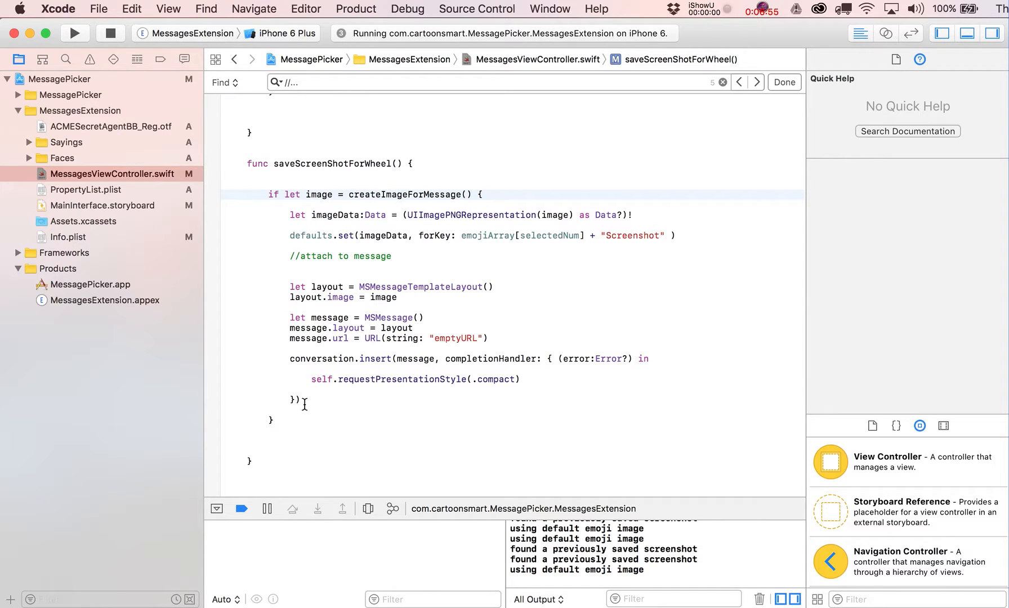
left_click_drag(289, 286, 299, 399)
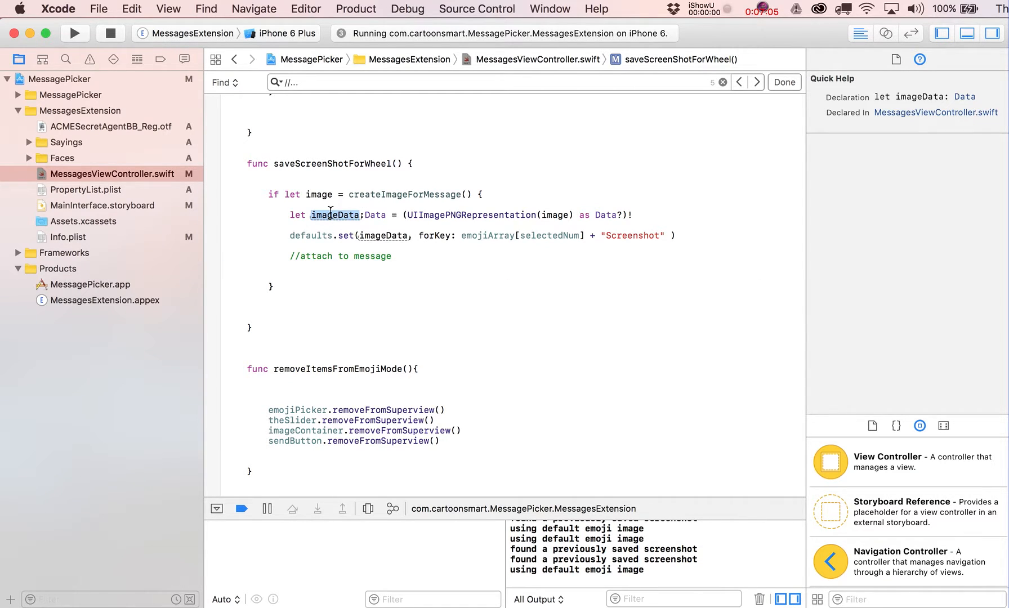
mouse_move(439, 217)
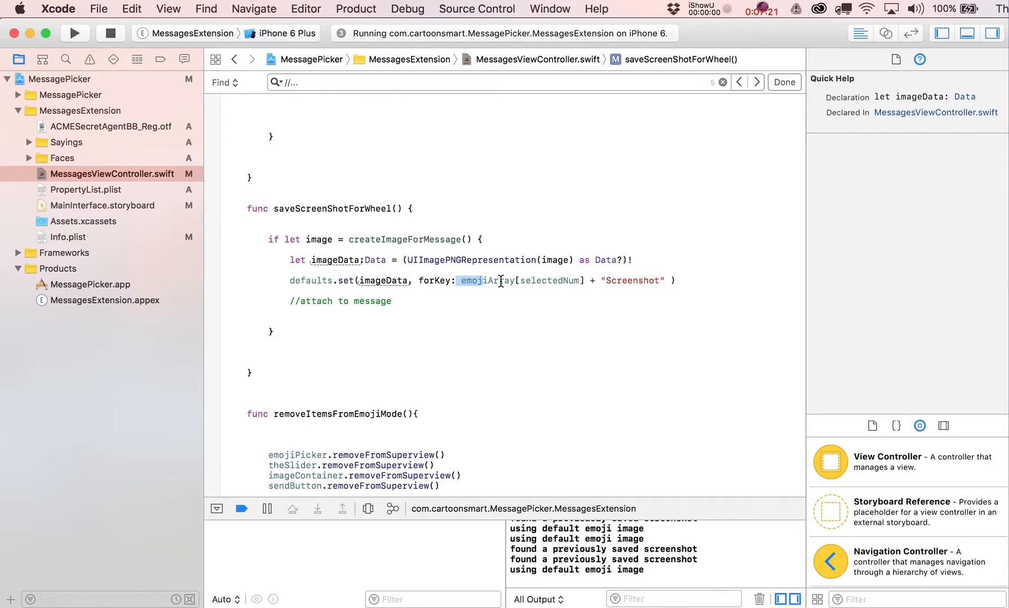
Check emojiArray and selectedNum, then call saveScreenShotForWheel() in didTransition's compact branch
left_click(550, 281)
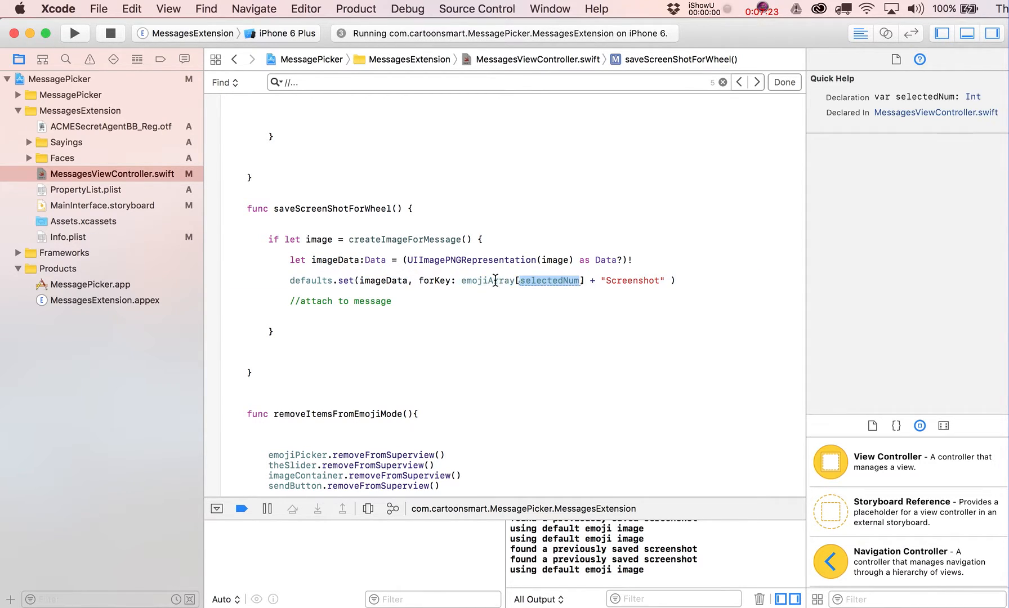
left_click(487, 281)
type("saveScreenShotForWheel")
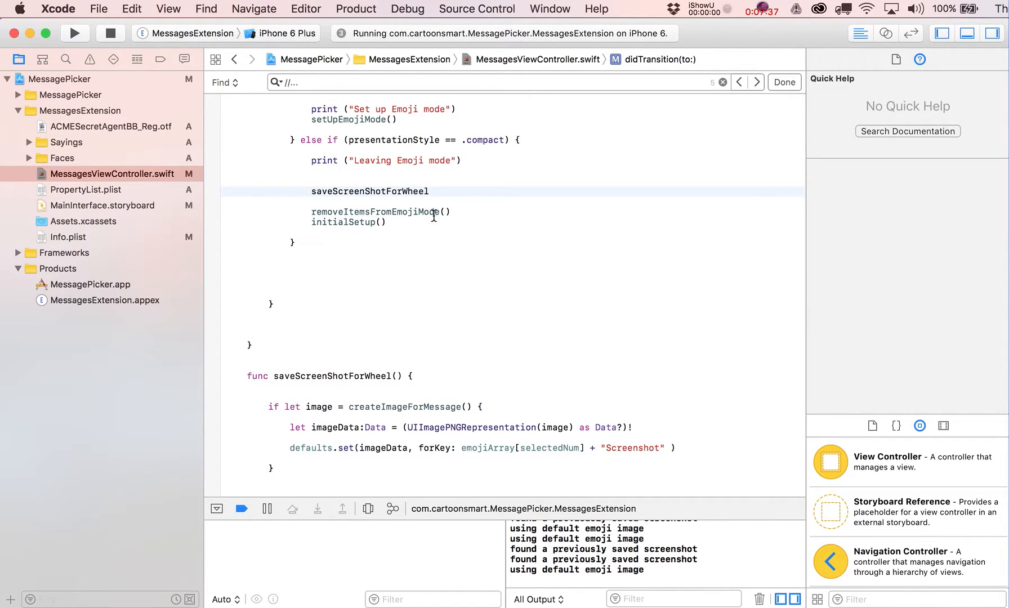
type("()")
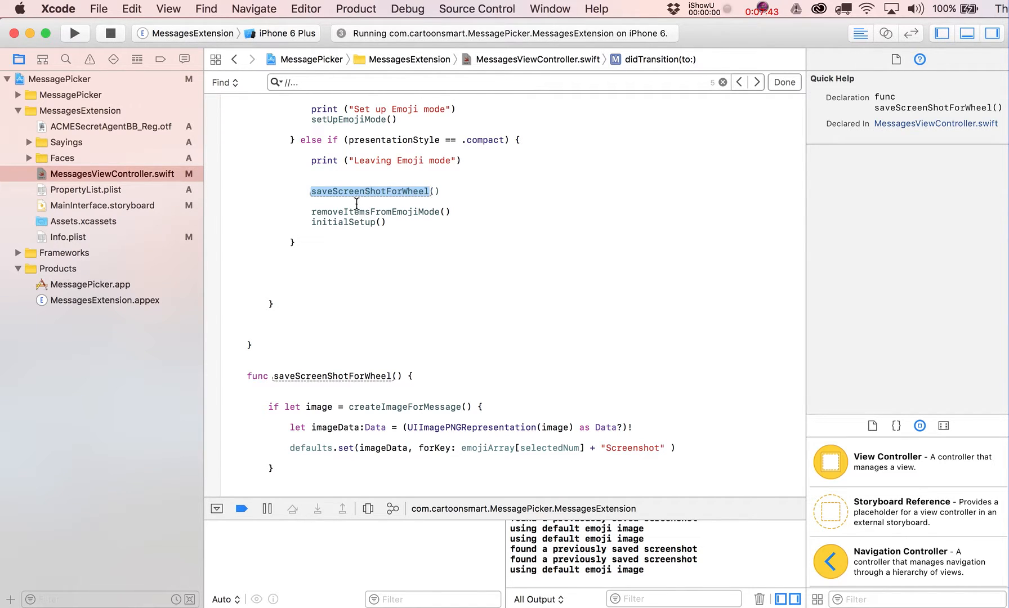
left_click(376, 211)
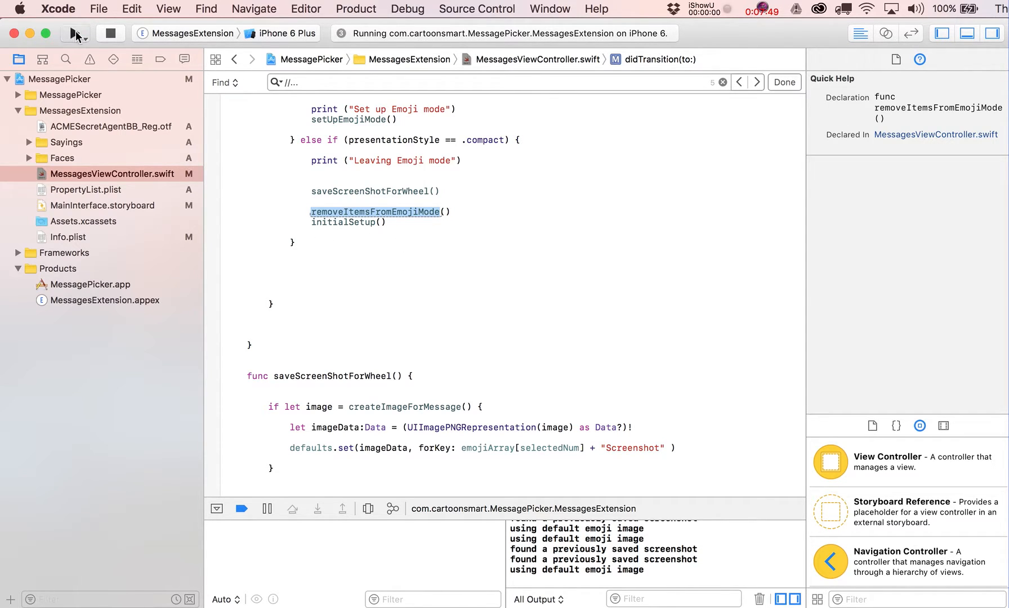
Rebuild and run, then rotate the FAB! saying on the emoji in the simulator
left_click(74, 33)
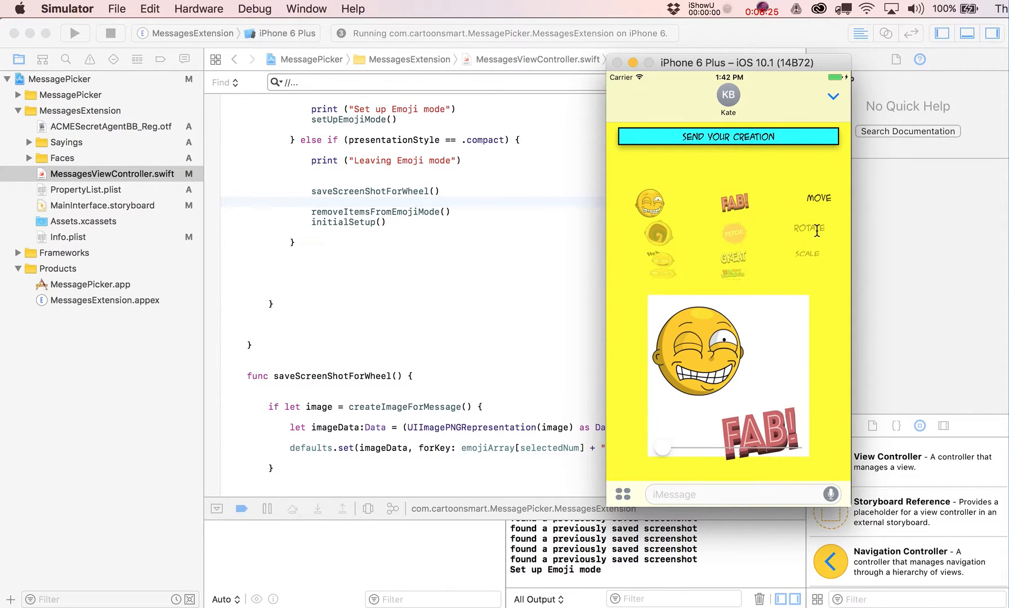
left_click_drag(753, 440, 765, 402)
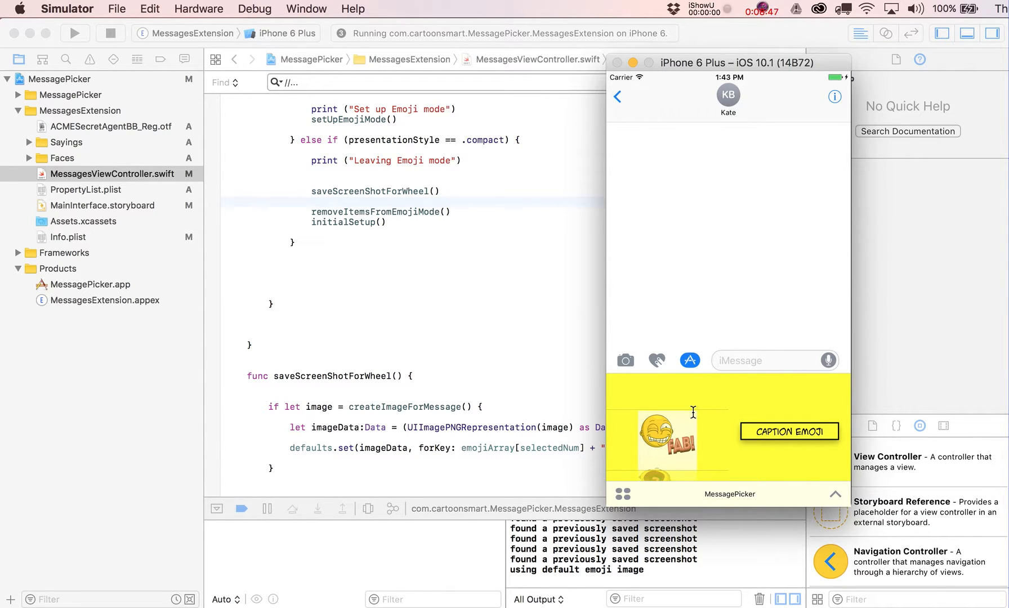
mouse_move(561, 353)
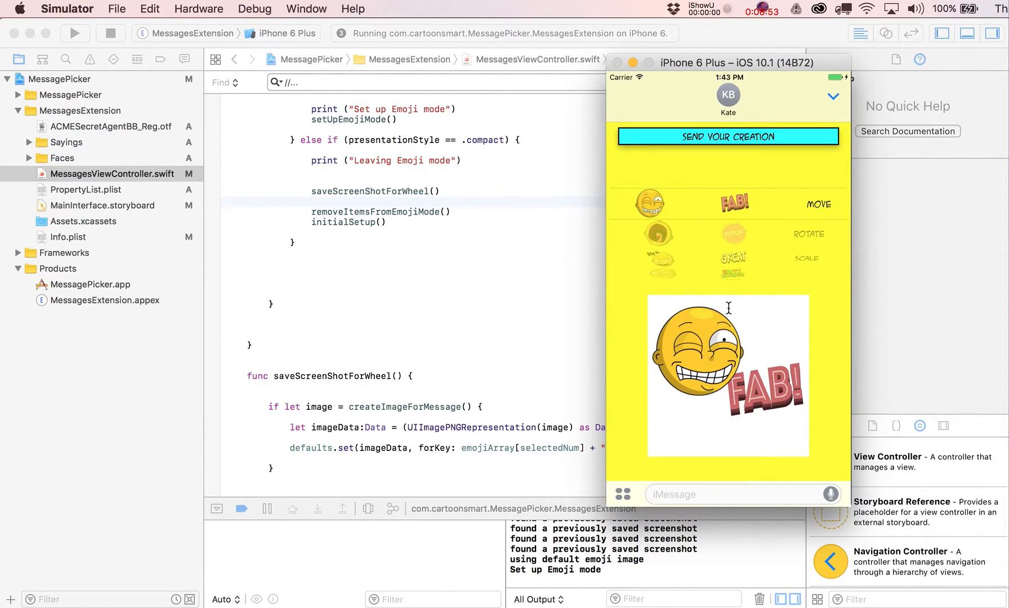
mouse_move(656, 322)
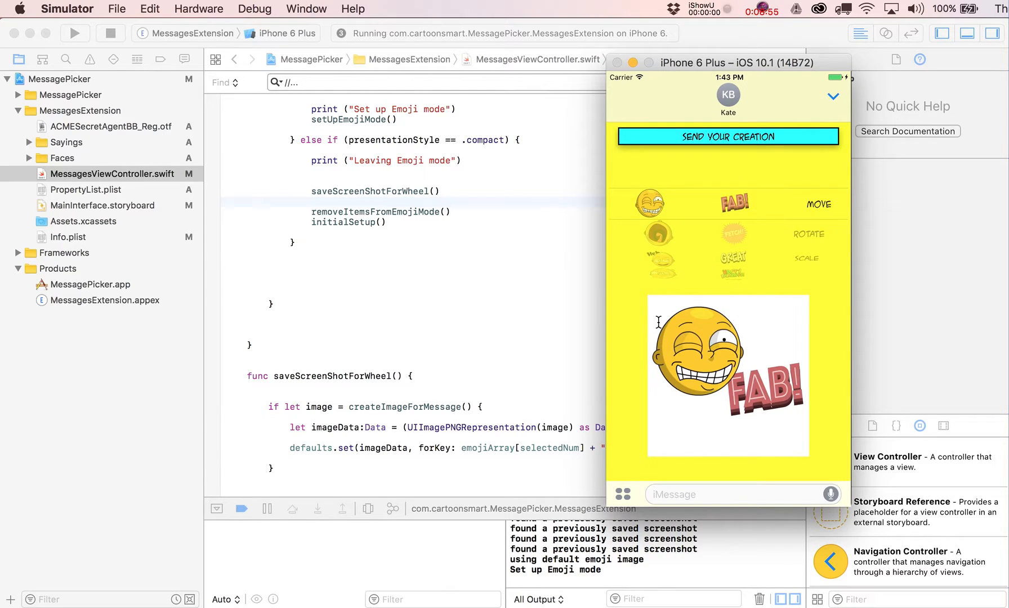
mouse_move(738, 393)
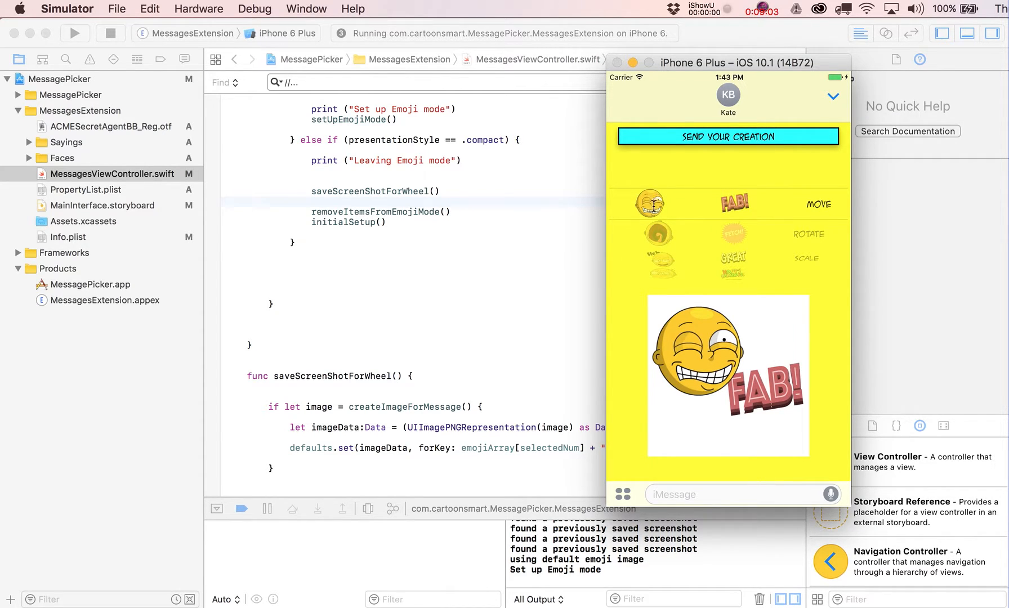
mouse_move(824, 285)
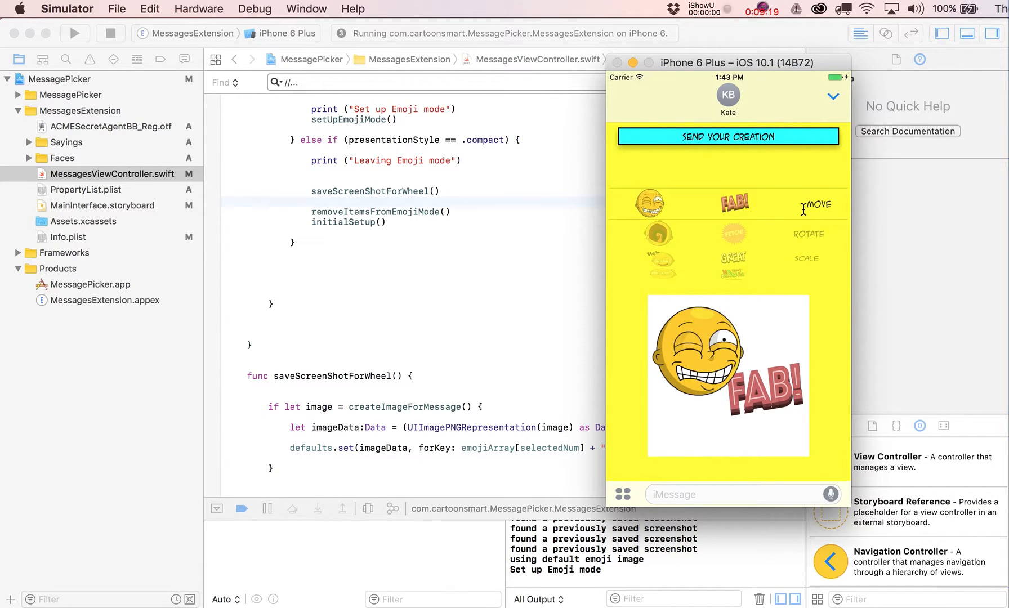
mouse_move(586, 257)
type("removeItemsFromEmojiMode")
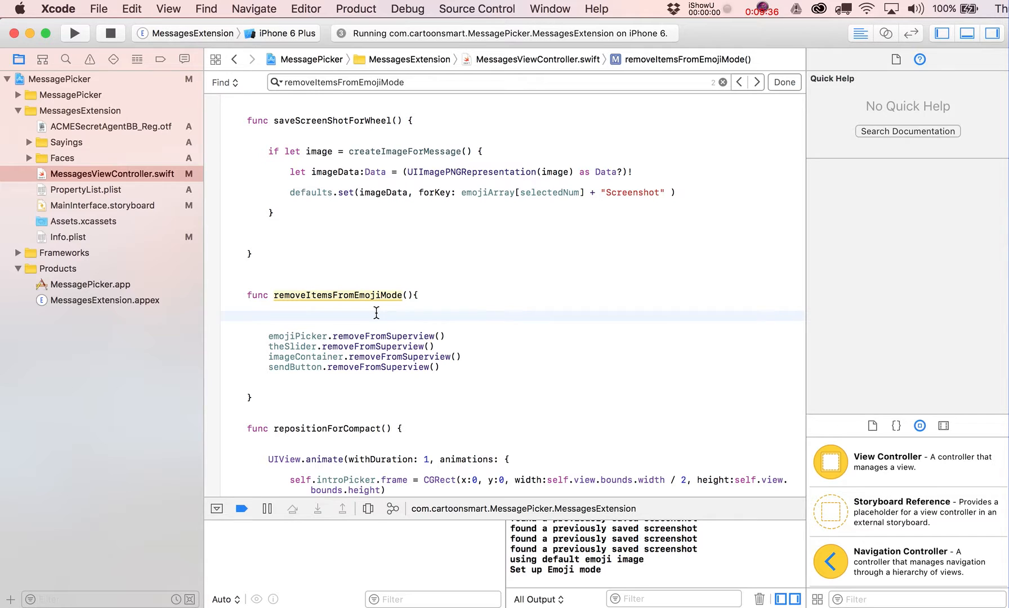
Add a call removing the pan gesture recognizer from self.view in removeItemsFromEmojiMode
type("self.view.remo")
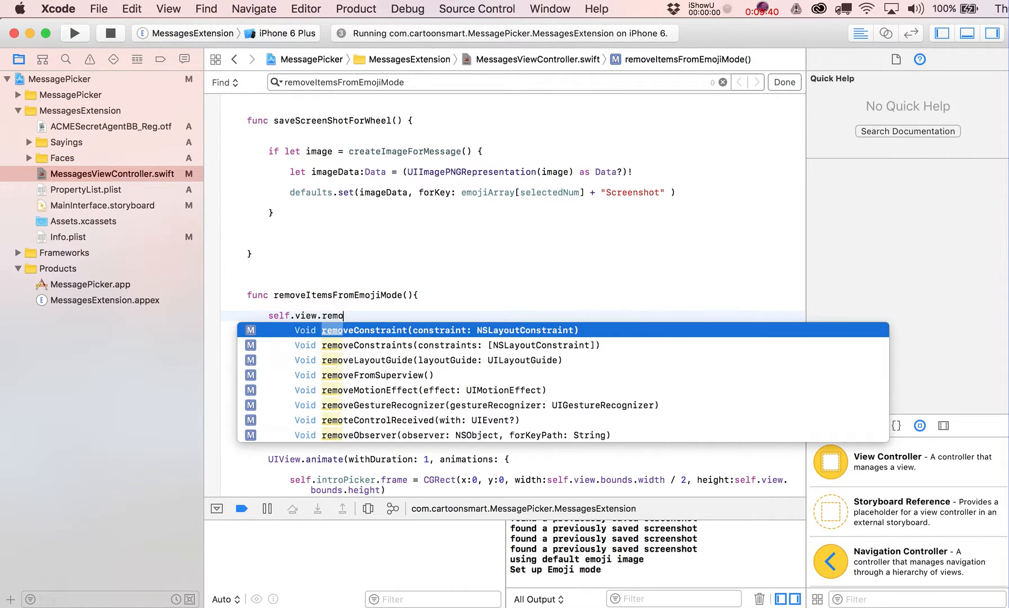
type("veGestureRecognizer(panRec")
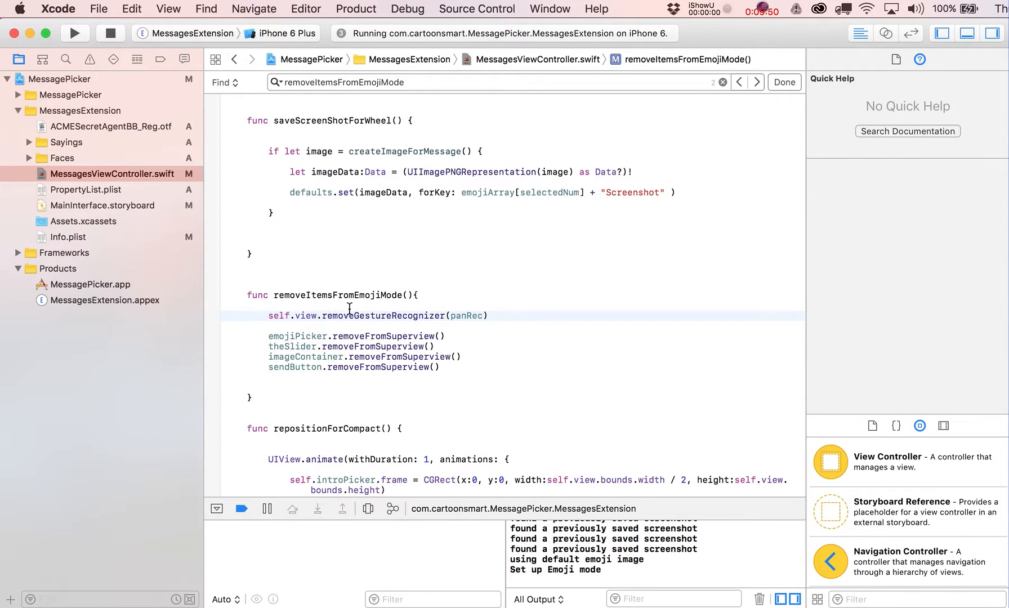
mouse_move(467, 315)
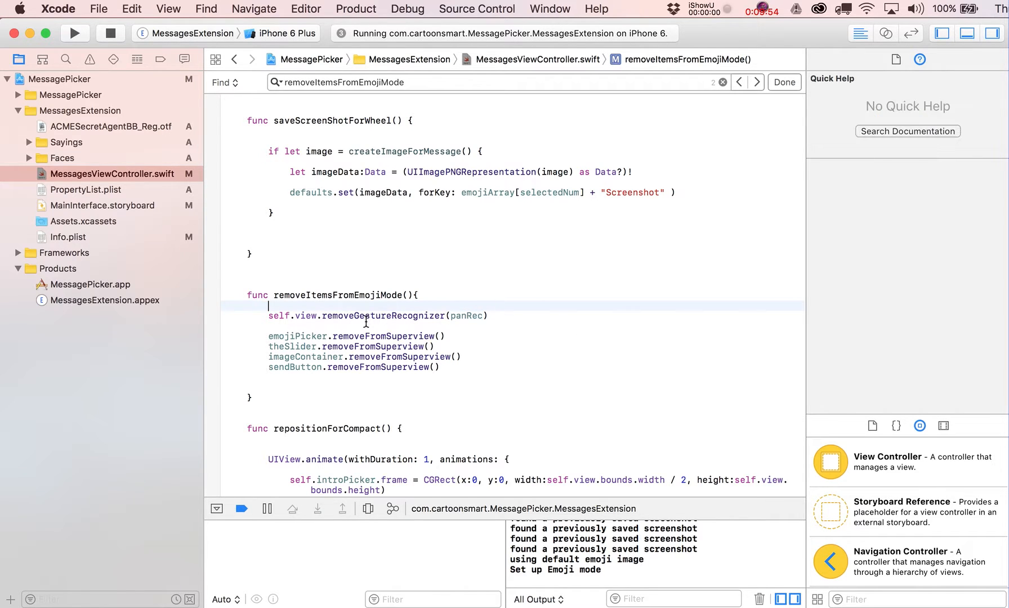
left_click(379, 315)
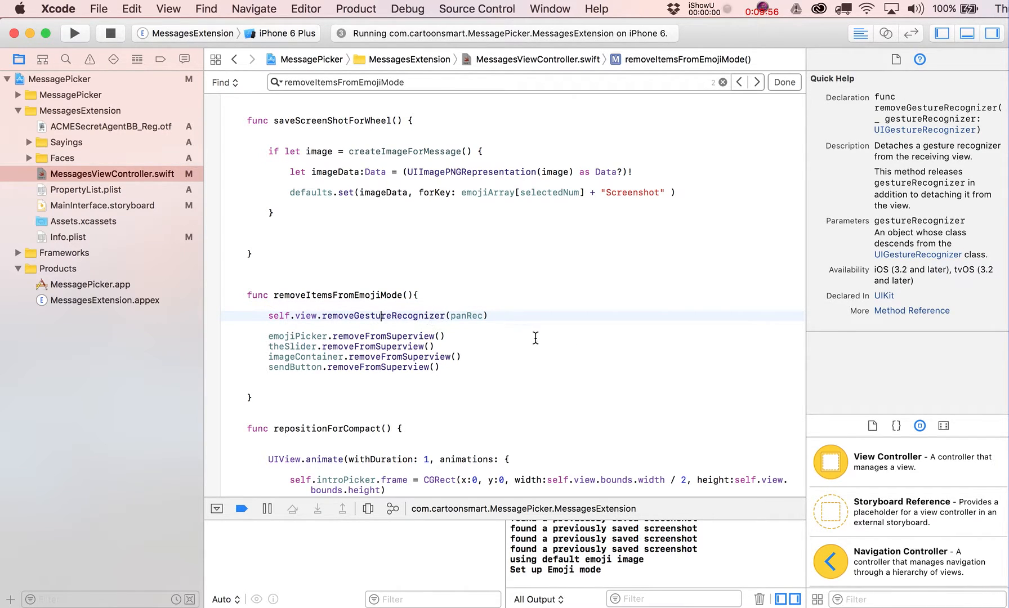
double_click(380, 315)
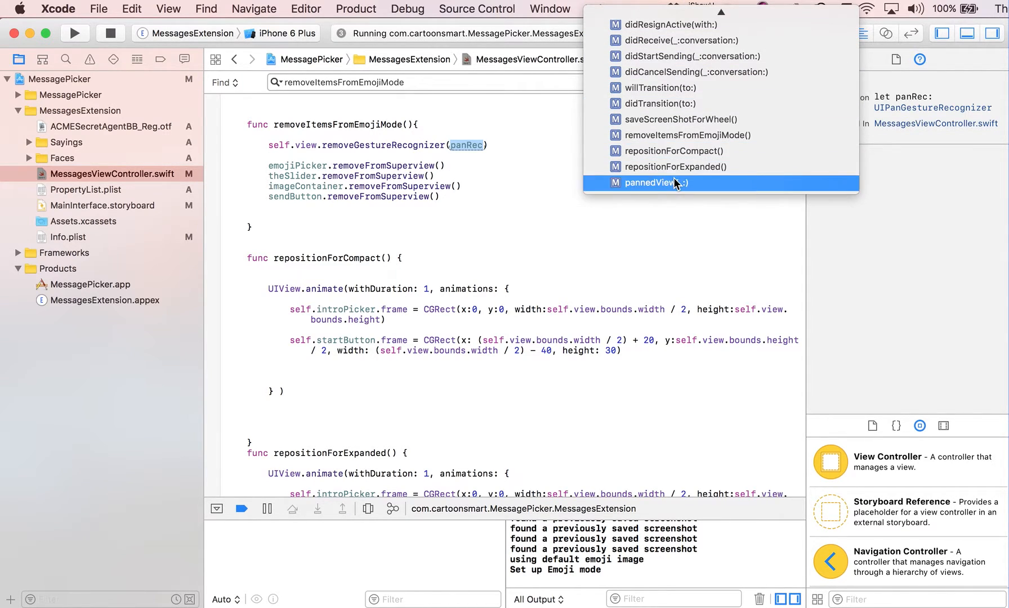
Jump to the pannedView pan gesture handler via the method list
left_click(655, 182)
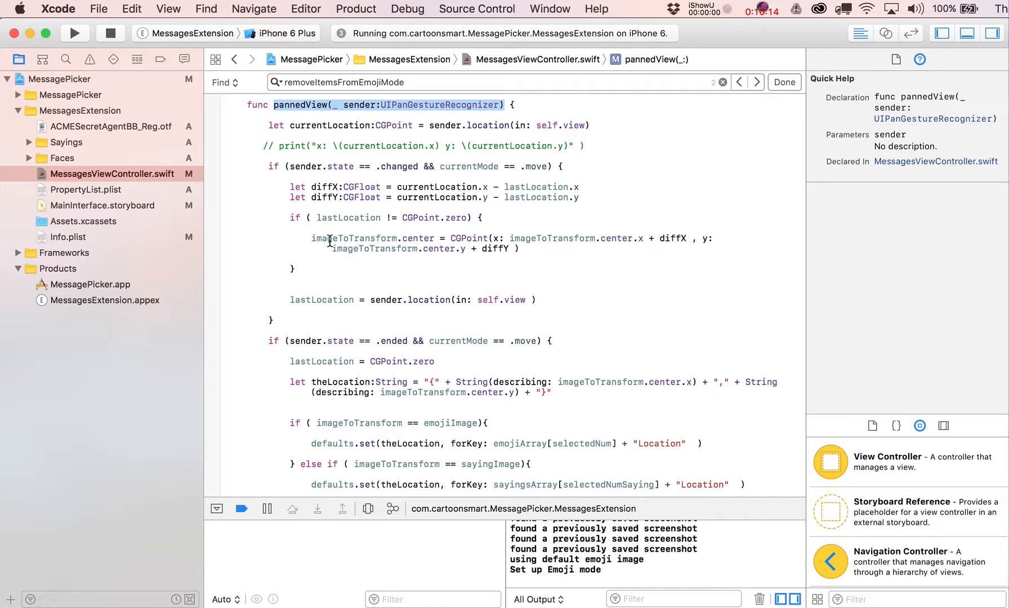
scroll("down", 3)
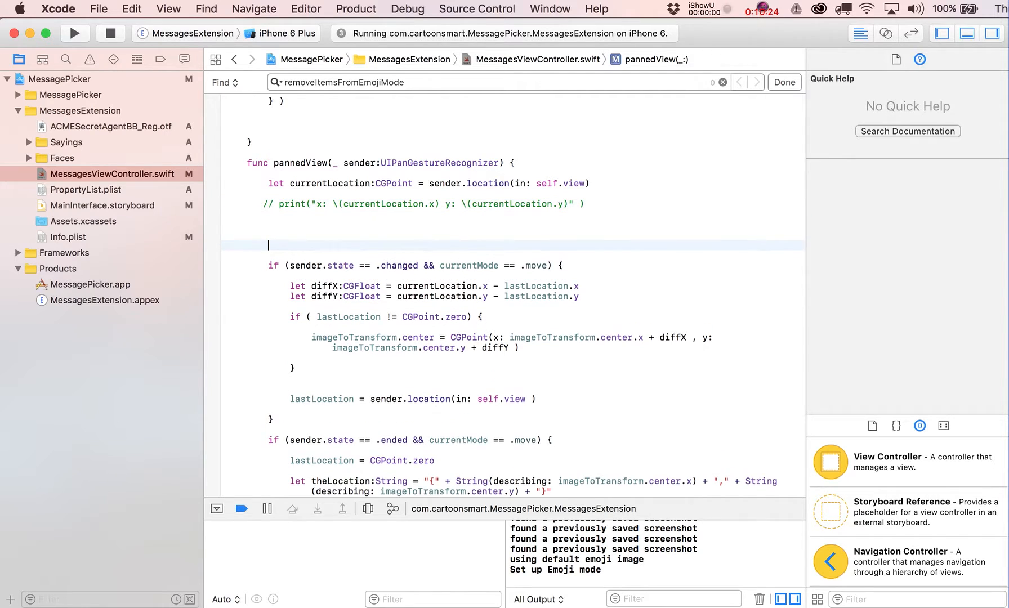
In pannedView, begin an if sender.state == .began block declaring the touch location in the image container
type("if (")
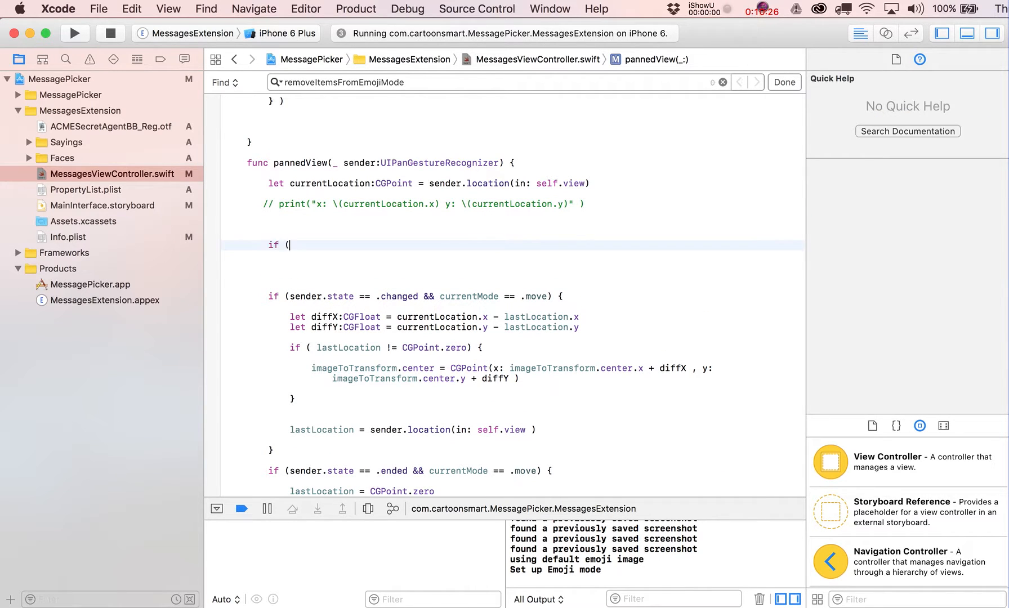
type("sender.state == .began) {")
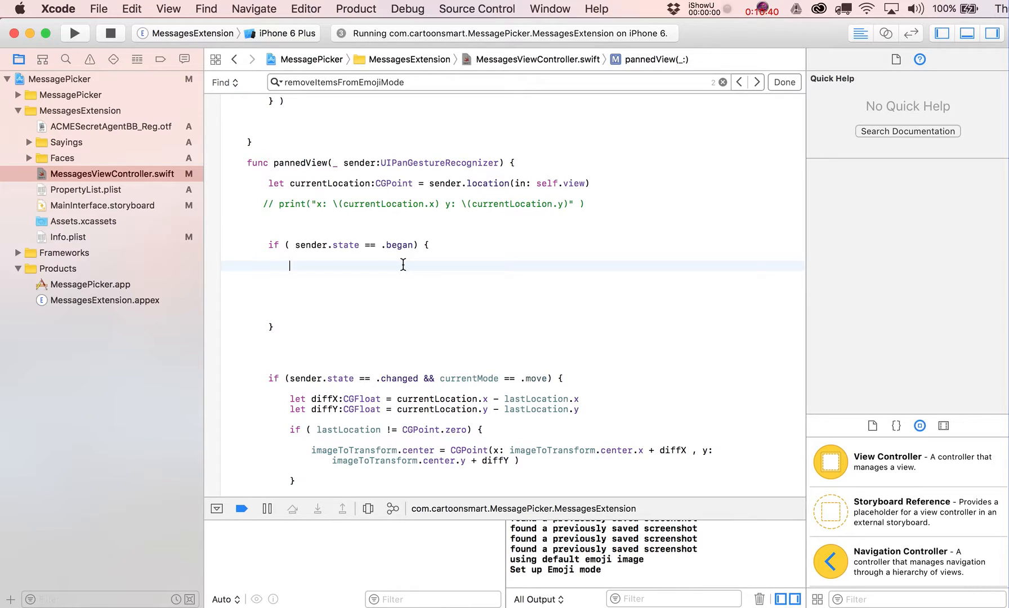
type("let loa")
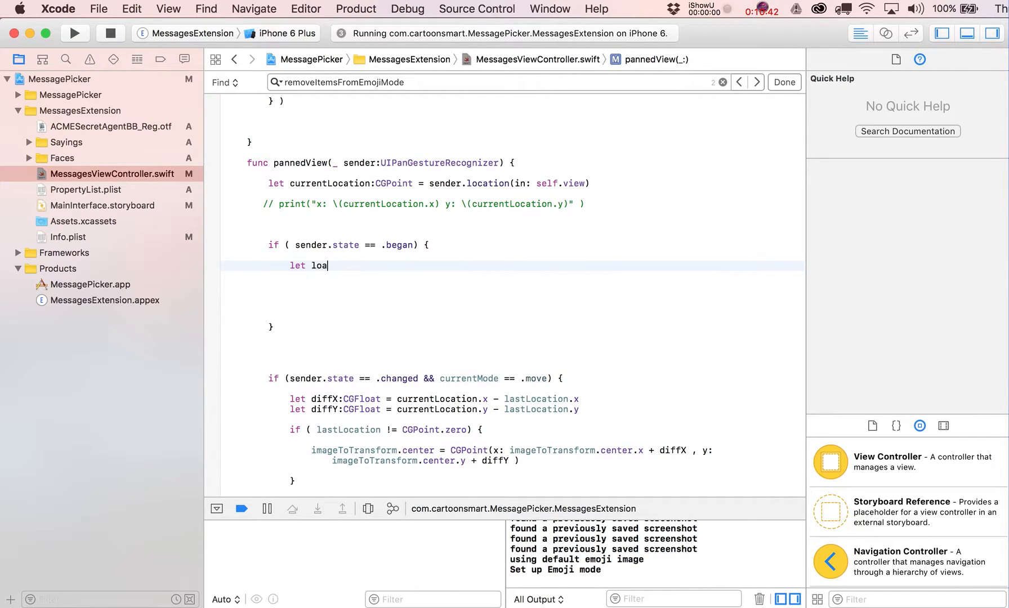
type("cat")
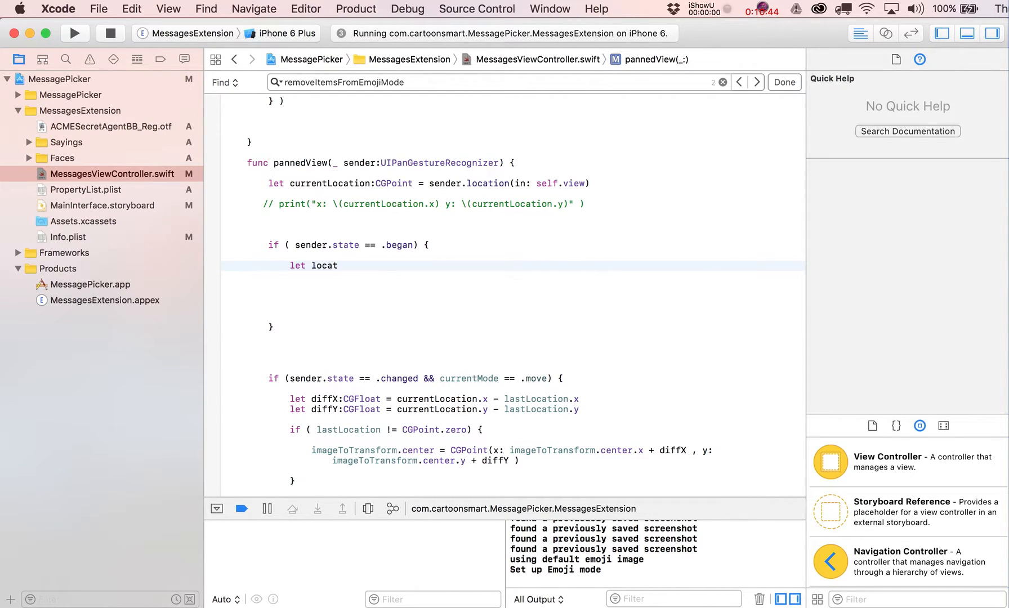
type("ion")
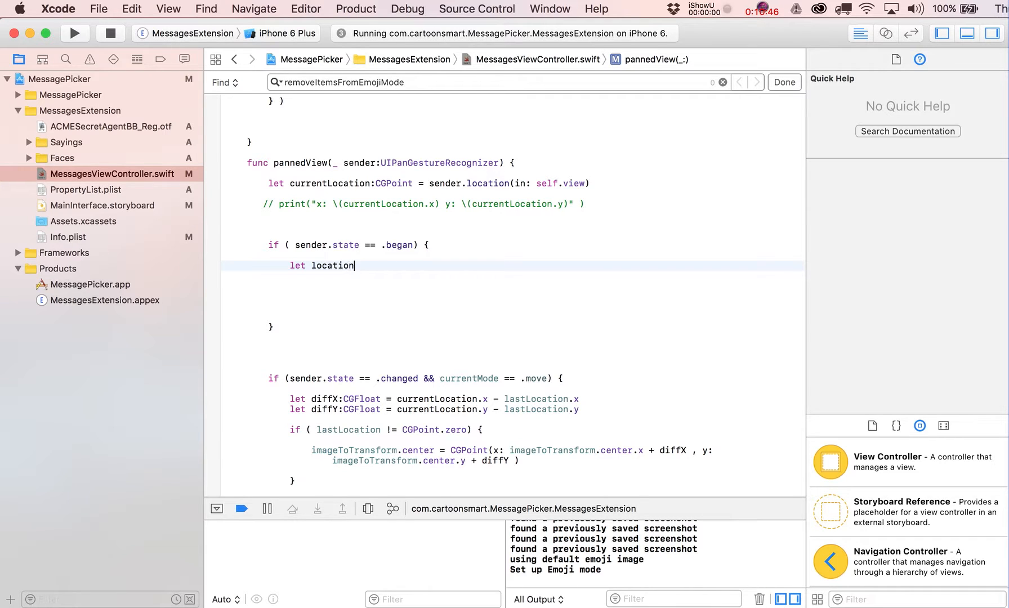
type("In")
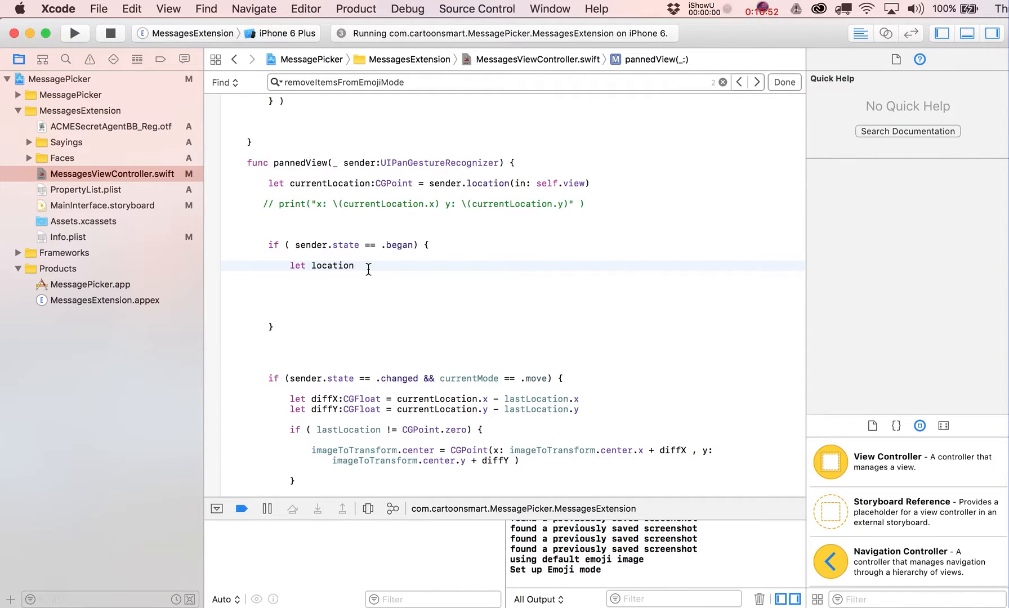
type(":CGPoint")
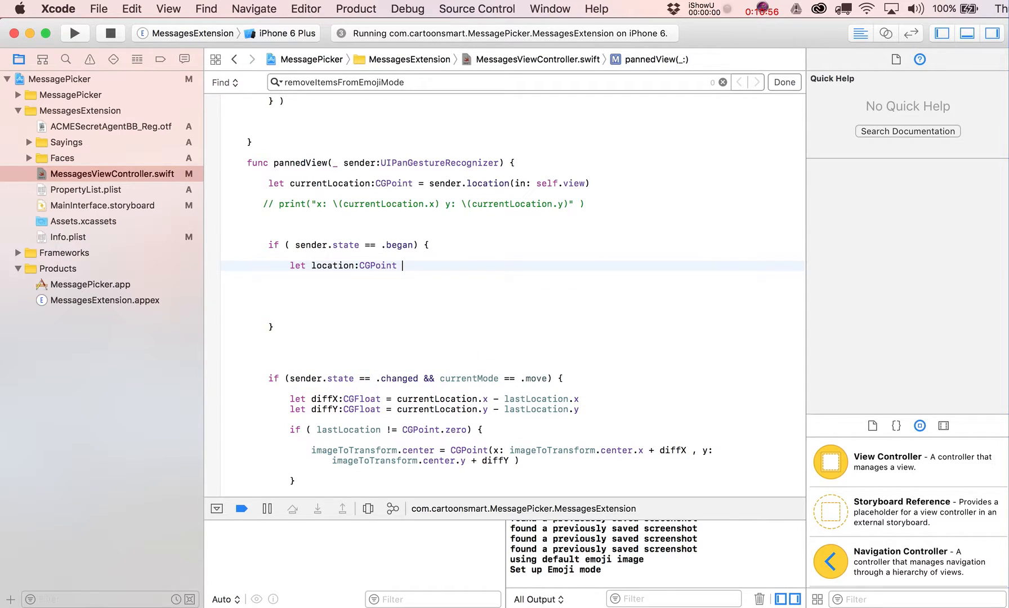
type("= sender.location(in: UIView?")
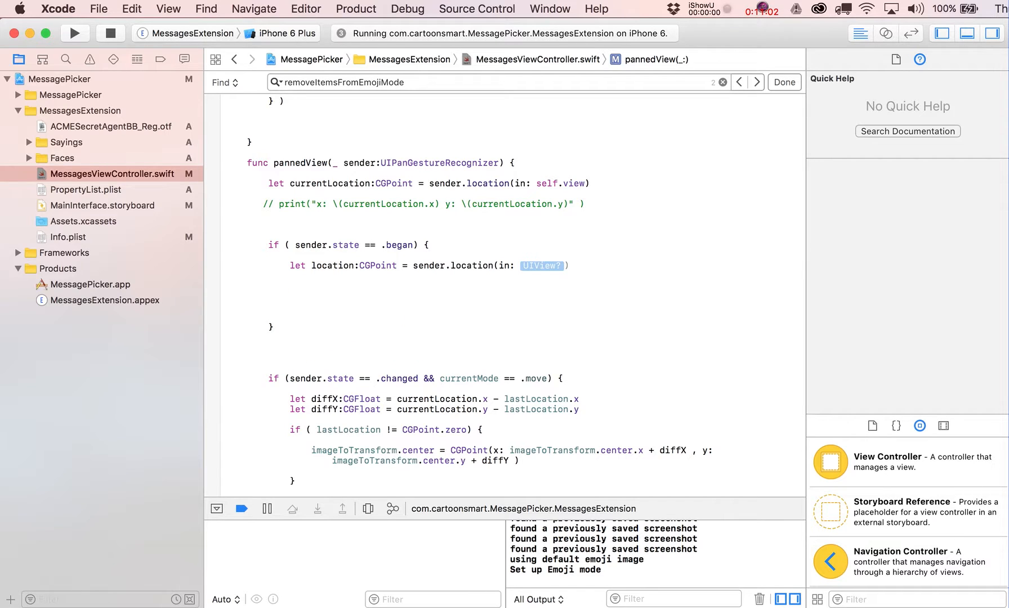
type("image")
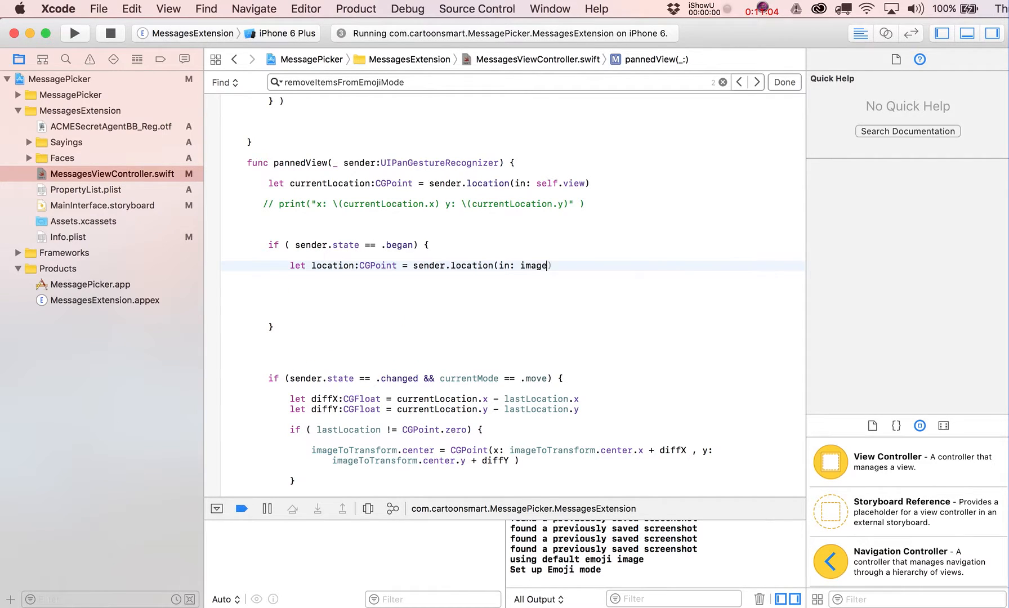
type("image")
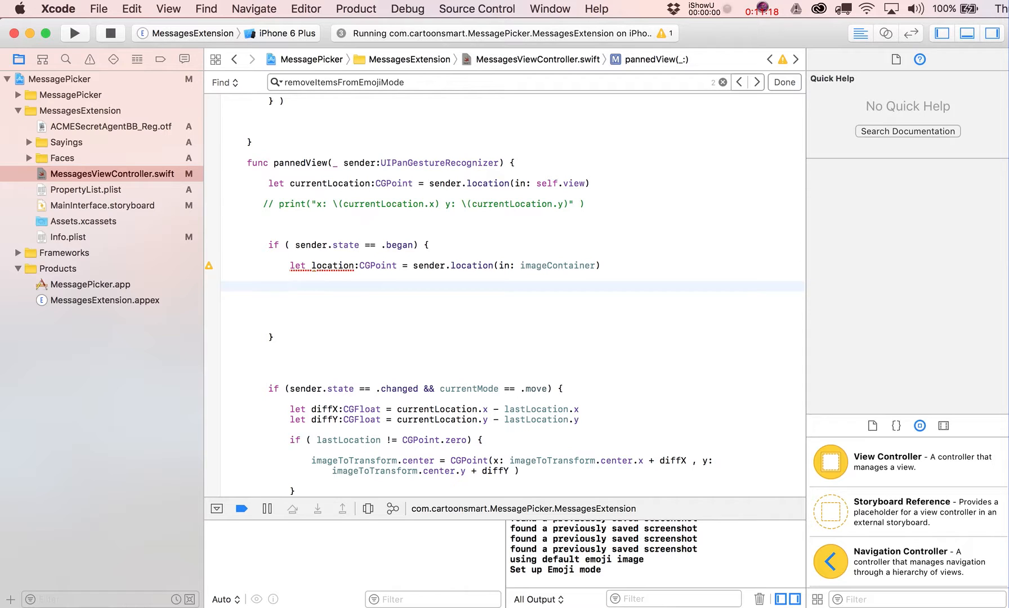
Declare eTop and eBottom CGFloats from emojiImage.frame origin.y and height
left_click(289, 286)
type("let")
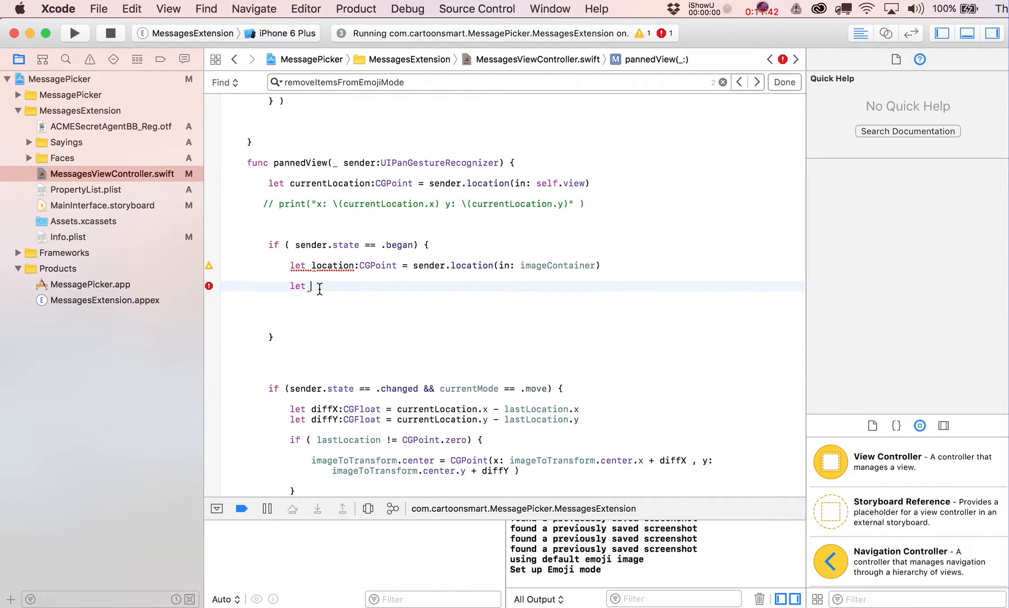
type("e")
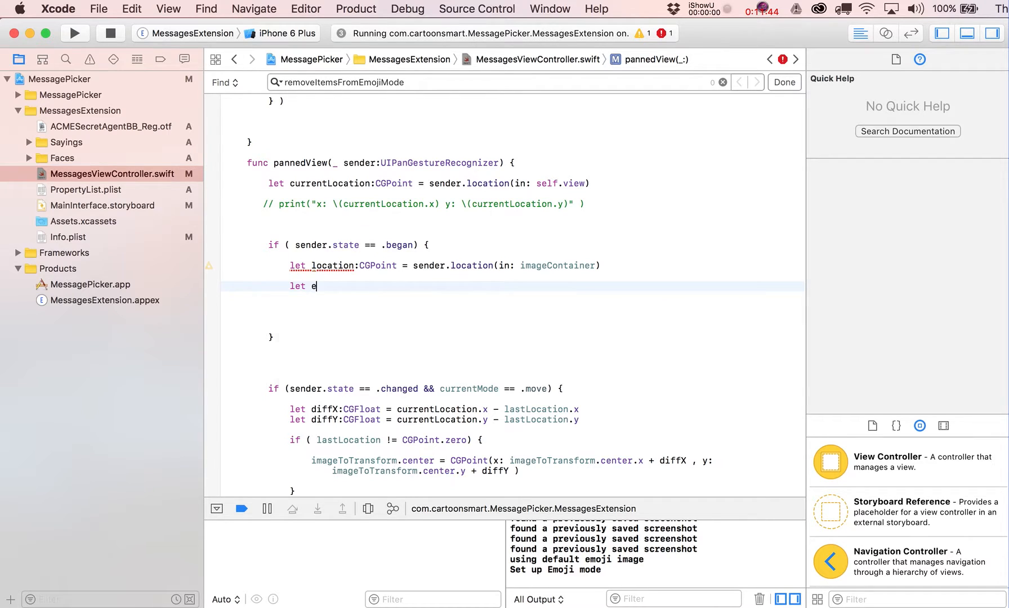
type("Top")
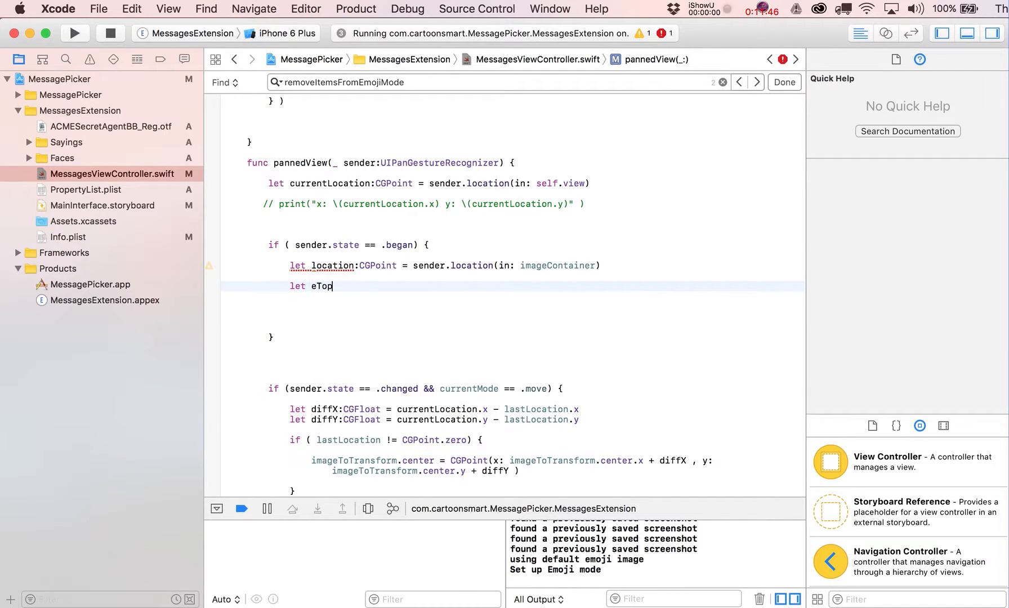
type(":CG")
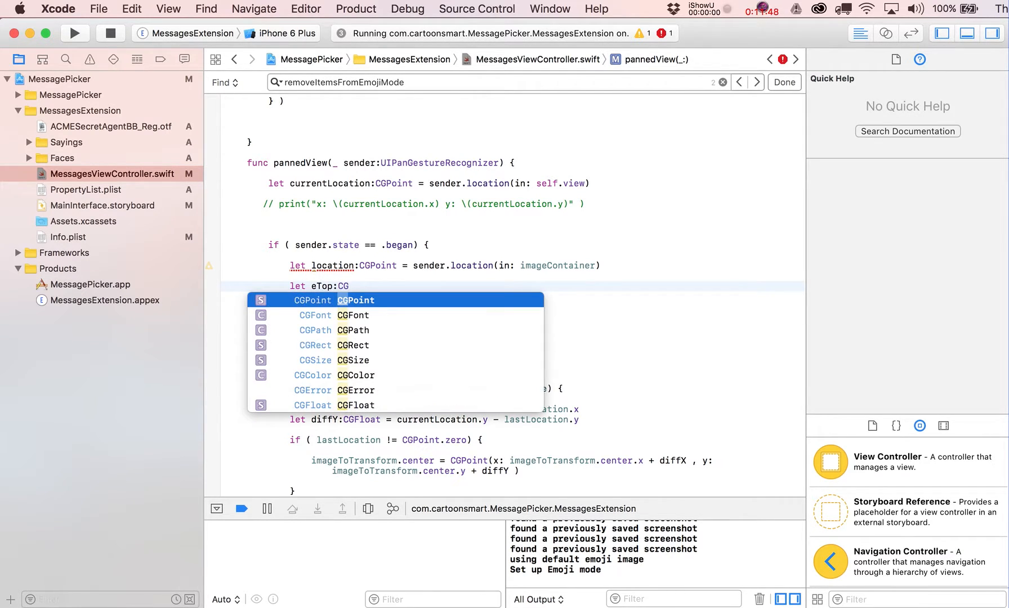
type("Float = e")
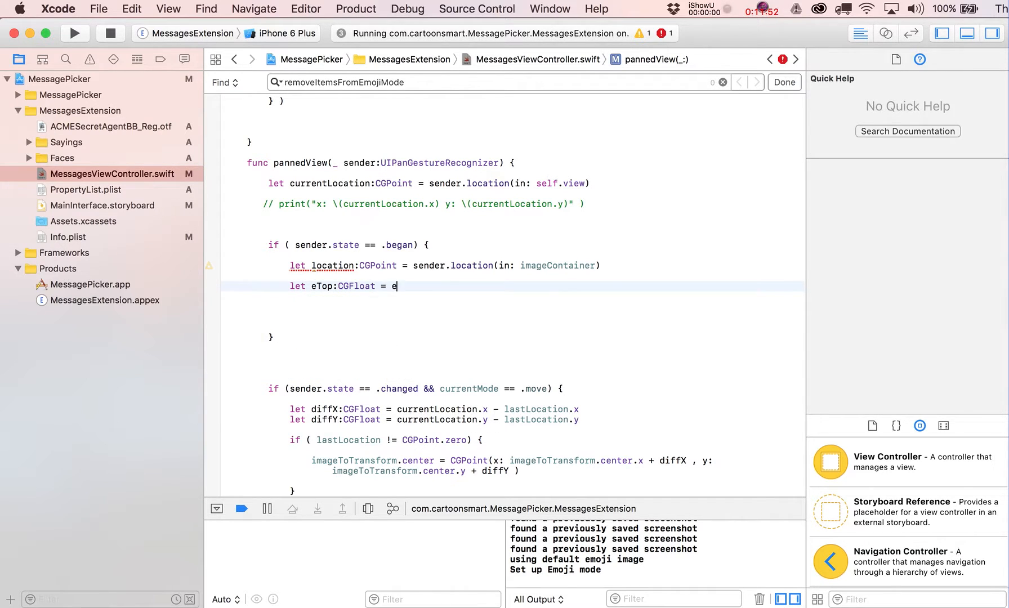
type("mojiImage")
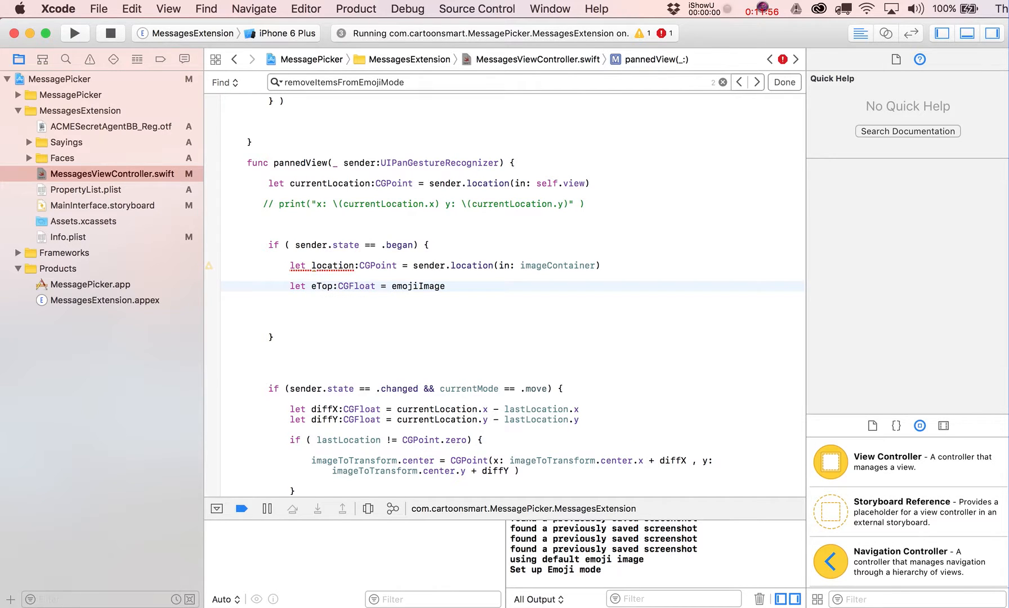
type(".frame")
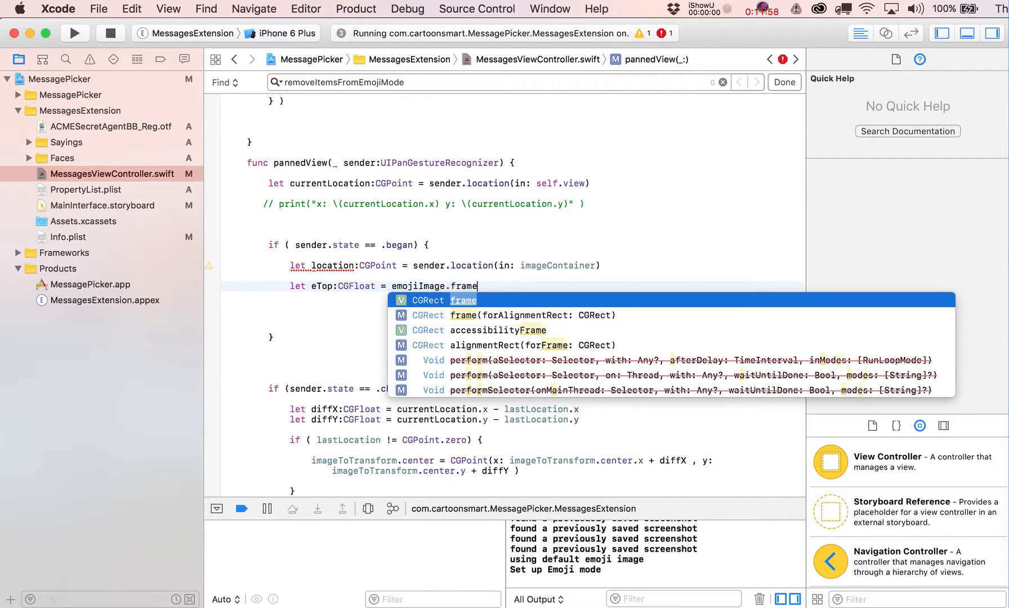
type(".")
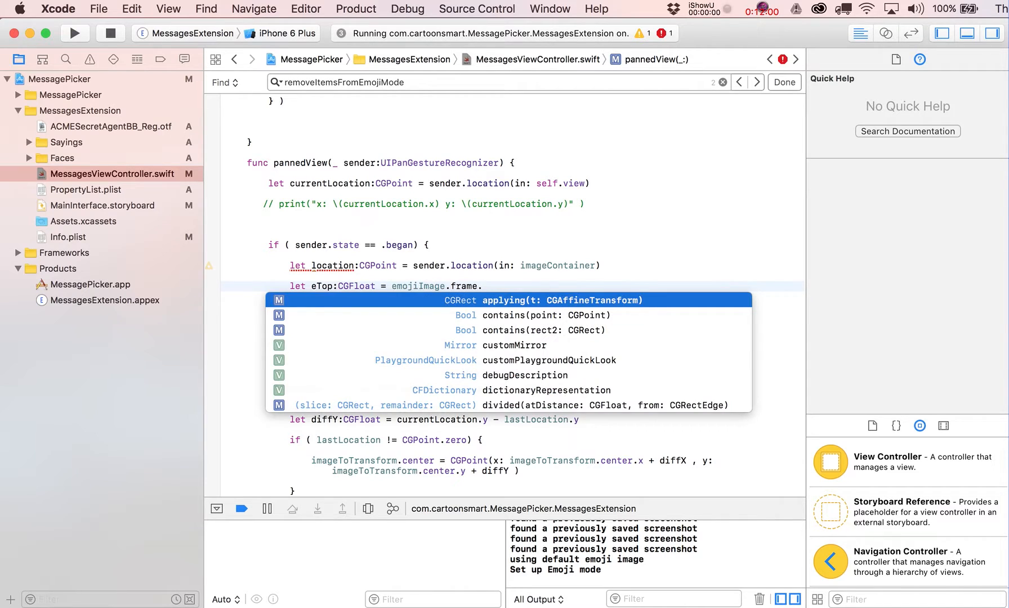
type(".origin.y")
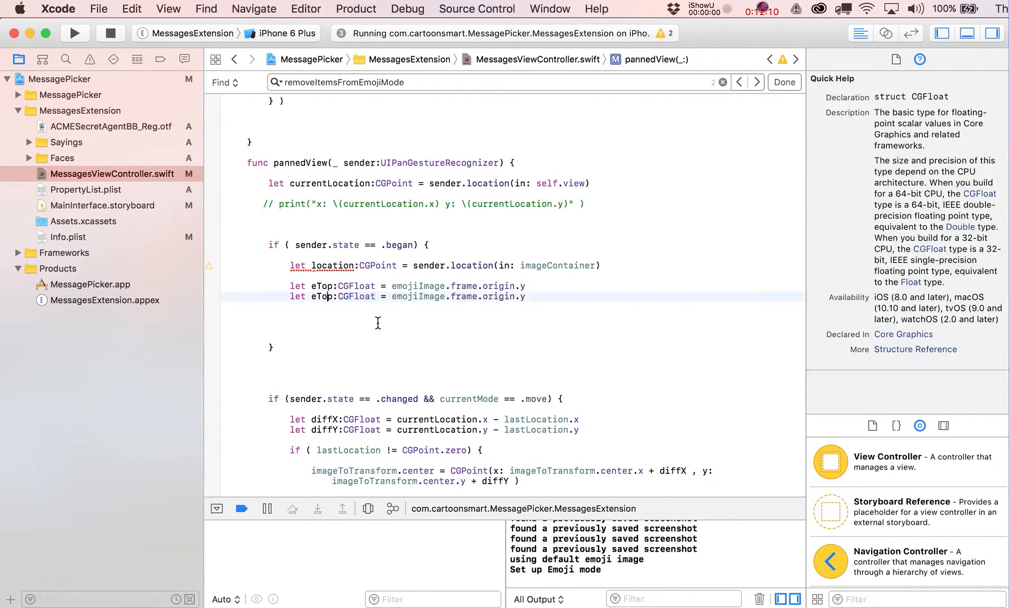
type("Bot")
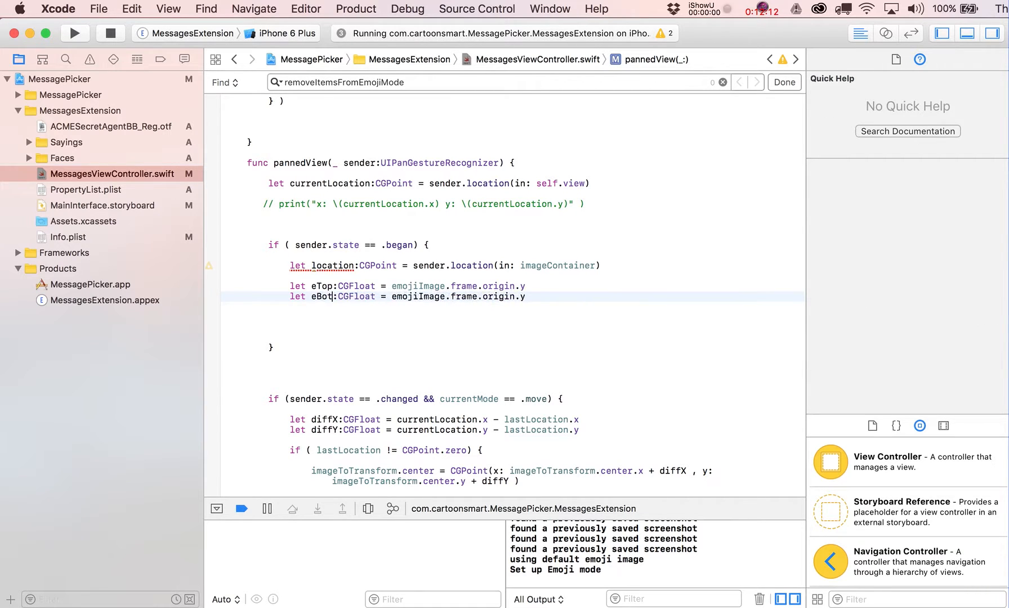
type("tom")
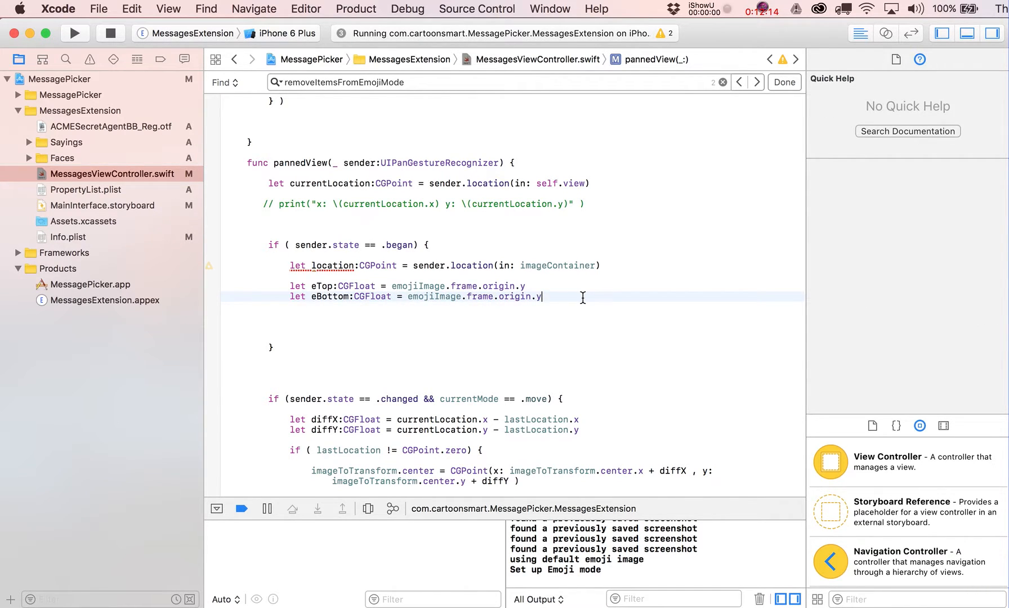
type("+")
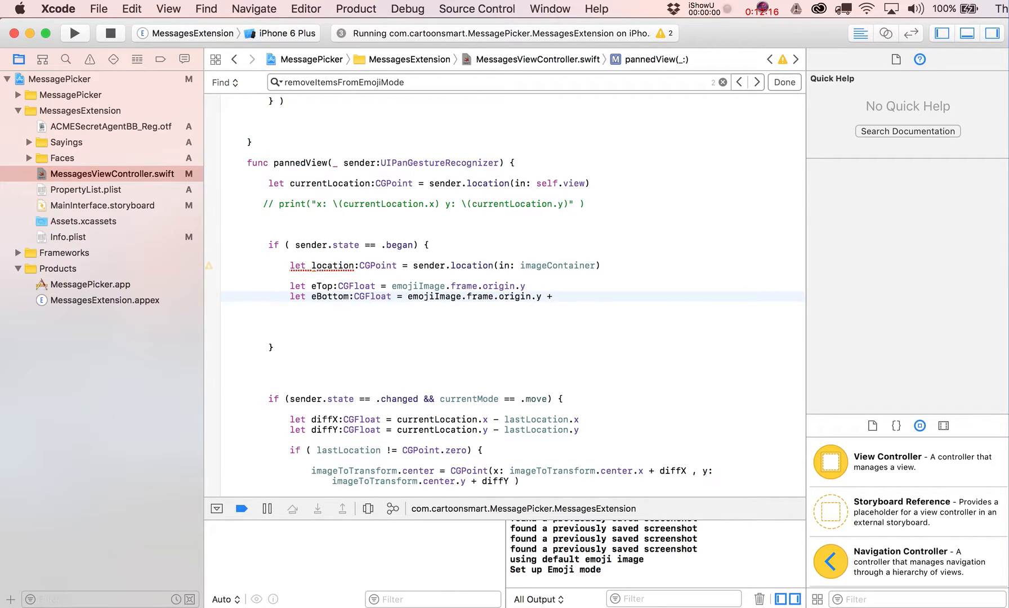
type("emojiImage.frame.size.height")
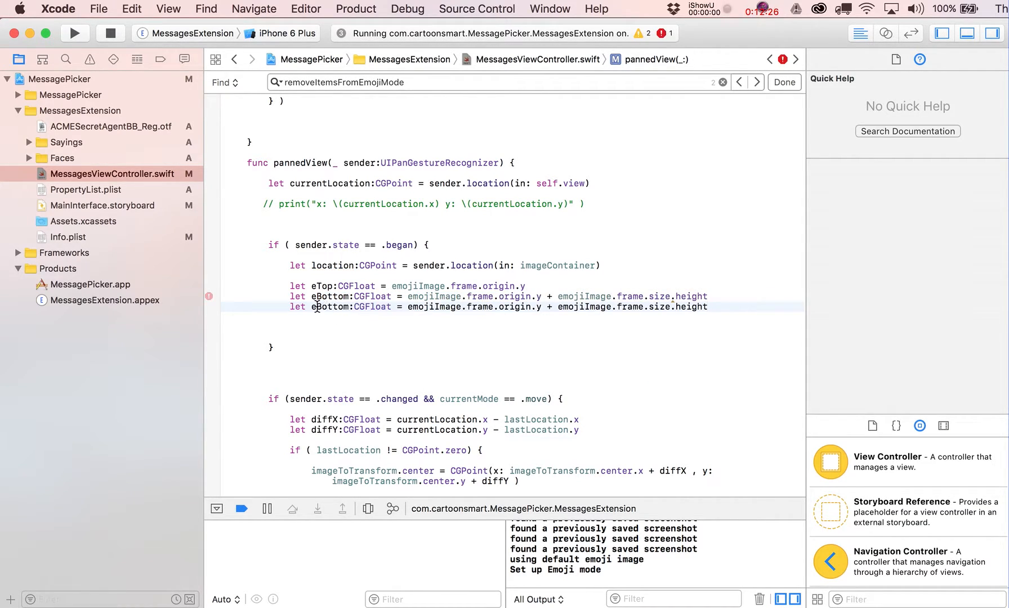
Declare eLeft and eRight from emojiImage.frame origin.x and width
double_click(331, 306)
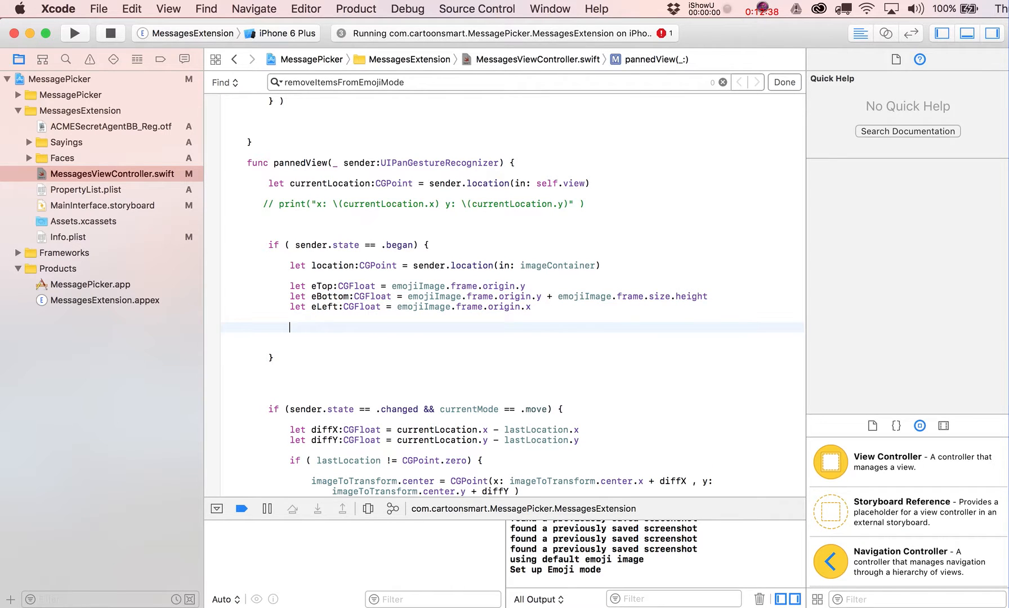
type("let eBottom:CGFloat = emojiImage.frame.origin.y + emojiImage.frame.size.height")
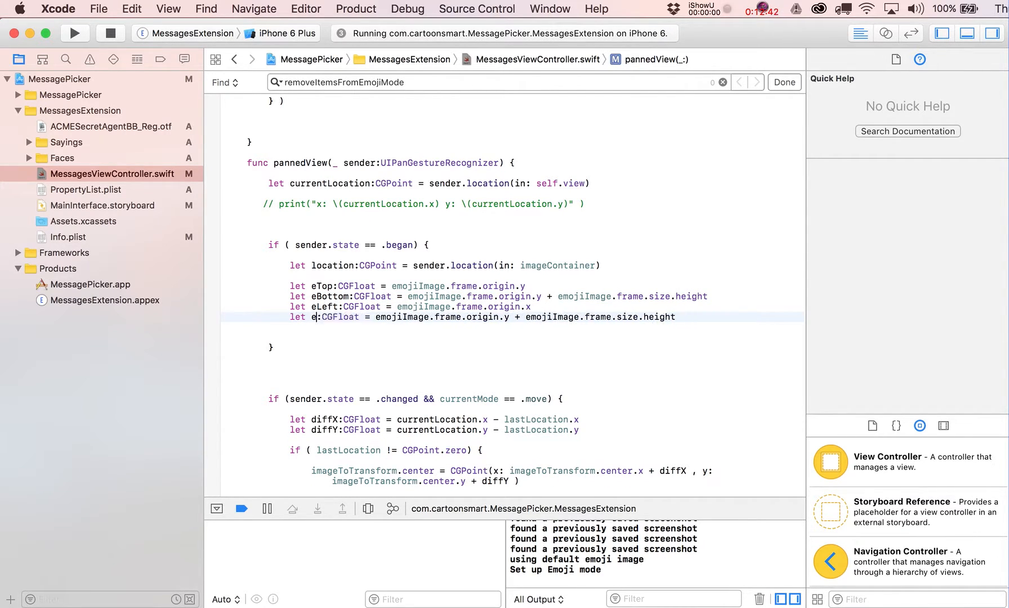
type("Right")
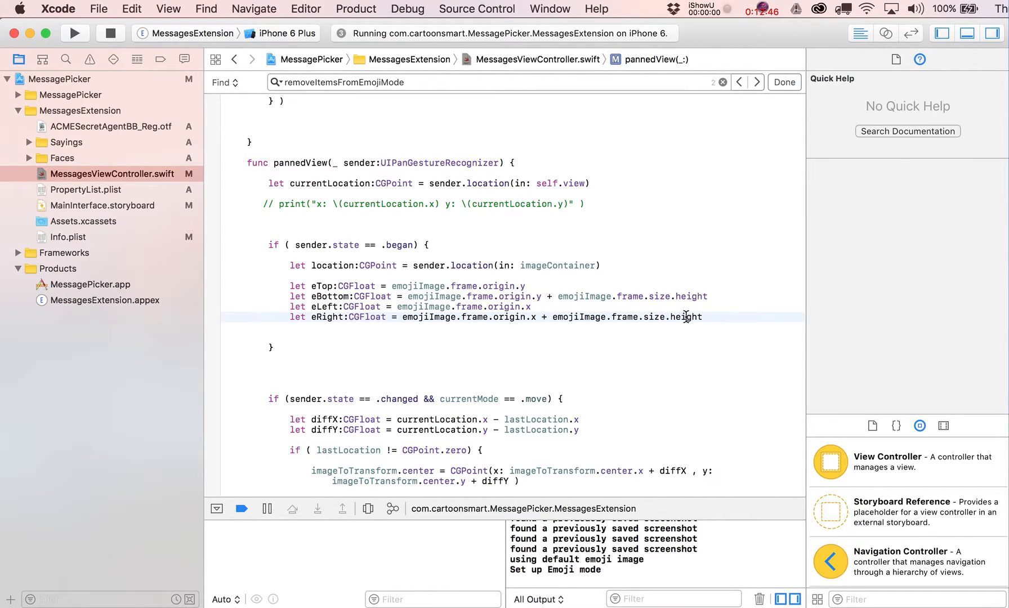
type("width")
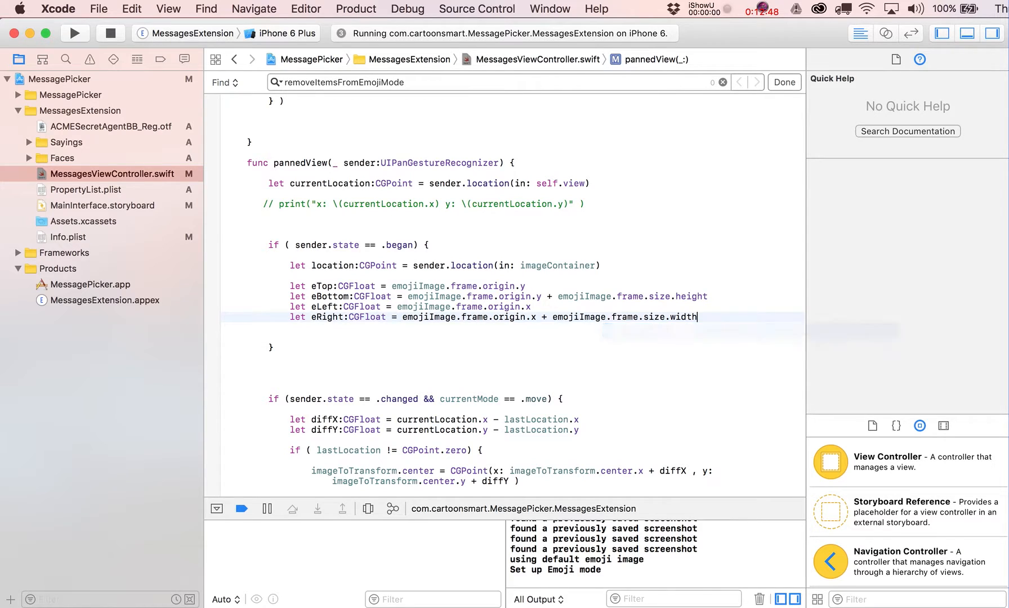
key("return")
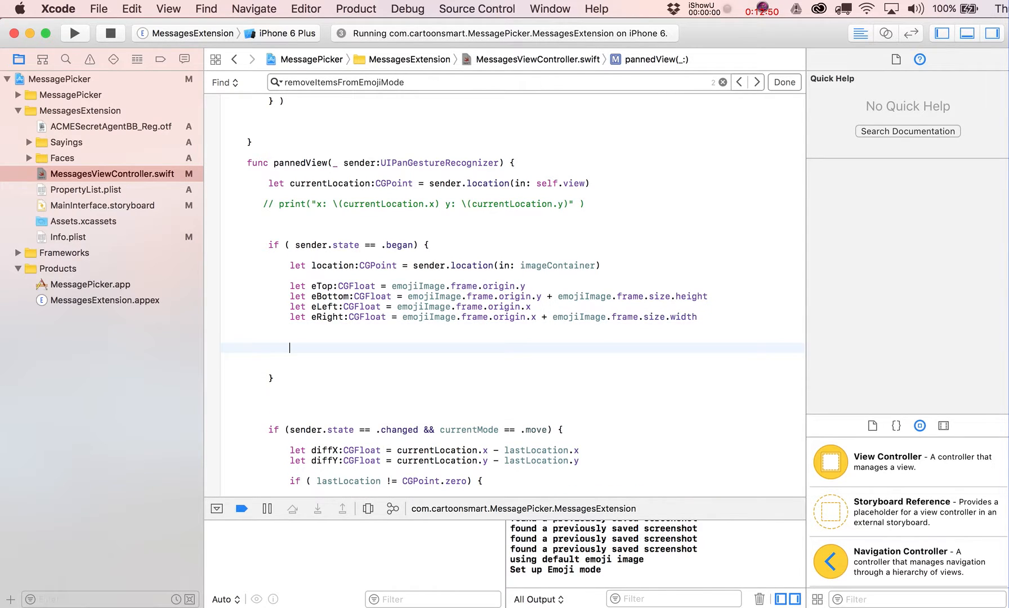
Write an if checking location.y between eTop/eBottom and location.x between eLeft/eRight
type("if (")
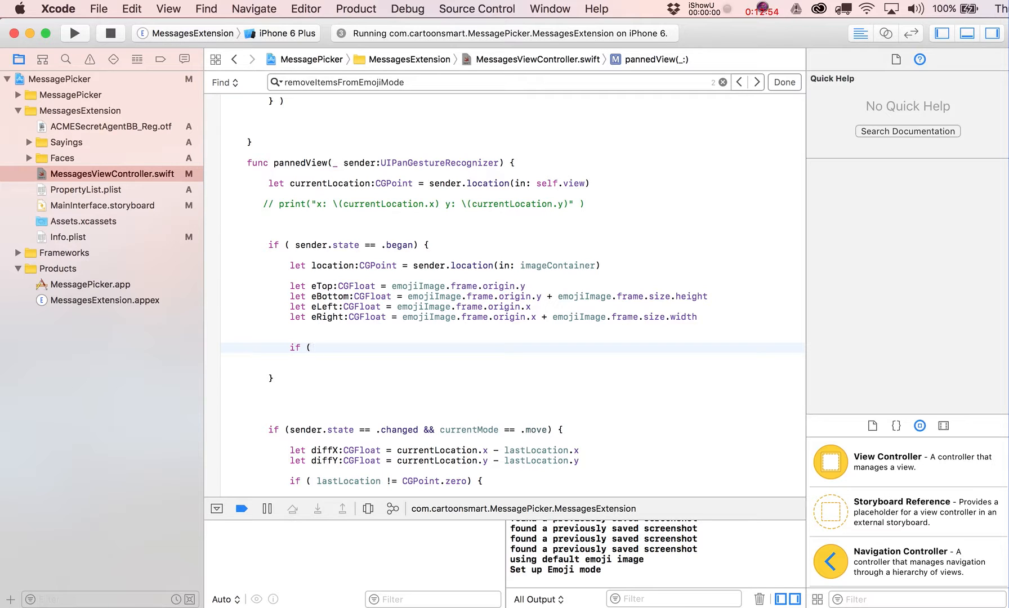
type("lo")
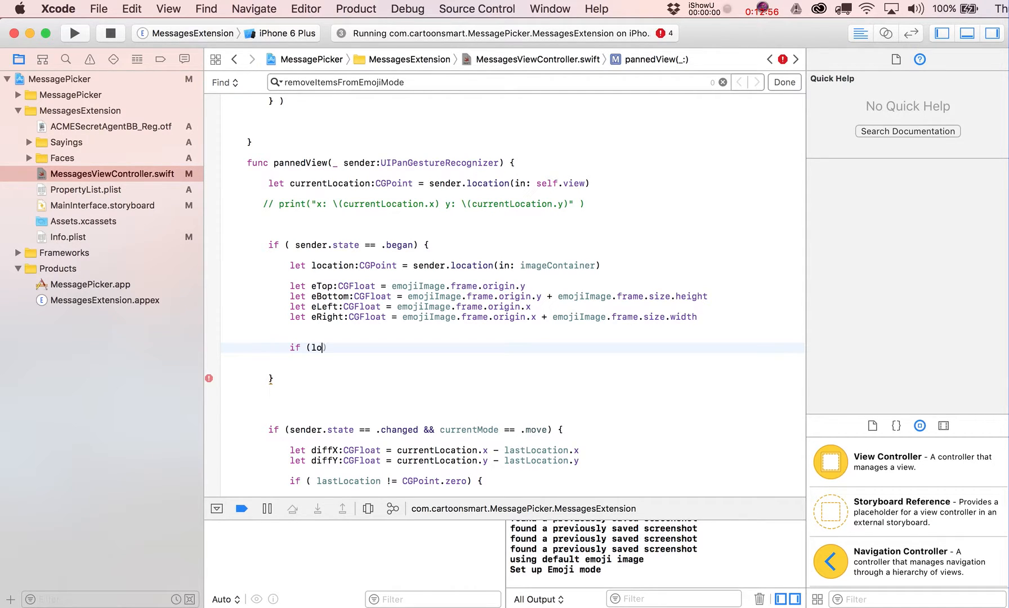
type("cation")
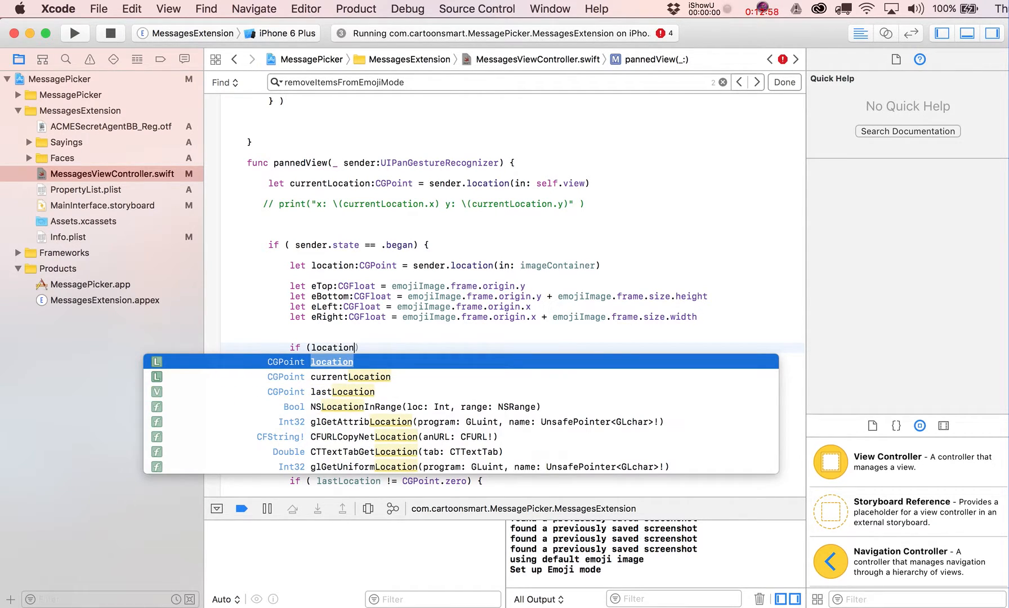
type(".y")
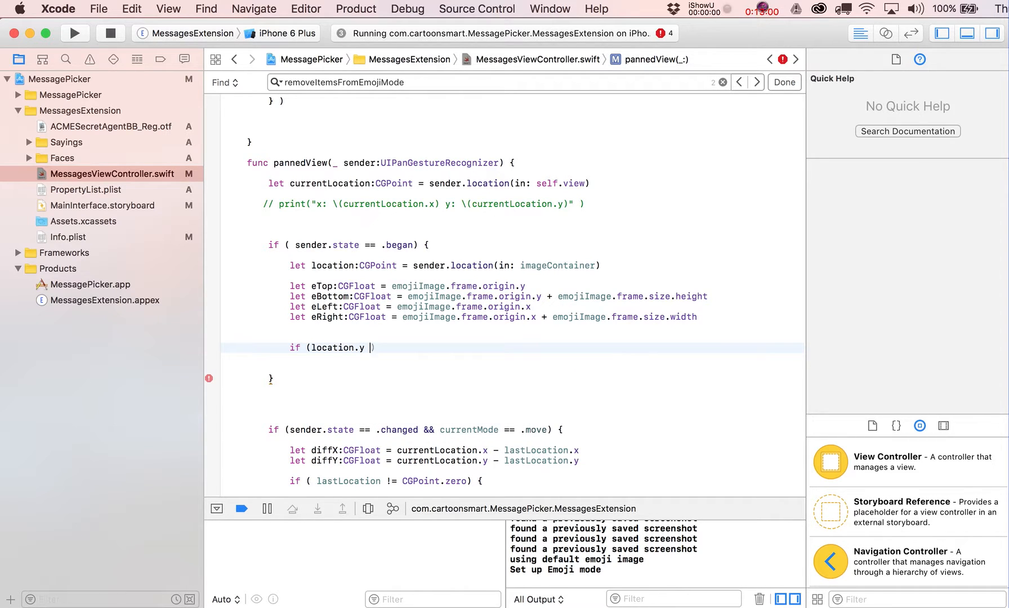
type(">")
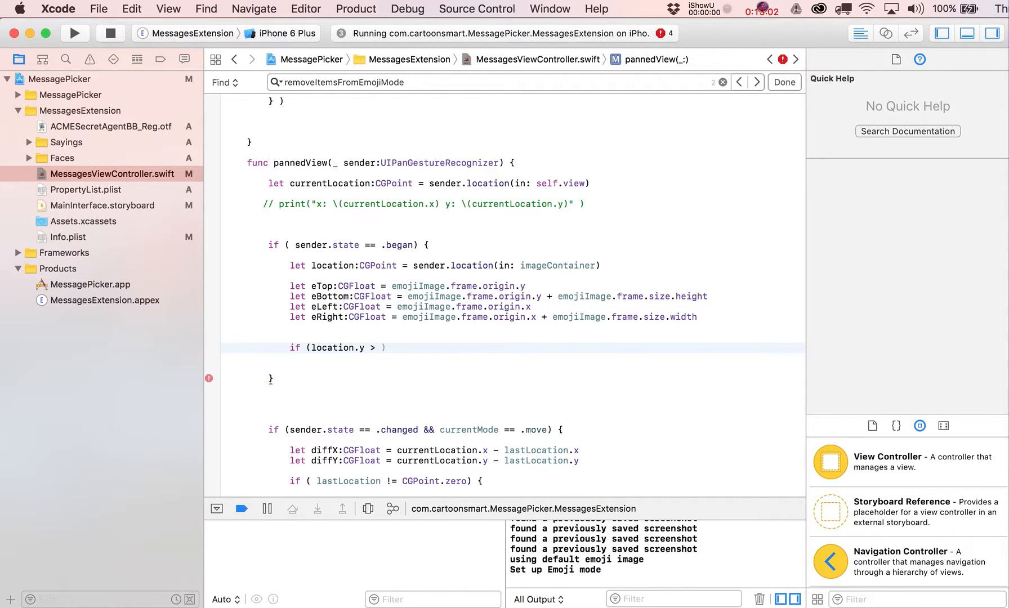
type("e")
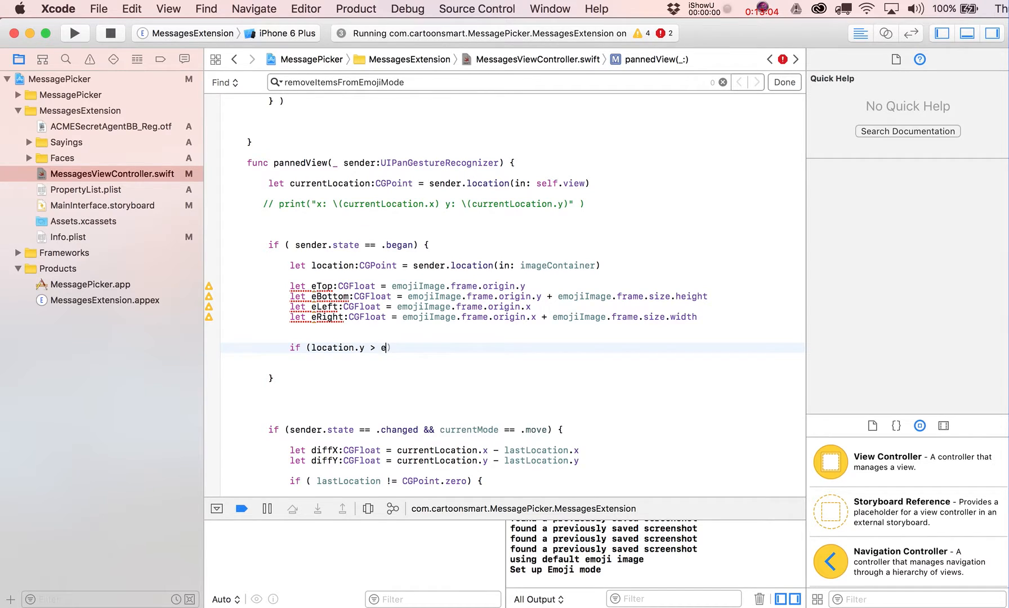
type("Top")
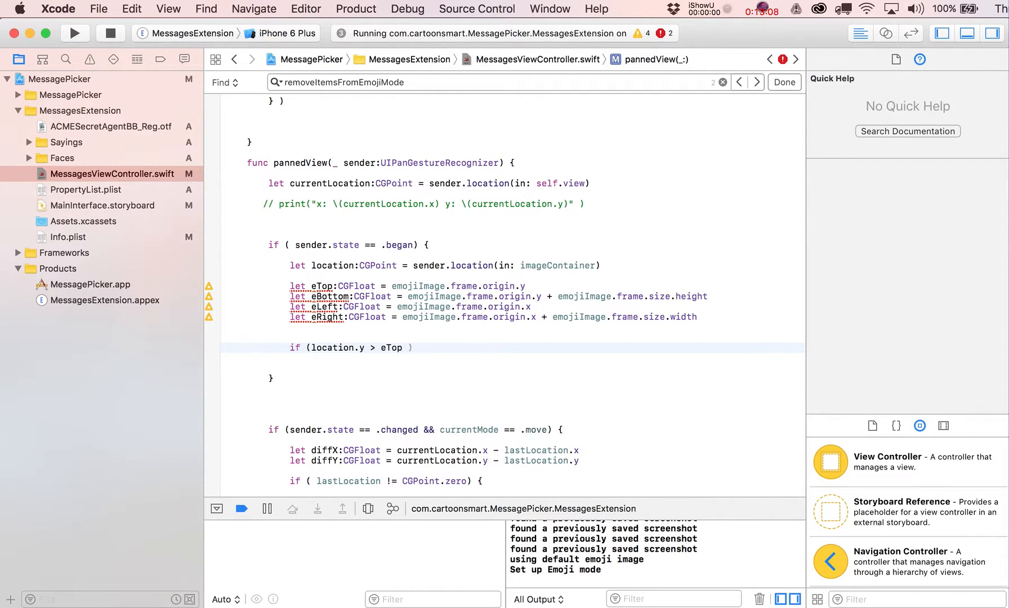
type("&& location.y <")
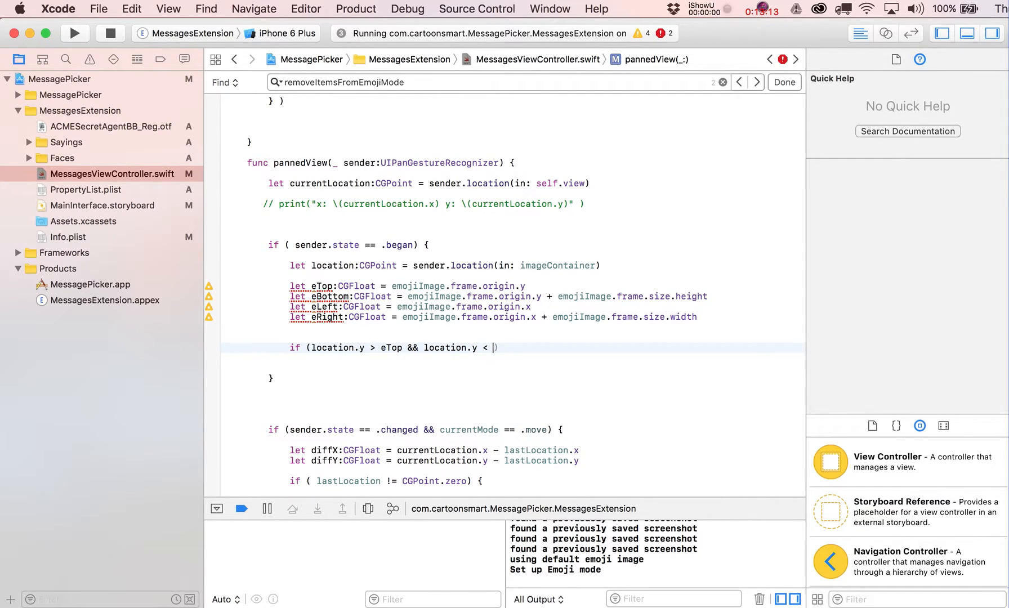
type("eBottom")
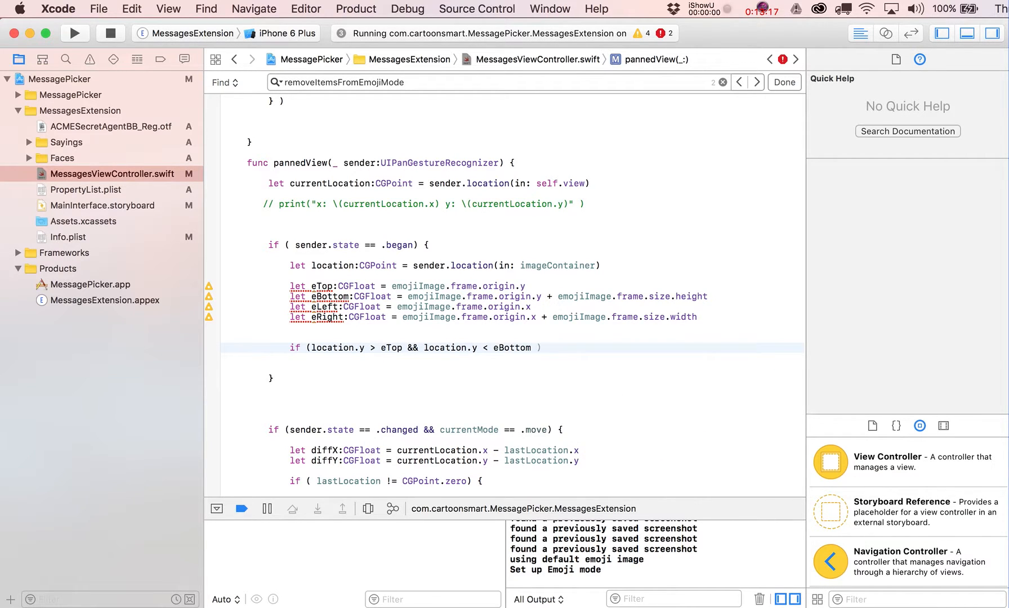
type("&&")
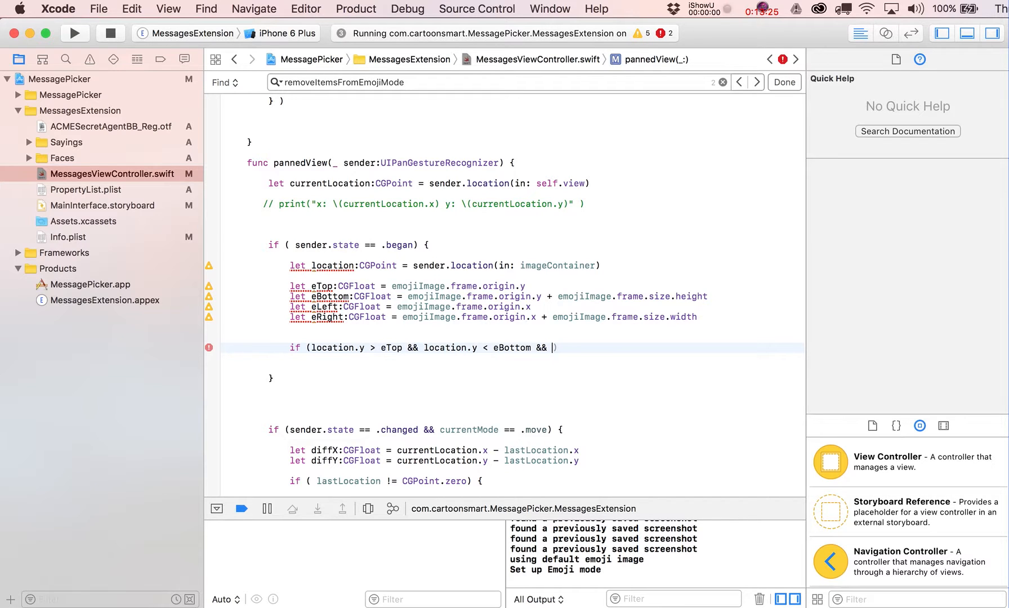
type("eLeft")
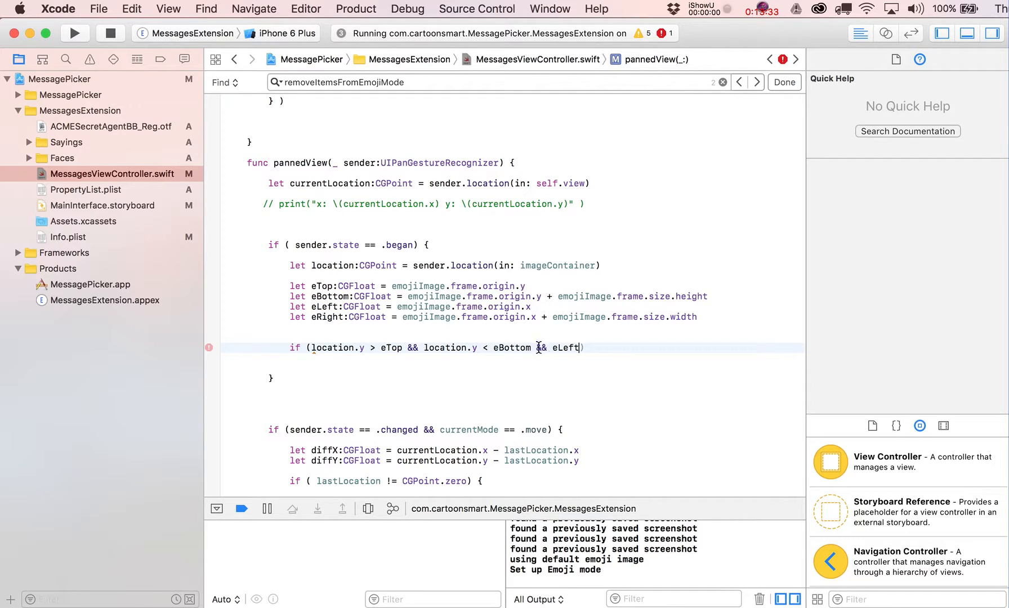
type("location.x >")
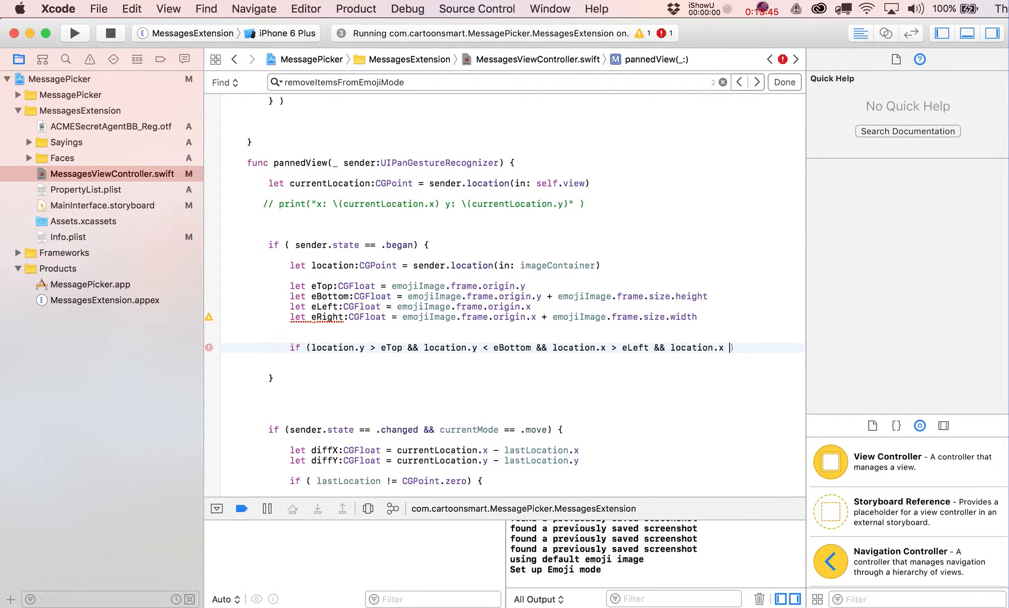
type("eR")
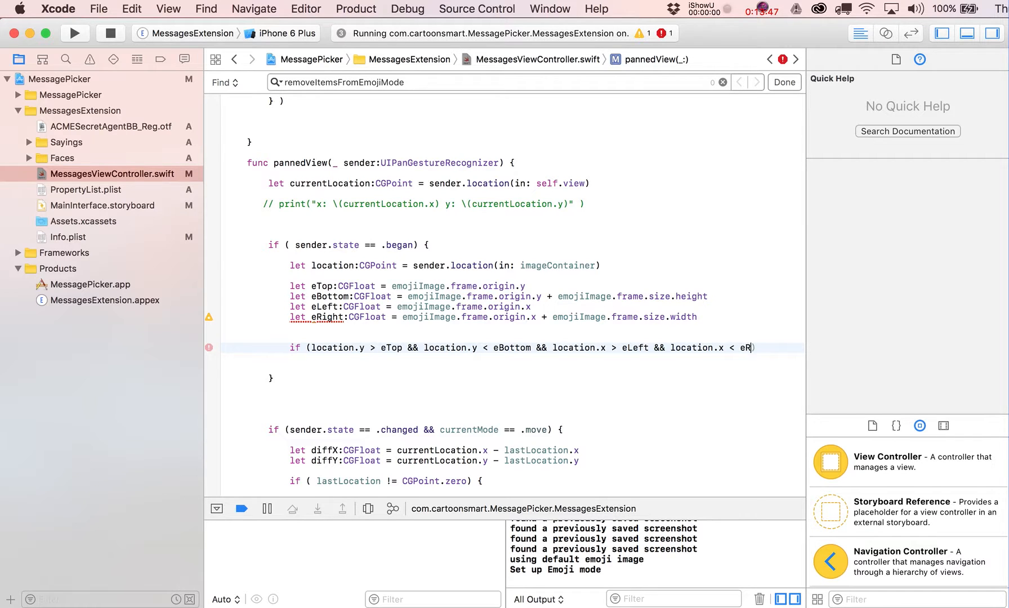
type("ight")
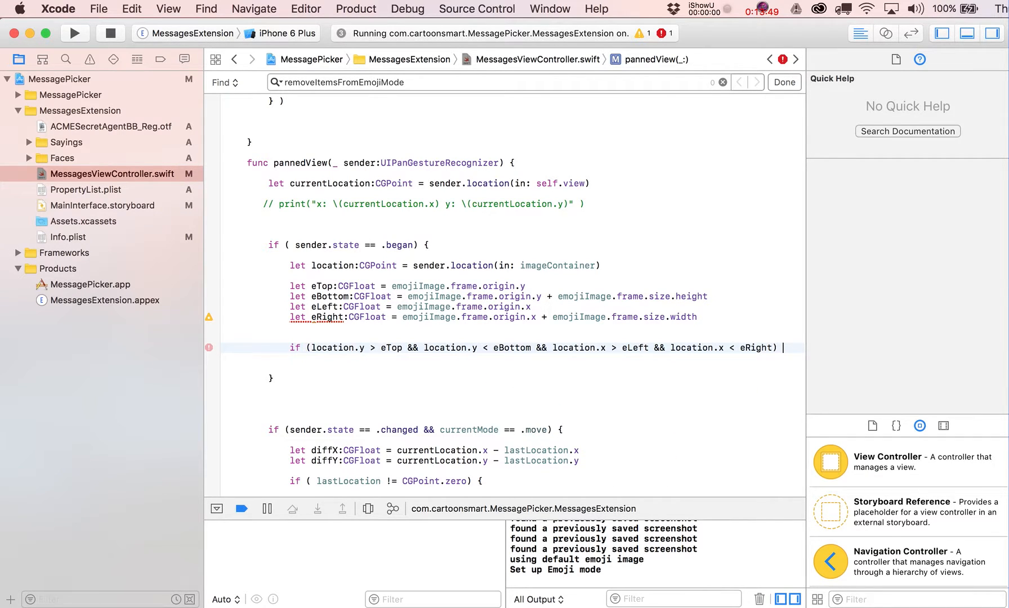
type("{")
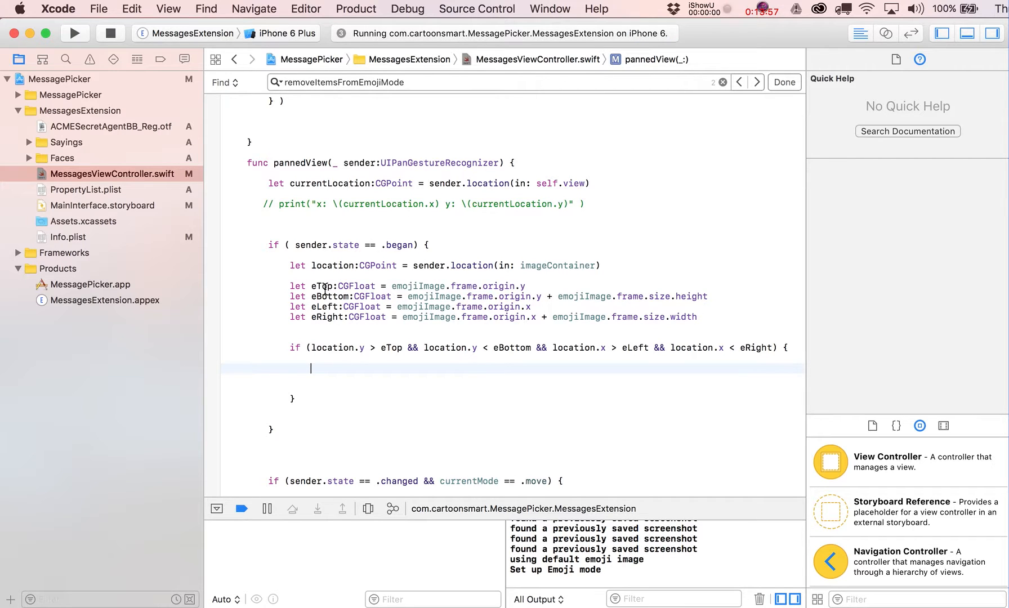
Set imageToTransform = emojiImage inside the hit-test block
type("image")
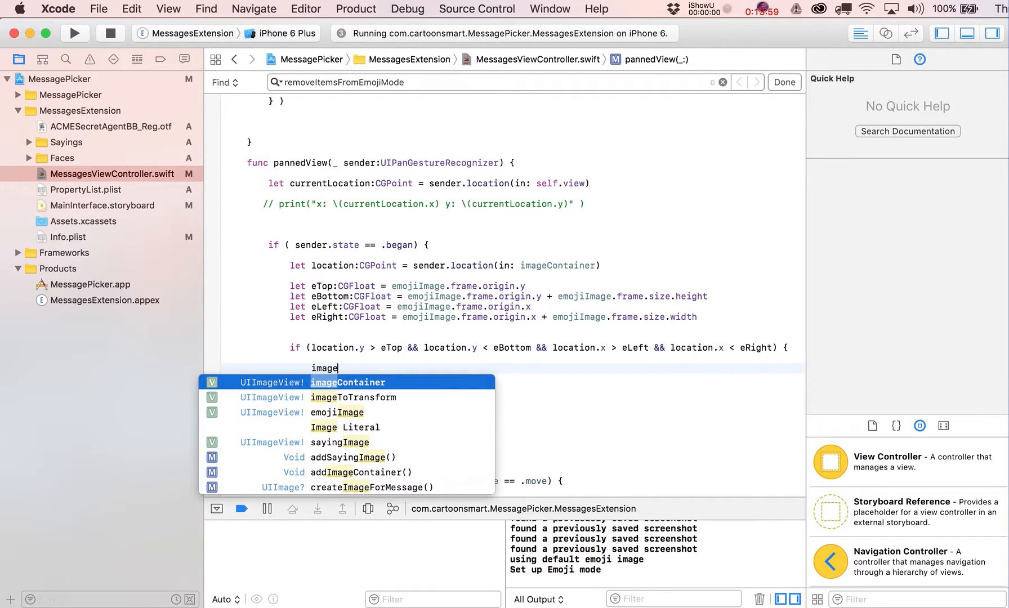
left_click(352, 397)
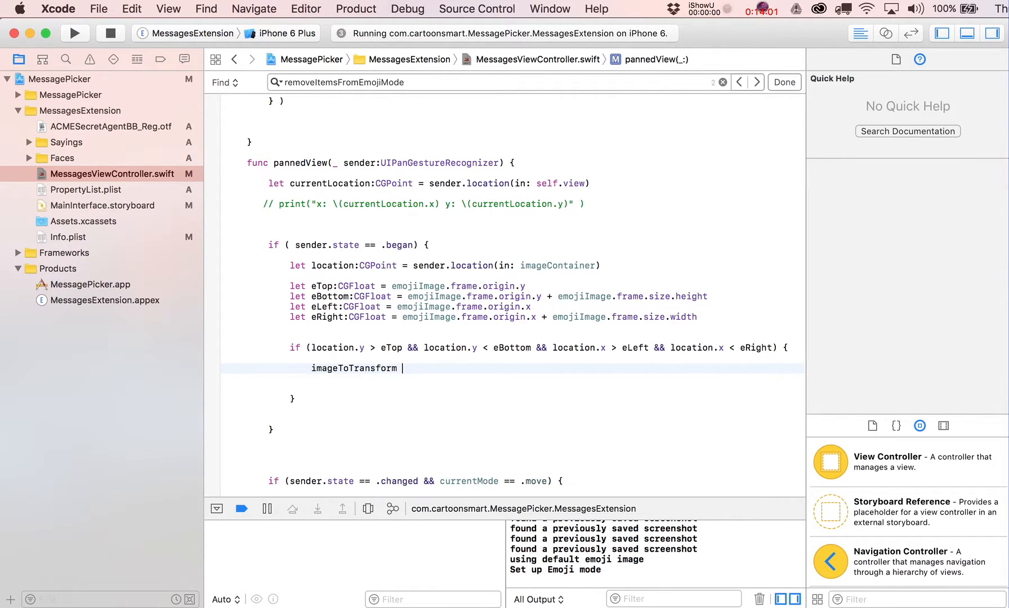
type("=")
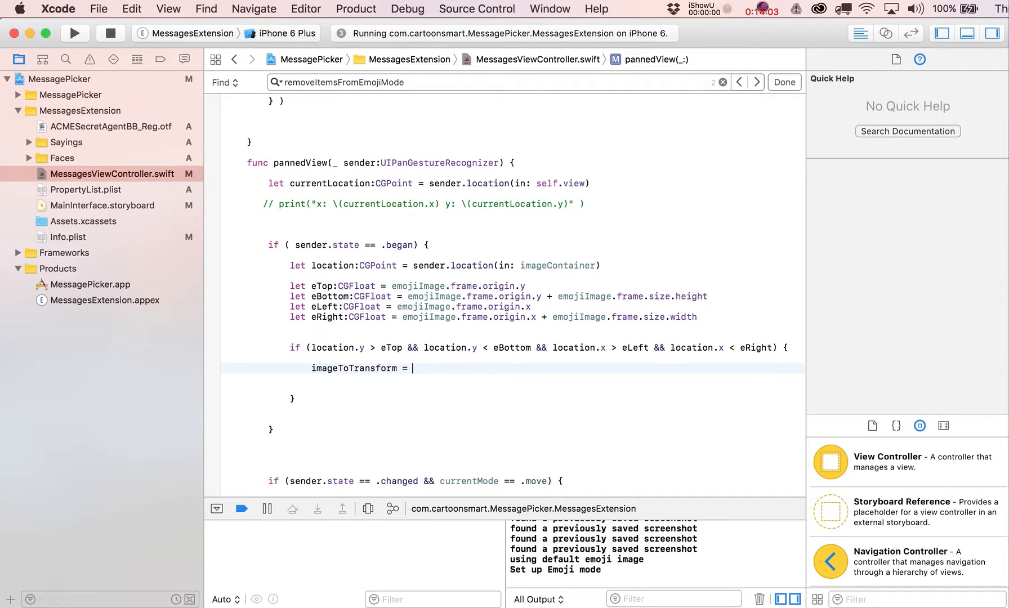
type("emojiImage")
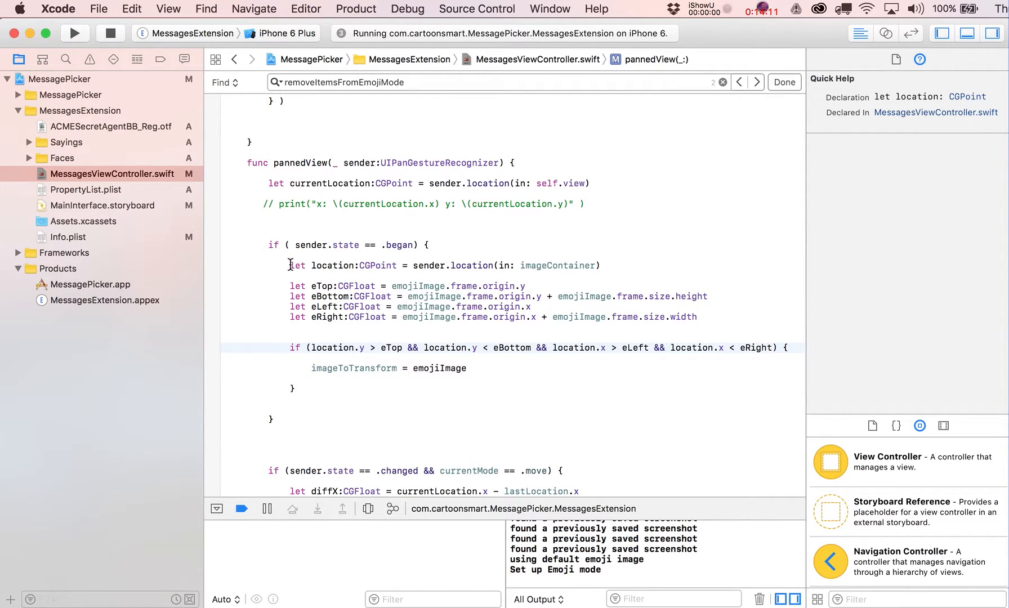
Duplicate the edge lines as sTop/sBottom/sLeft/sRight for sayingImage and add an else-if setting imageToTransform = sayingImage
left_click_drag(289, 264, 314, 388)
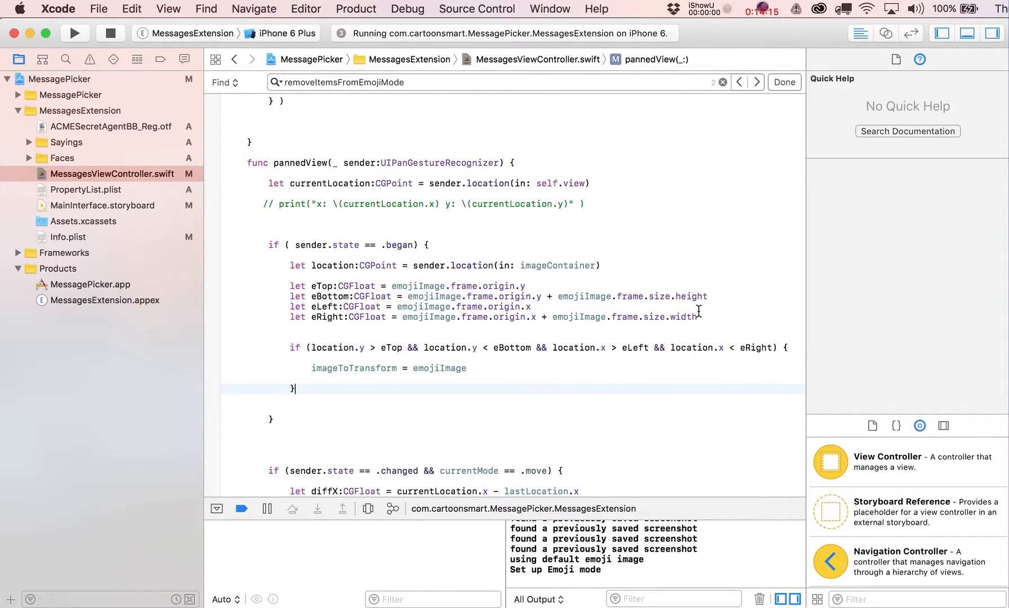
left_click_drag(290, 285, 696, 316)
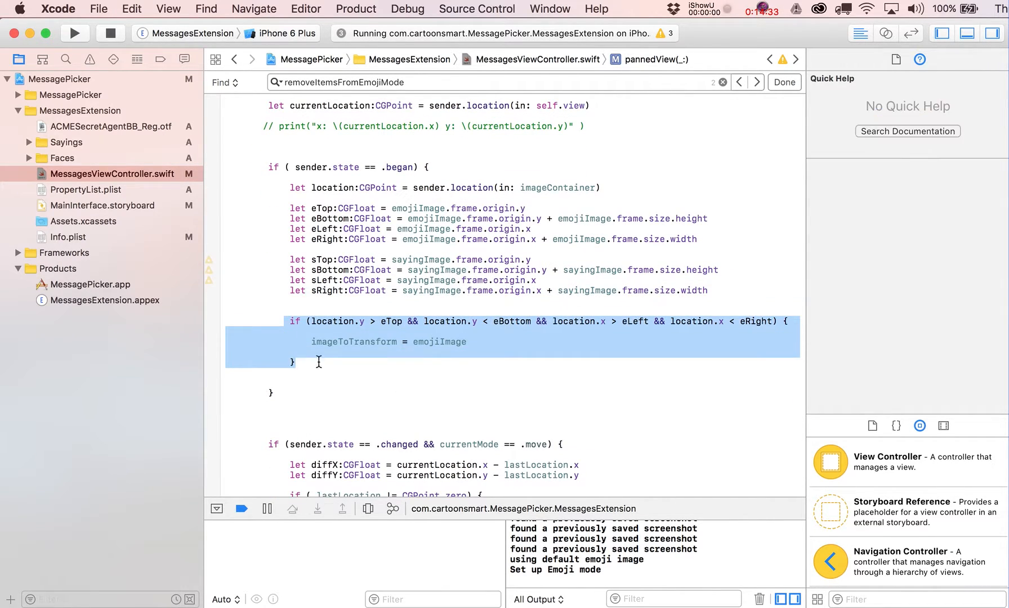
type("el")
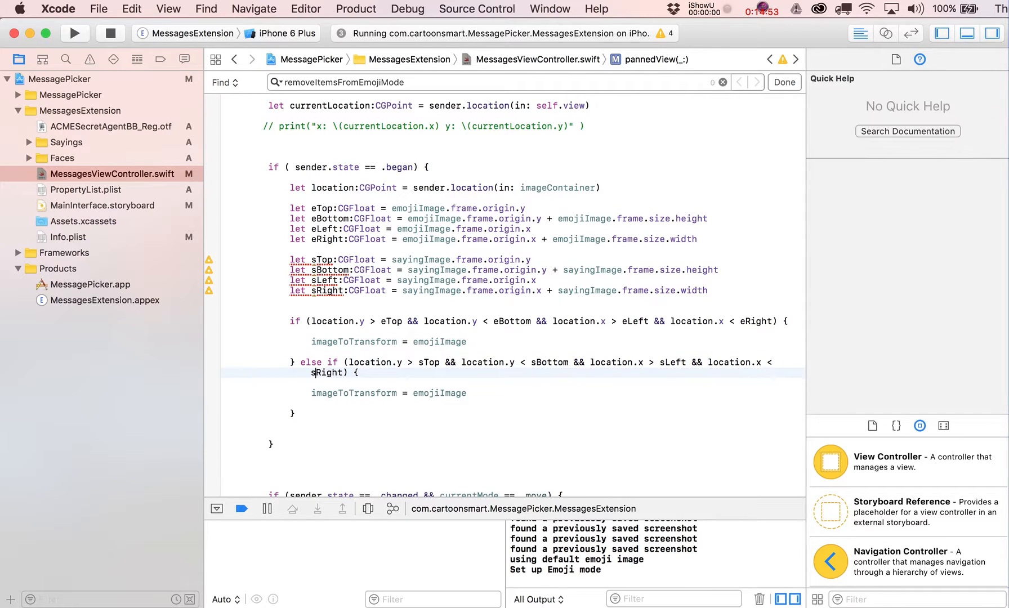
type("sa")
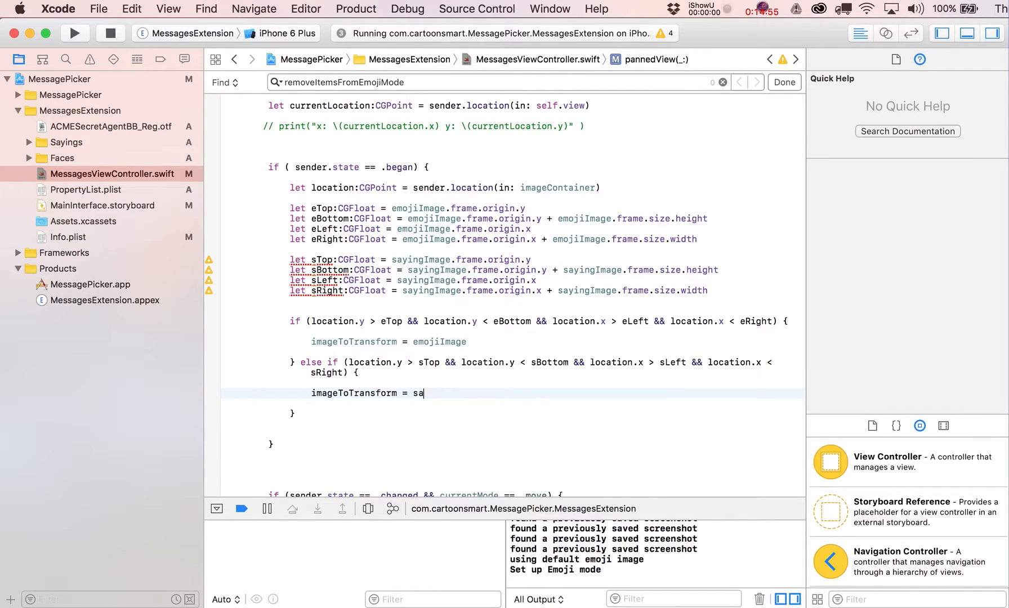
type("yingImage")
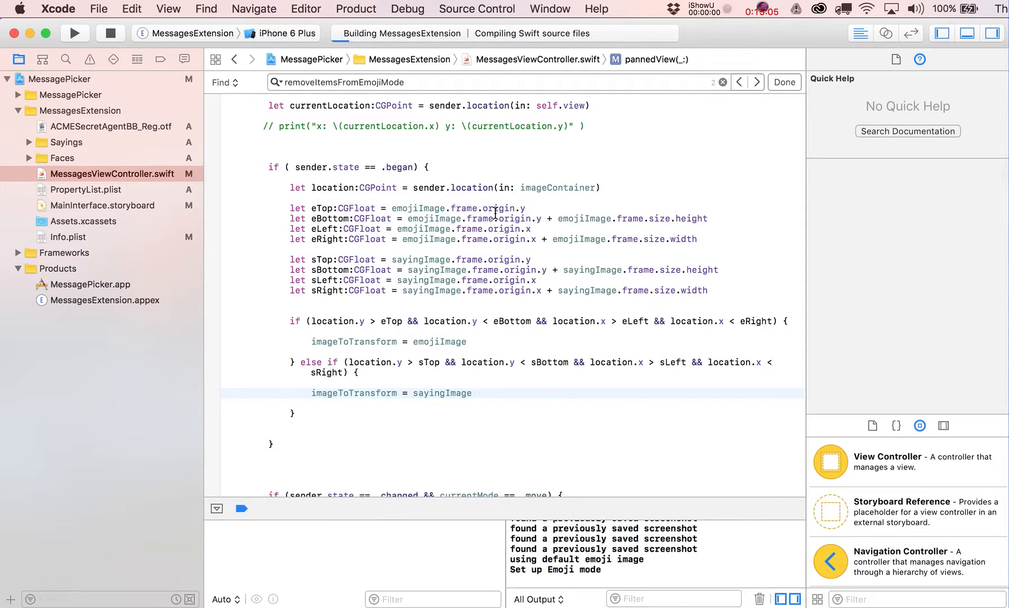
Run the updated extension, enter scale mode and start panning the emoji face to pick it
left_click(75, 33)
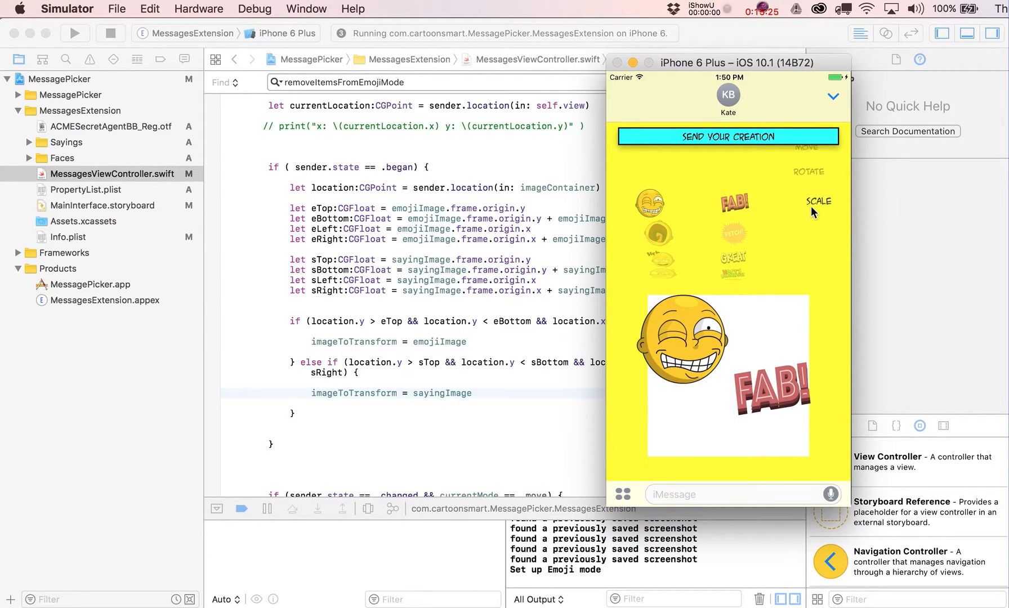
left_click(818, 205)
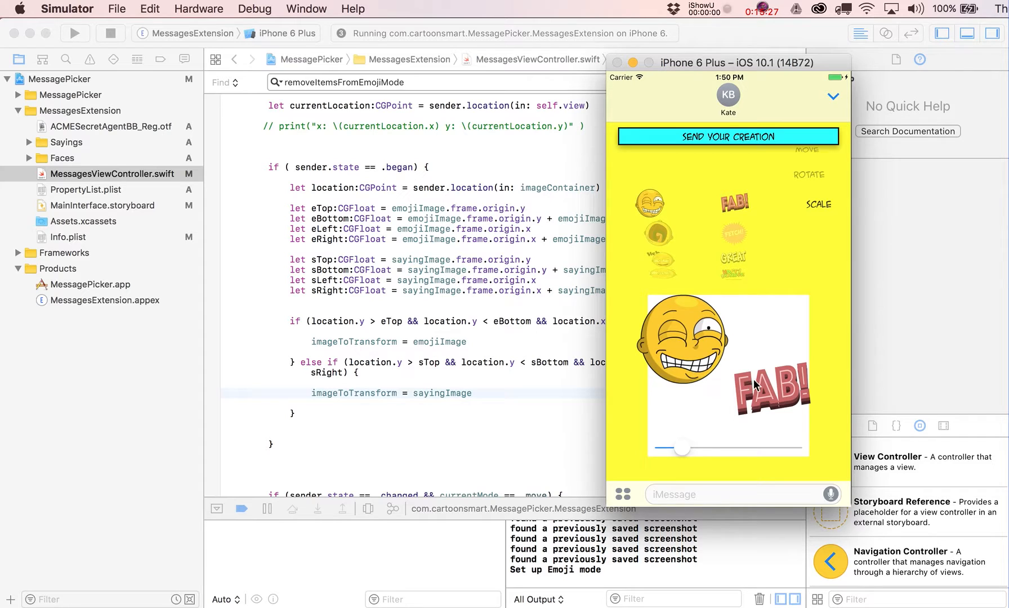
left_click_drag(683, 447, 698, 447)
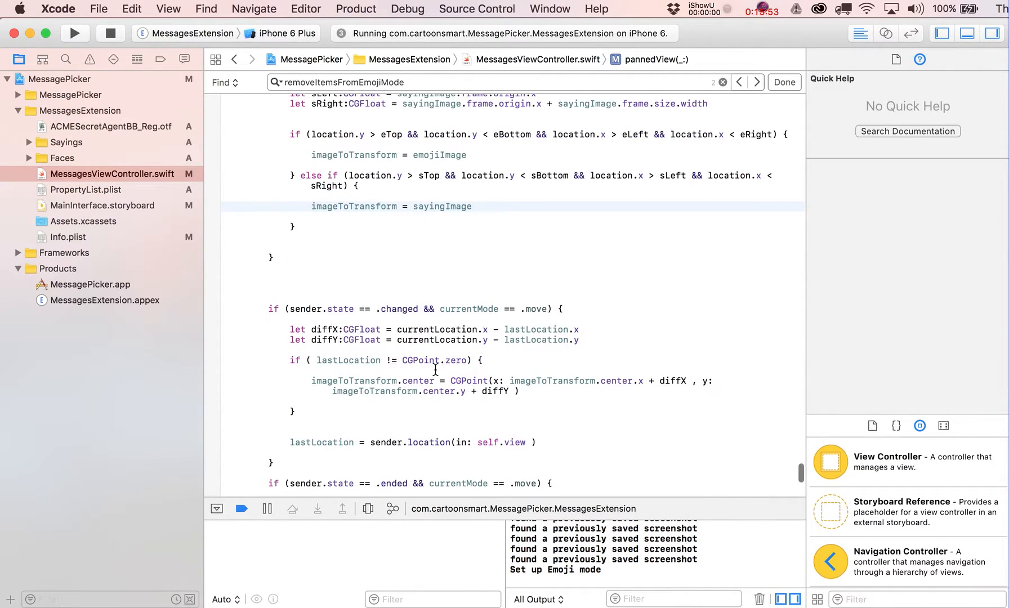
Remove the currentMode == .move check from the pan .changed and .ended conditions
scroll("down", 3)
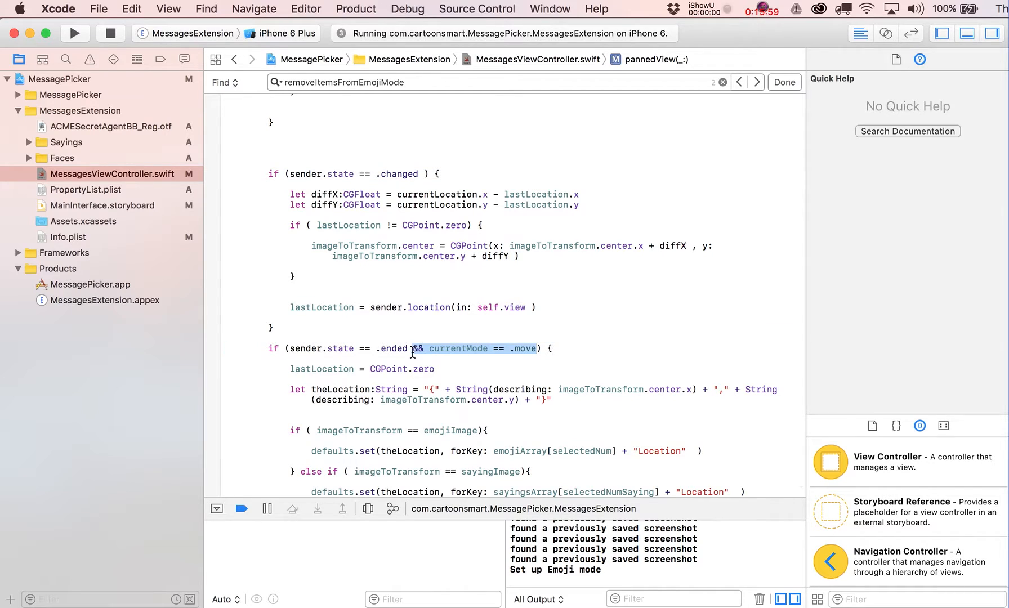
key("Delete")
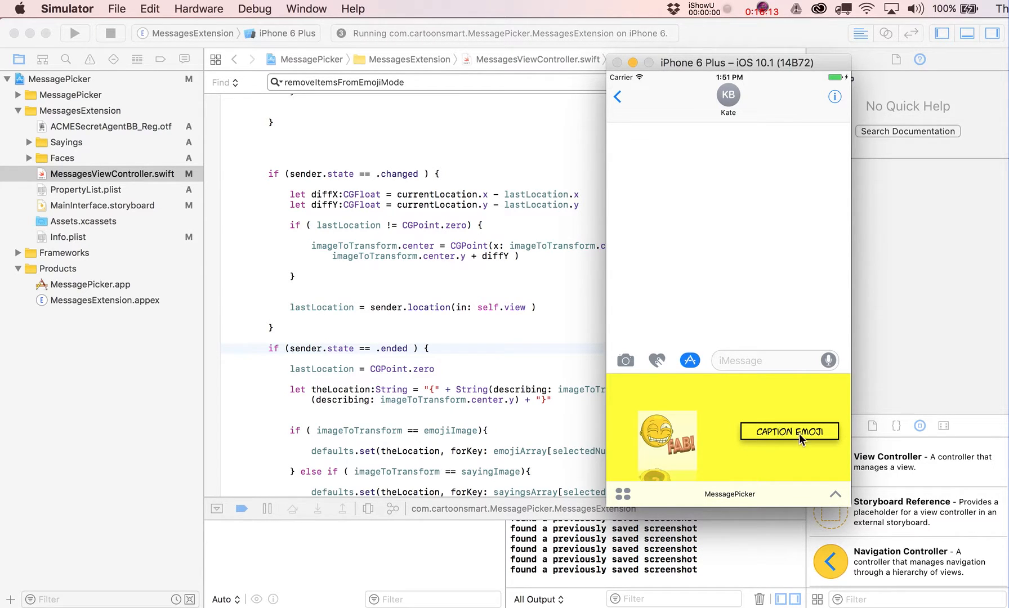
In the caption emoji creator, rotate the FAB! saying and then the emoji face with the slider
left_click(789, 431)
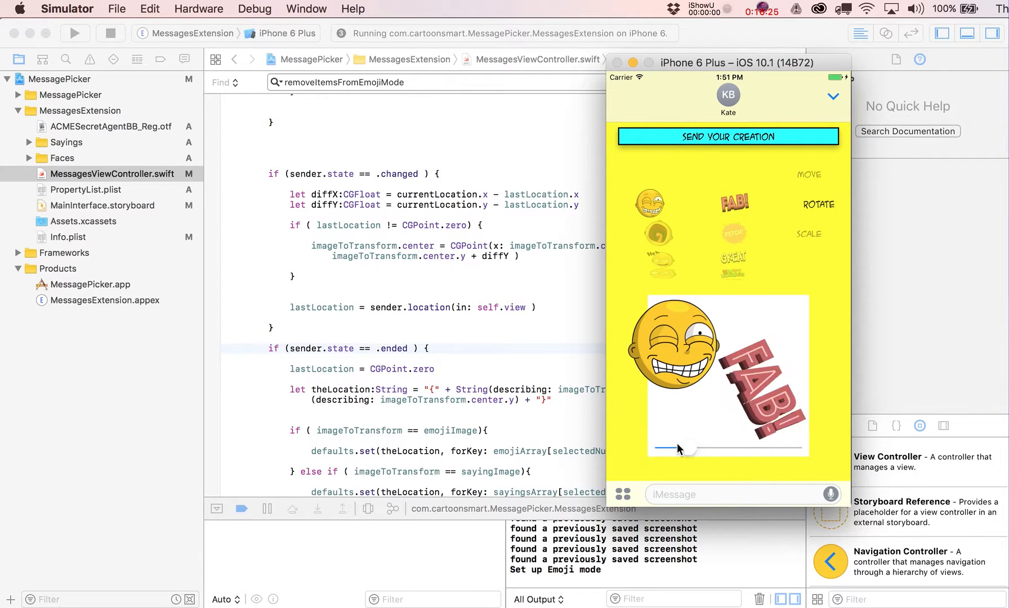
left_click_drag(675, 451, 697, 450)
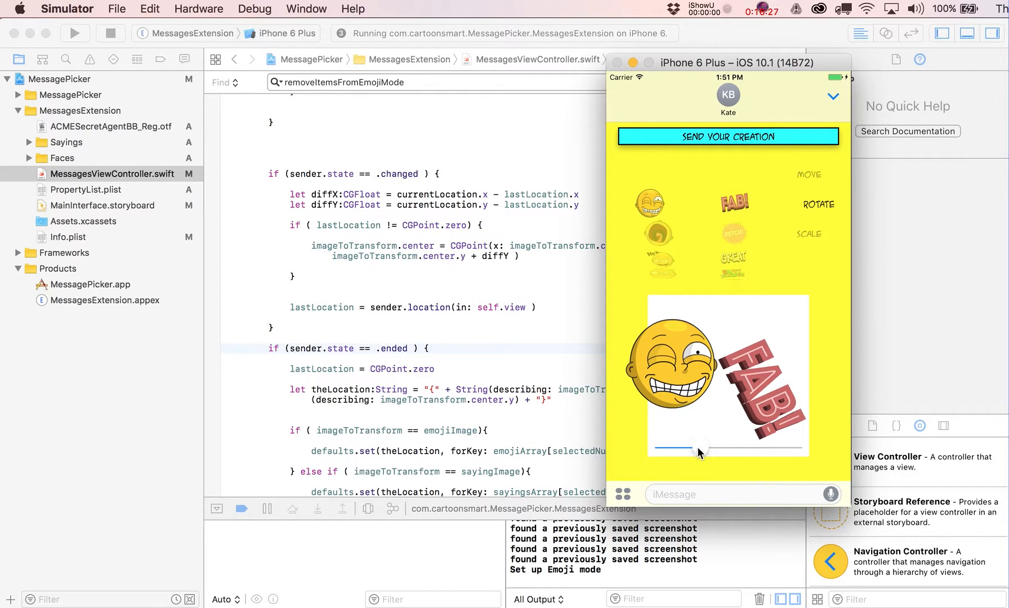
left_click_drag(694, 448, 743, 450)
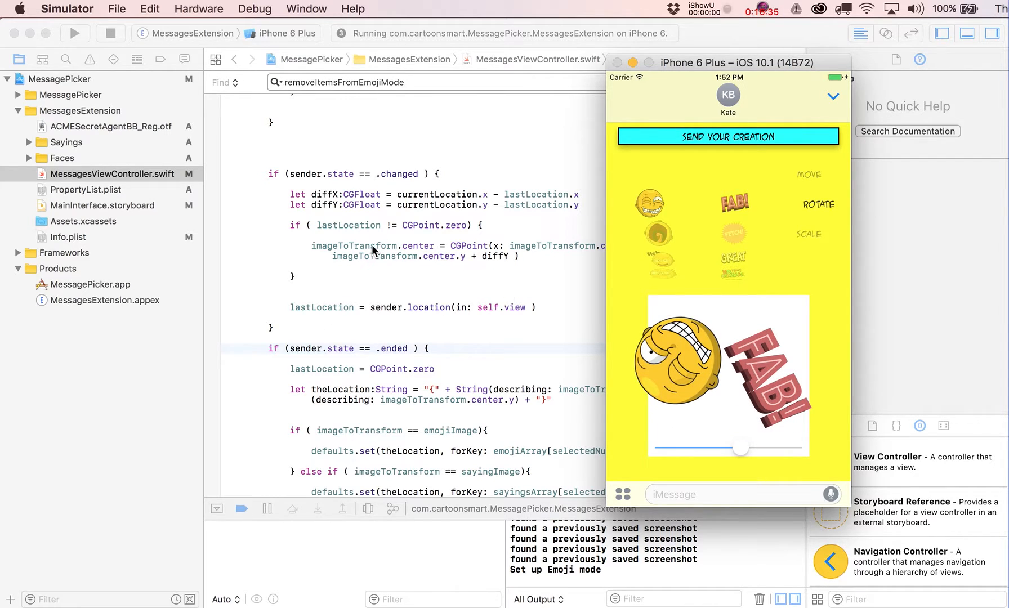
mouse_move(738, 453)
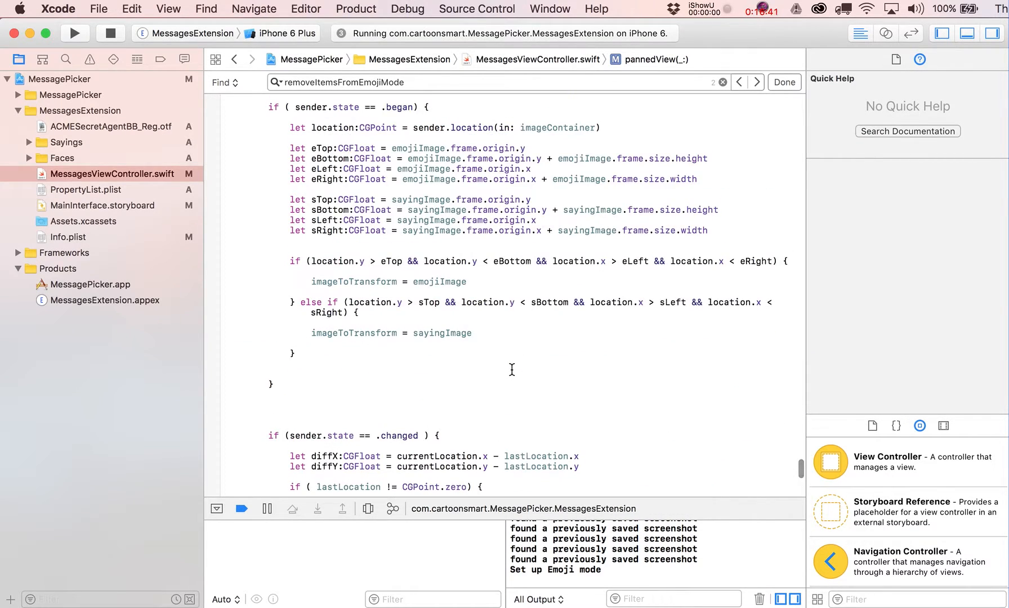
Wrap the .began imageToTransform assignments in imageToTransform != emojiImage checks
left_click(440, 282)
type("if ( ")
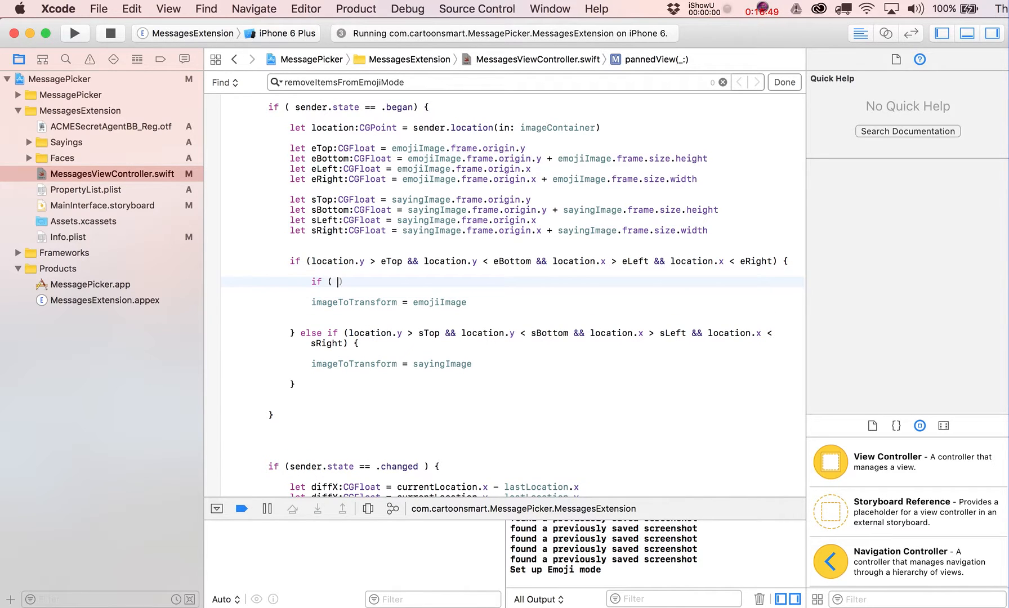
type("imageToTransform !=")
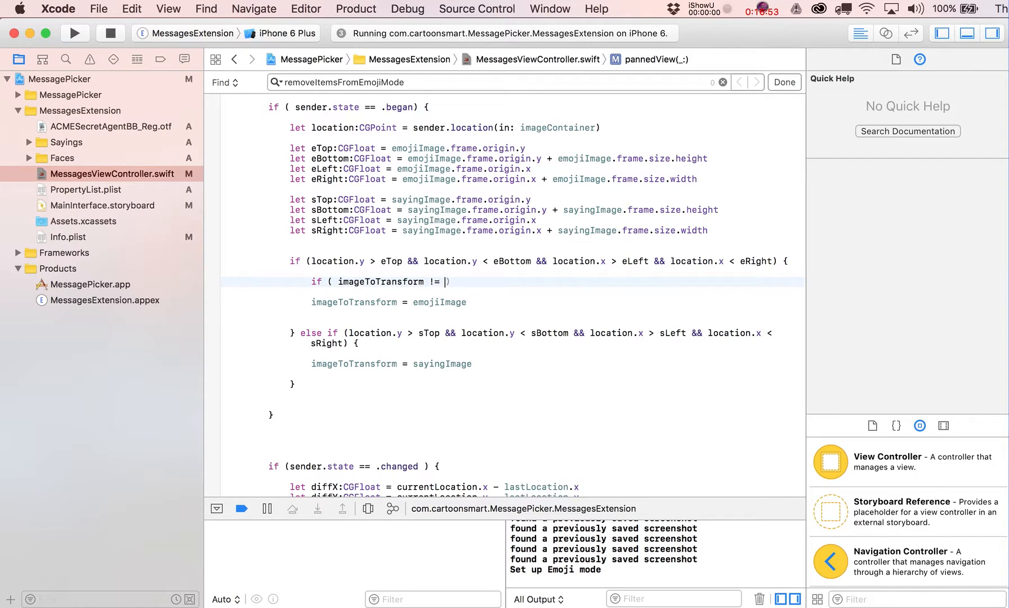
type("emojiImage)")
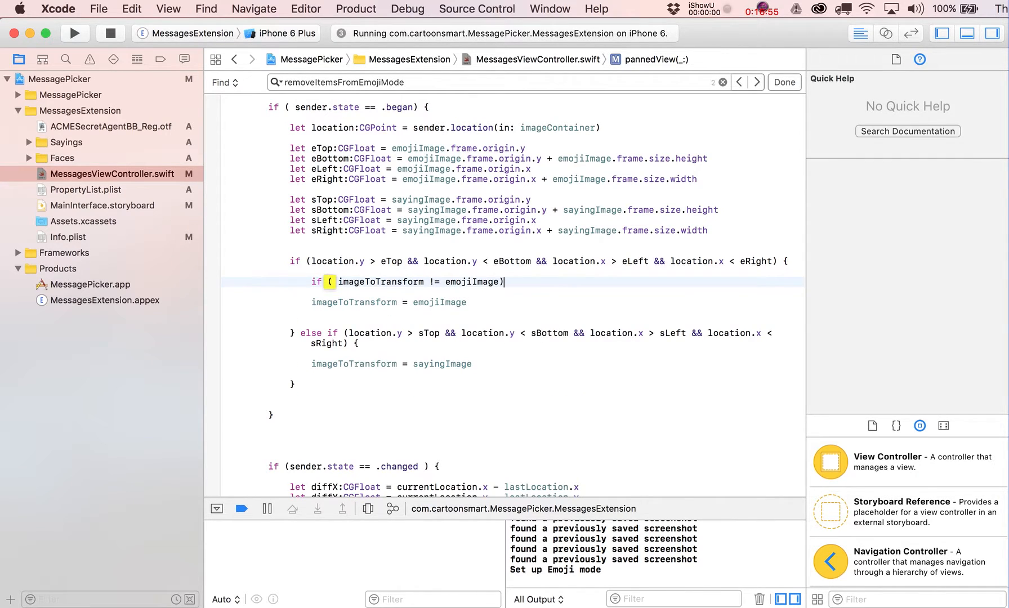
type("{")
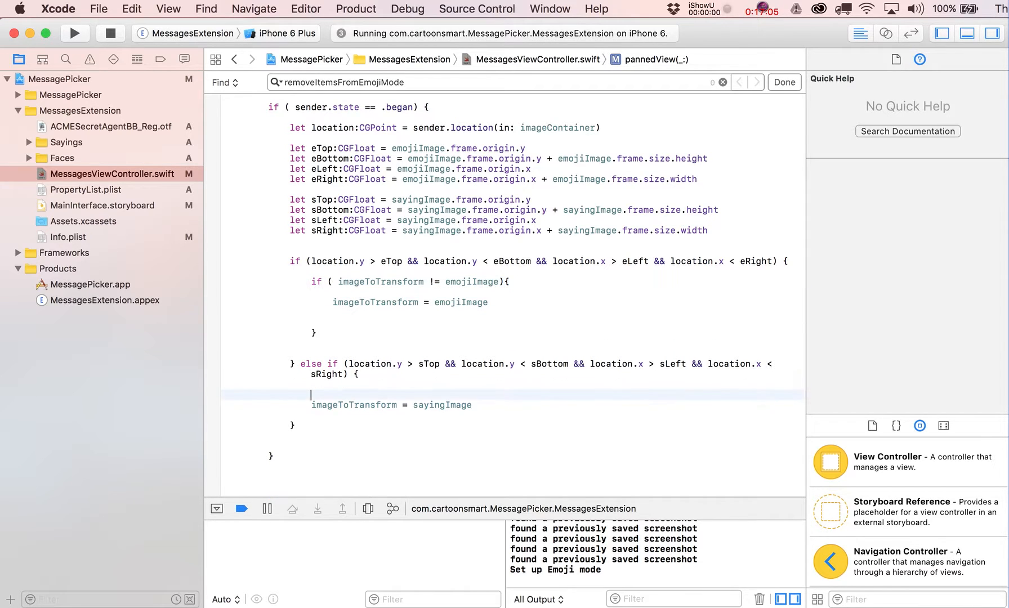
type("if ( imageToTransform != emojiImage){")
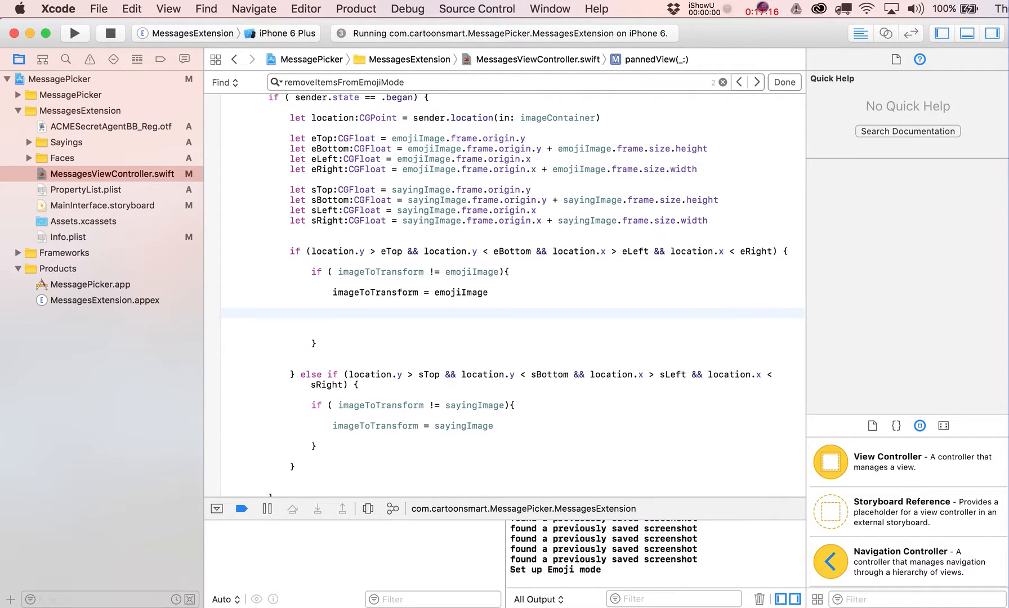
Add if currentMode == .rotate { setUpRotateMode() } else if .scale { setUpScaleMode() } for the new target
type("if ( )")
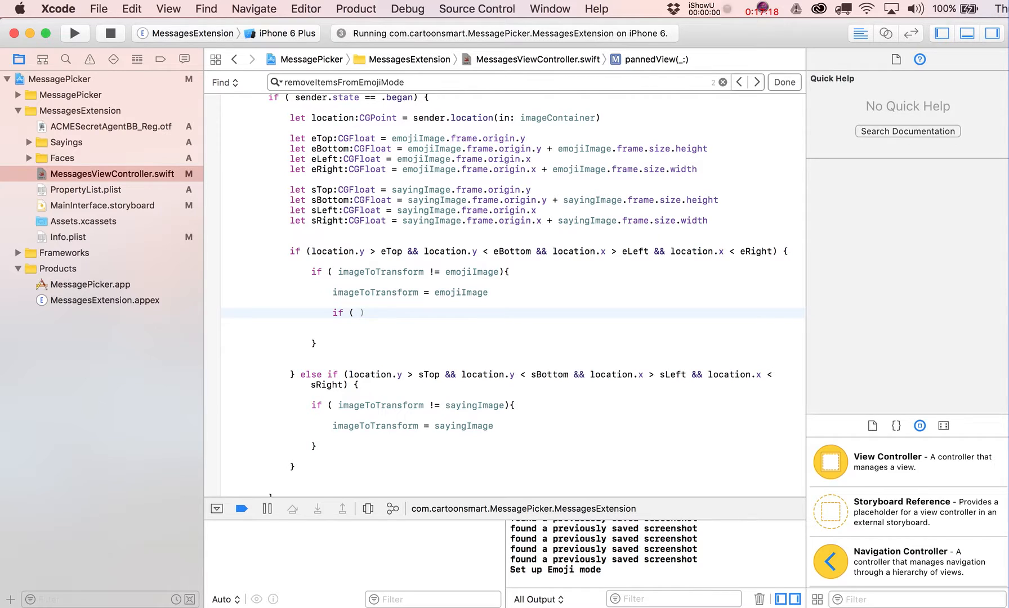
type("currentMode ==")
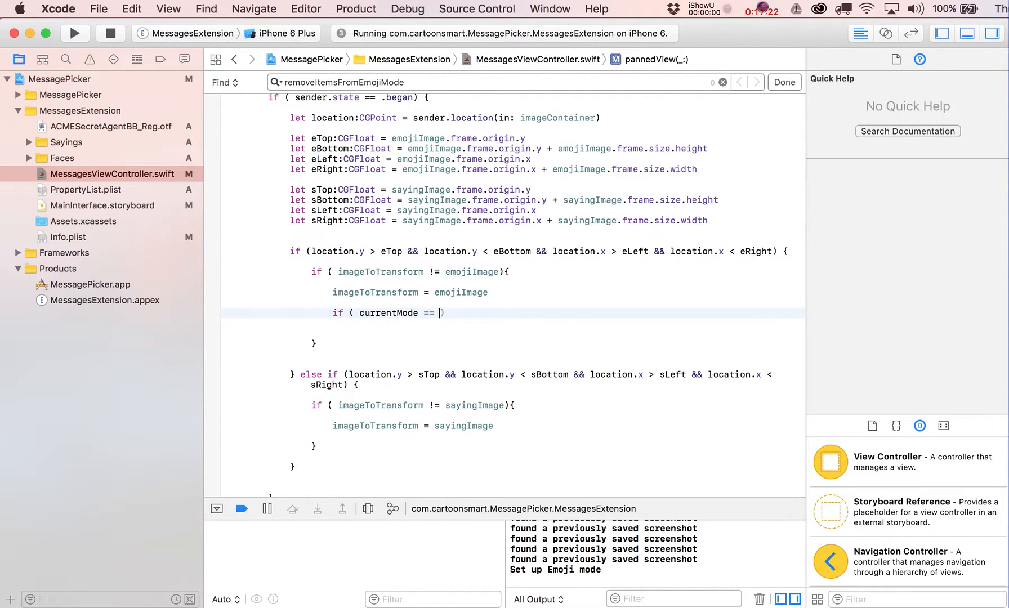
type(".rotate")
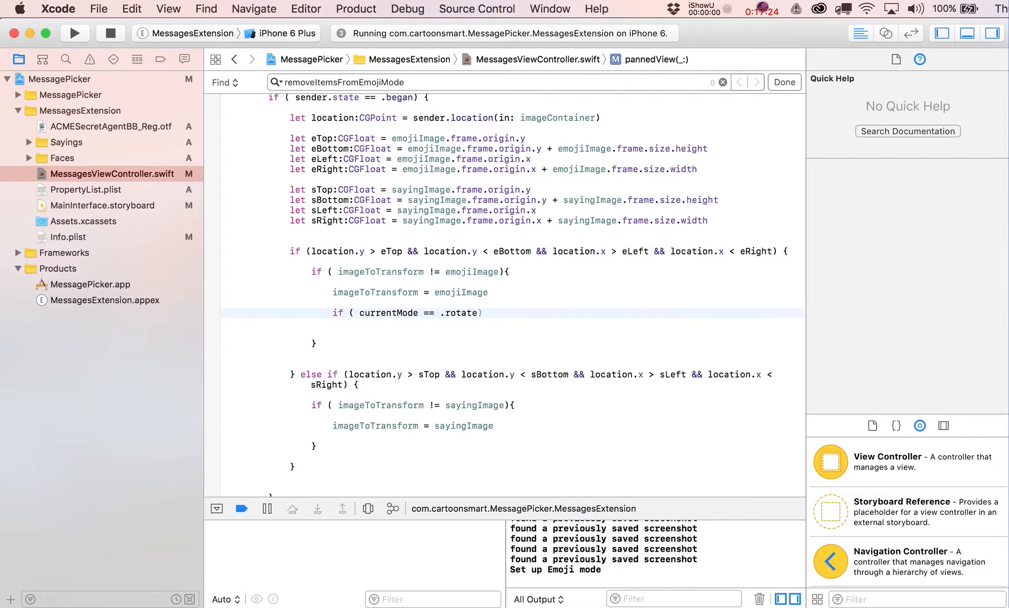
type("{")
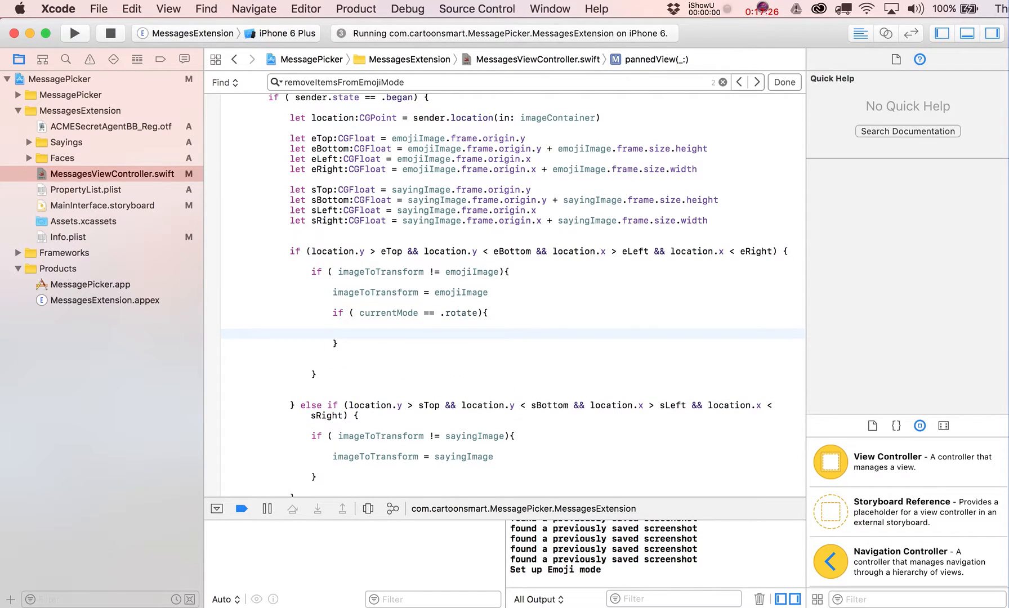
type("setUpRotateMode()")
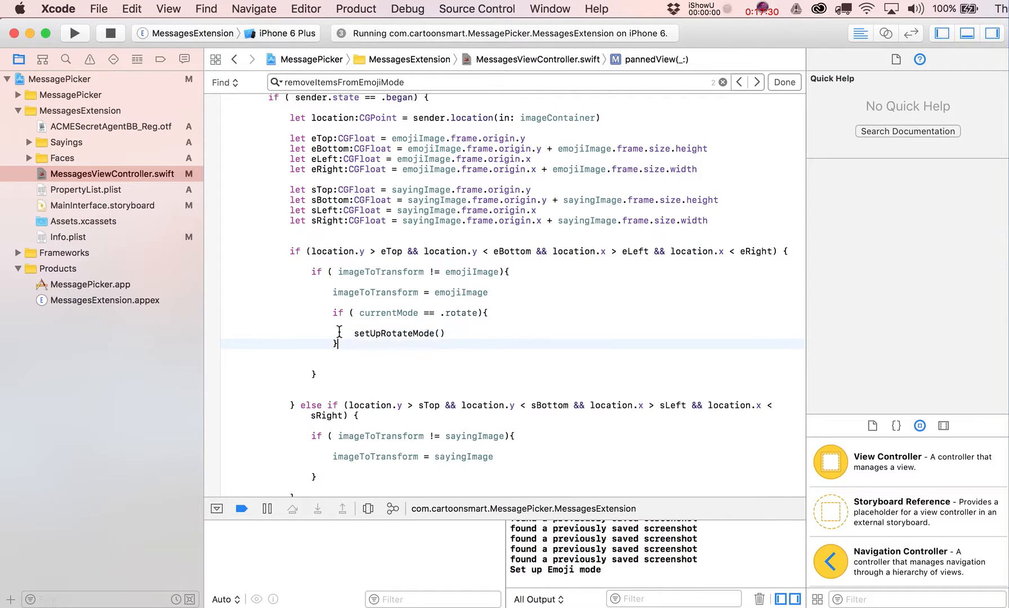
type("els")
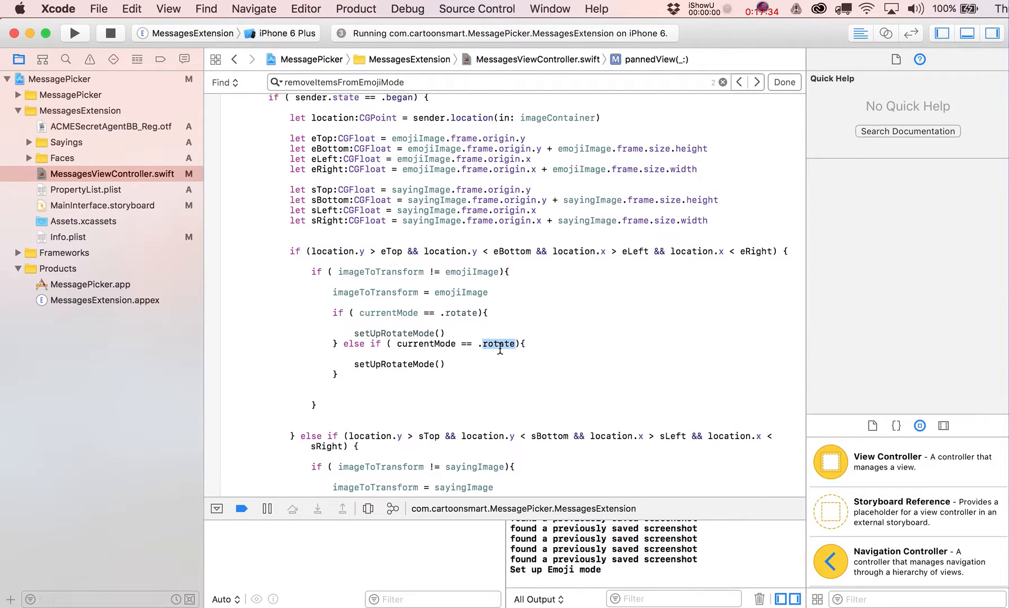
type("scale")
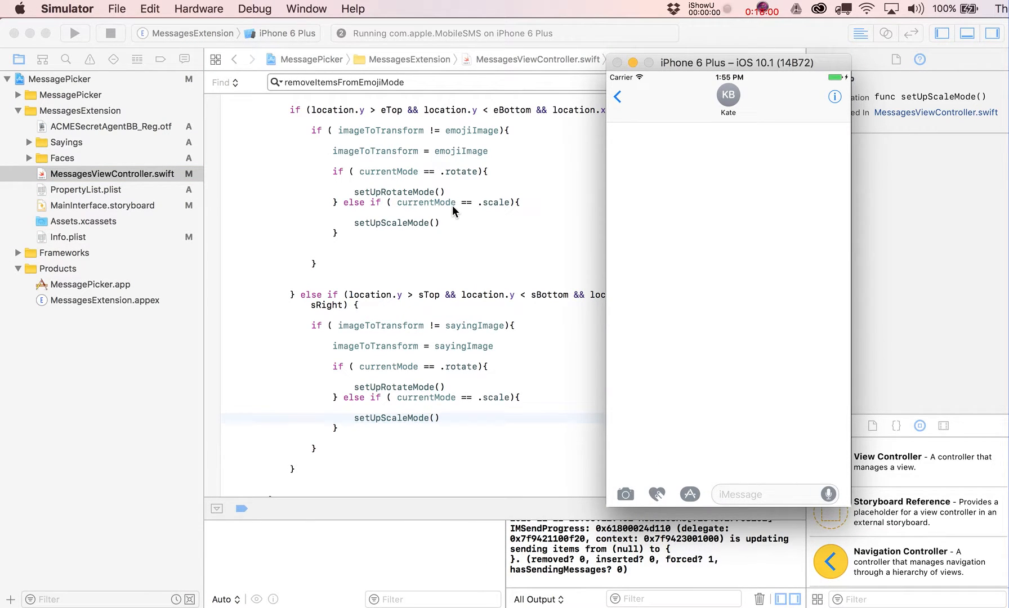
Open the extension and scale the face, then select and resize the FAB! saying with the slider
left_click(688, 360)
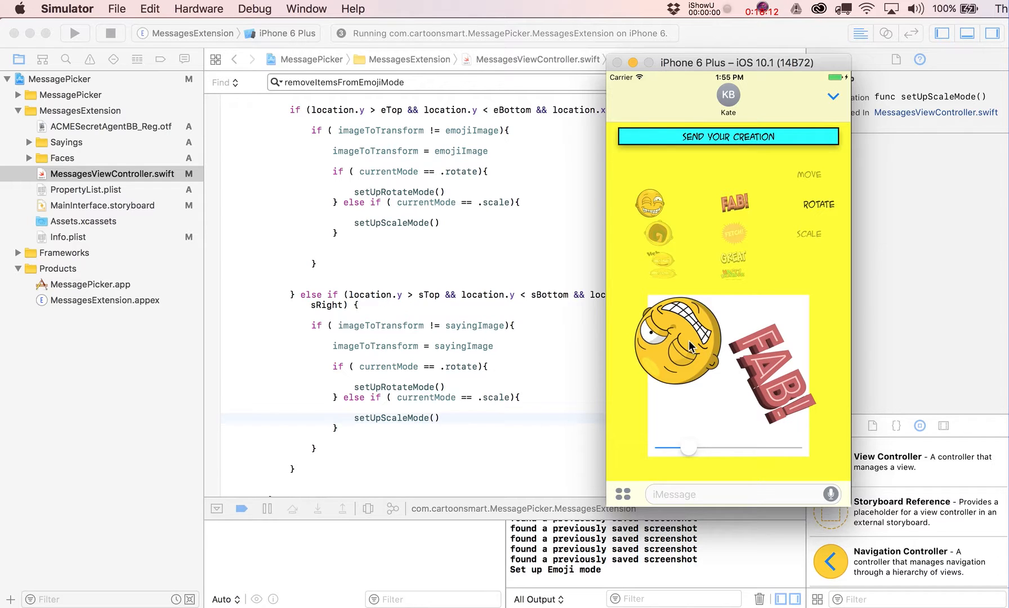
left_click_drag(688, 447, 743, 447)
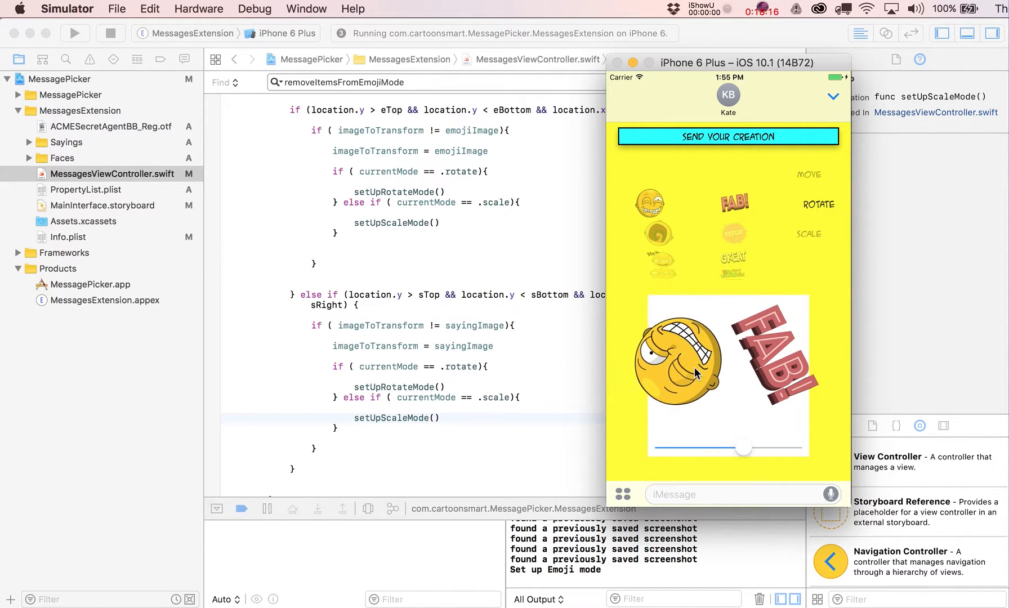
left_click_drag(743, 448, 688, 448)
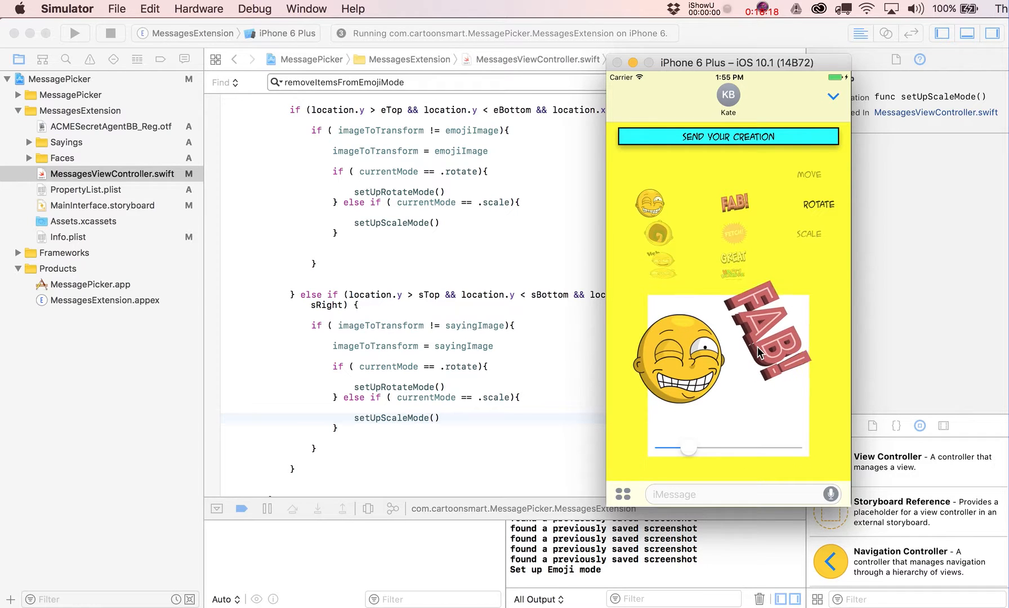
left_click_drag(688, 448, 795, 448)
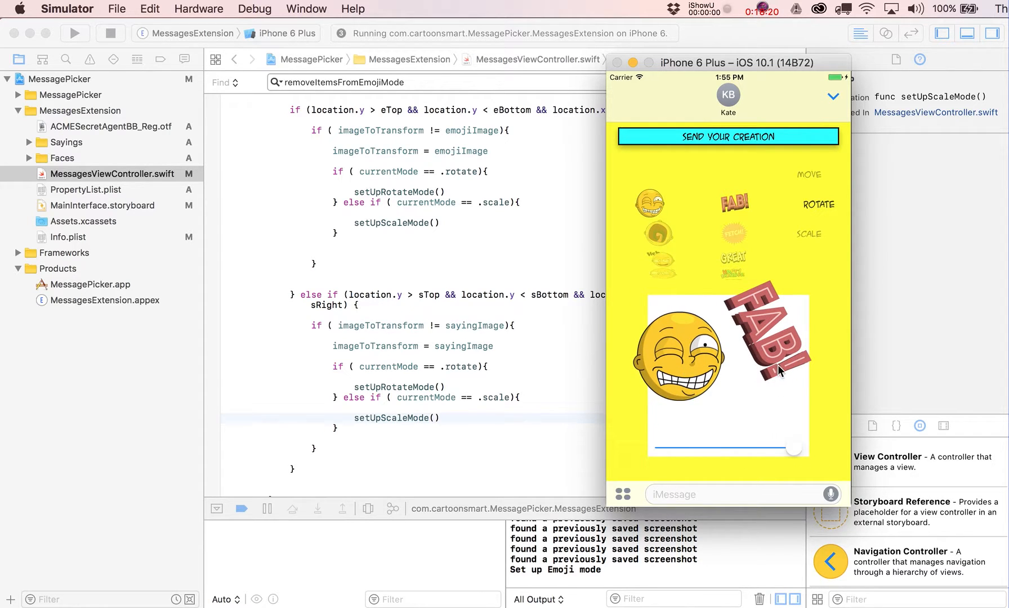
left_click_drag(794, 449, 676, 449)
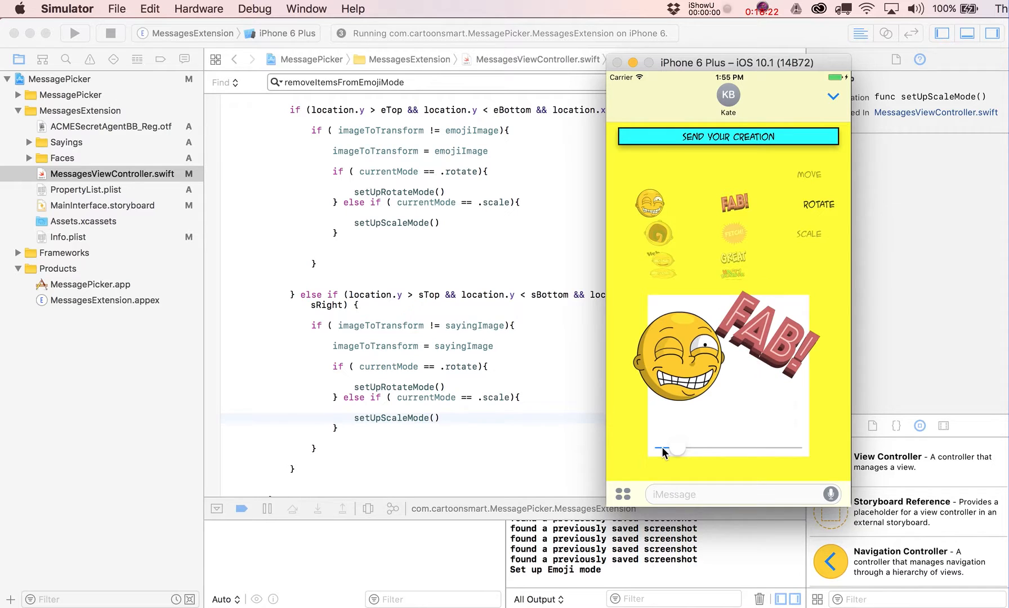
left_click_drag(672, 448, 794, 448)
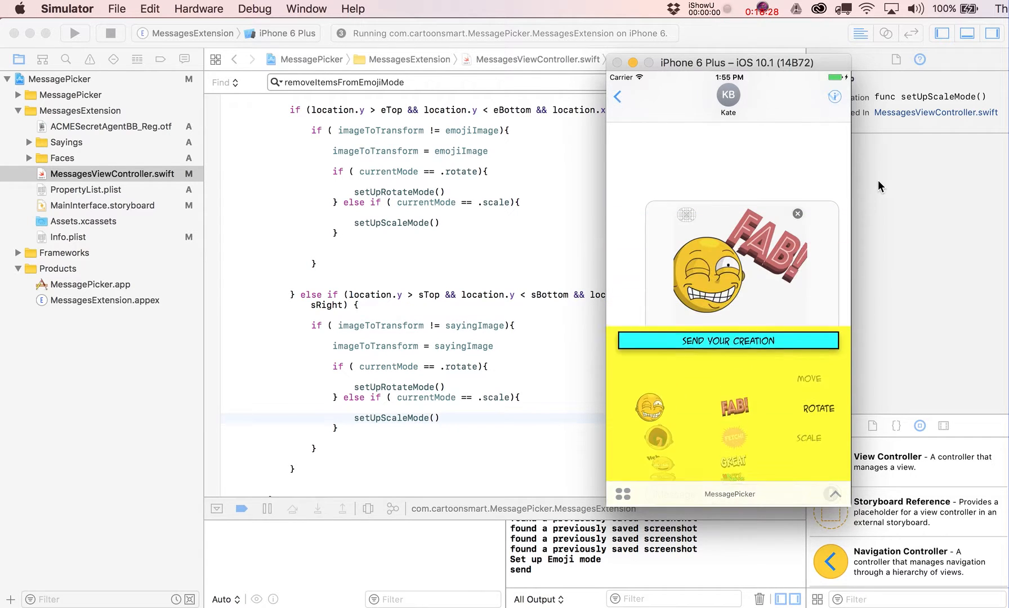
Send the creation into the conversation and reopen the caption emoji editor
left_click(727, 340)
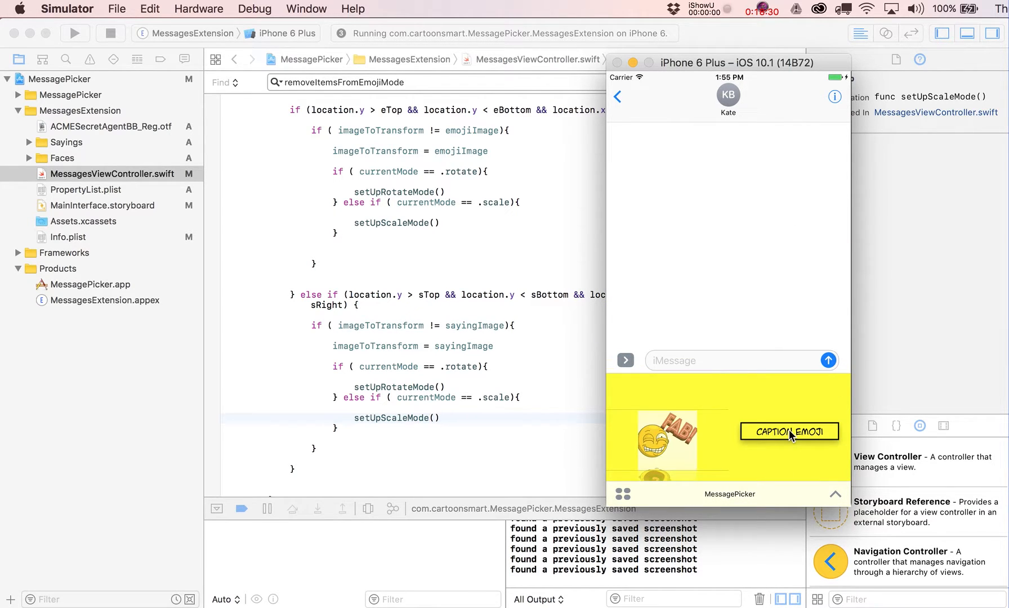
left_click(789, 431)
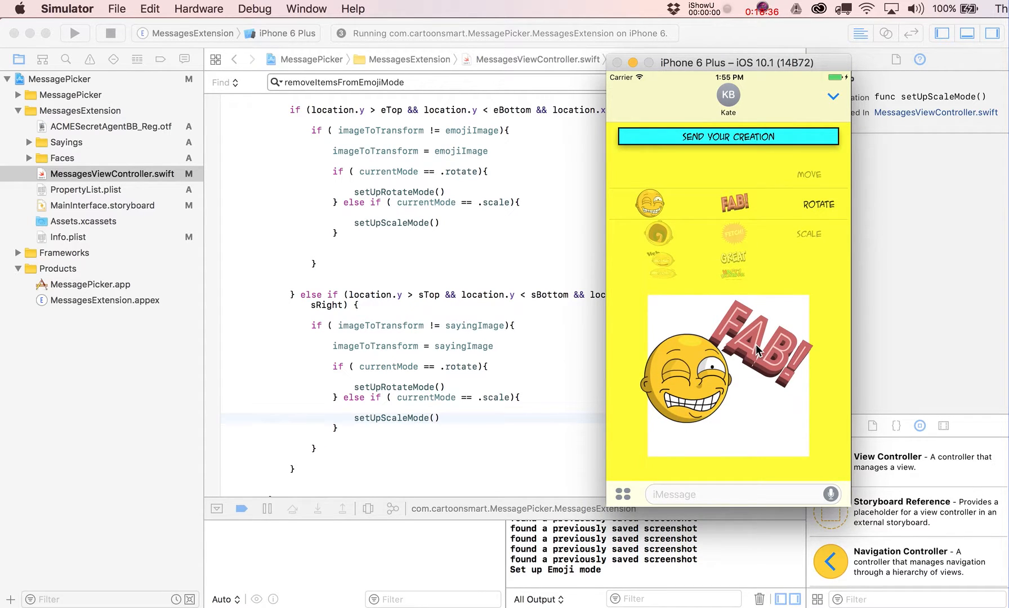
left_click_drag(757, 350, 700, 397)
type("createIm")
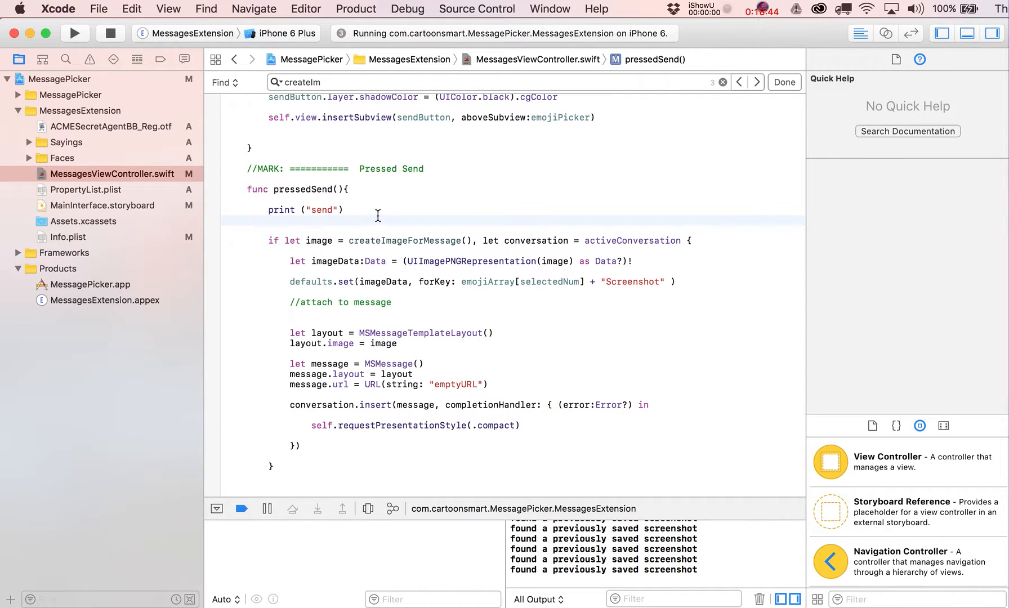
Add imageContainer.backgroundColor = UIColor.clear in pressedSend before createImageForMessage()
type("imageContainer.backgroundColor = UIColor.clear")
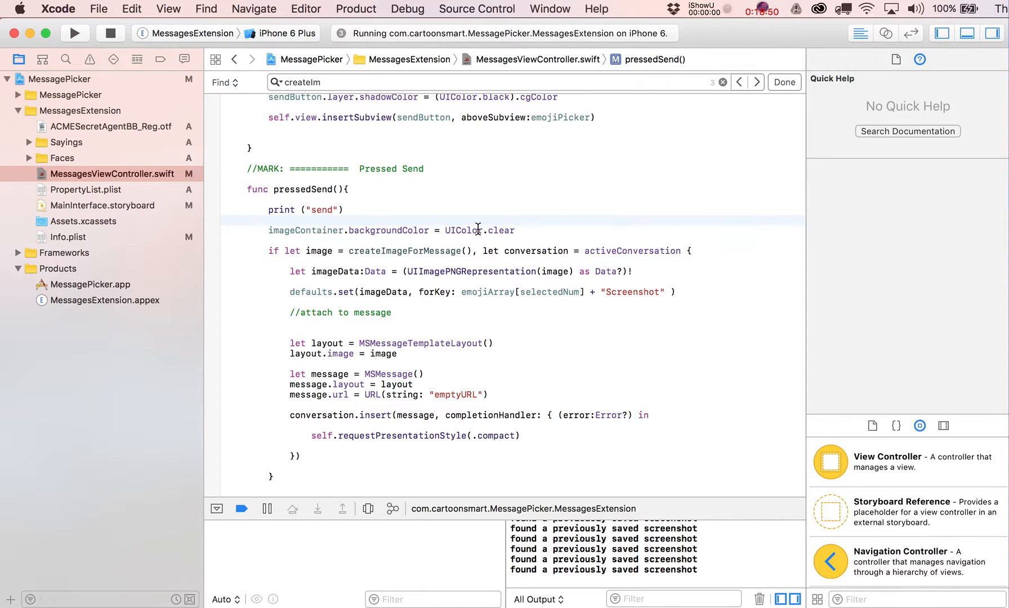
mouse_move(434, 230)
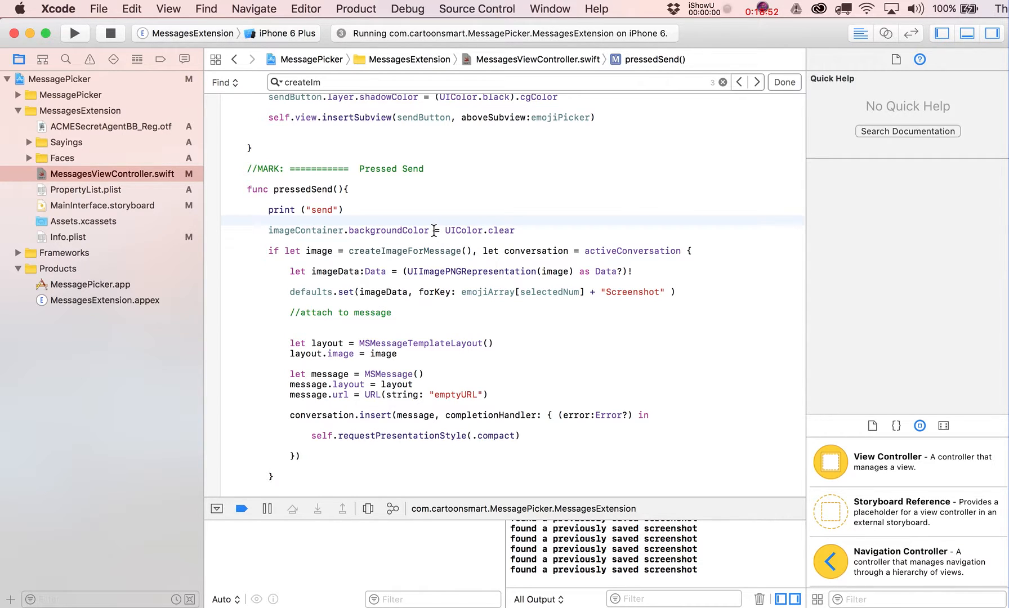
mouse_move(402, 217)
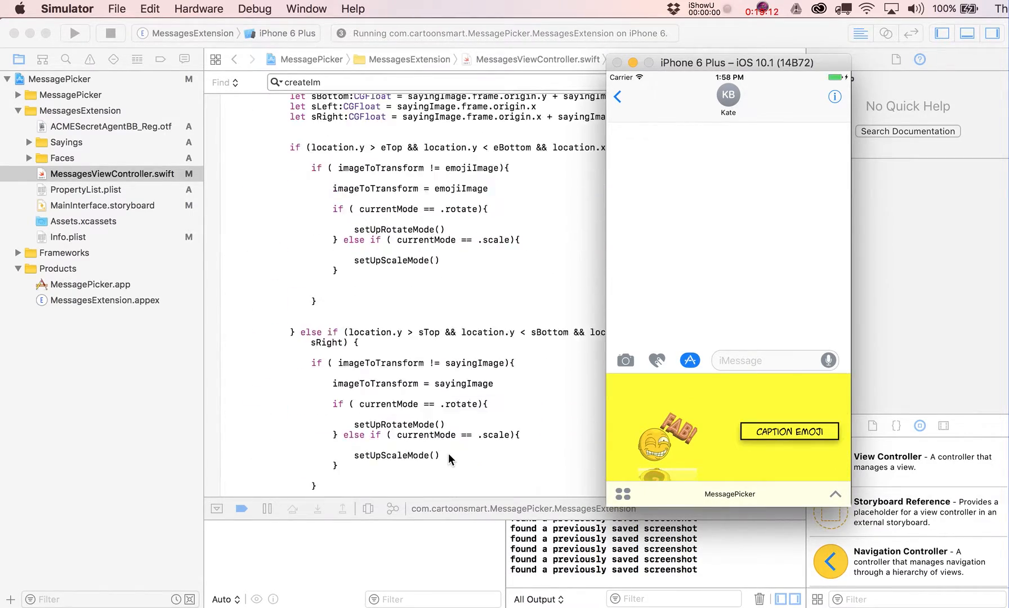
Send the face-and-FAB! creation again and check it stages with a clear background
scroll("down", 3)
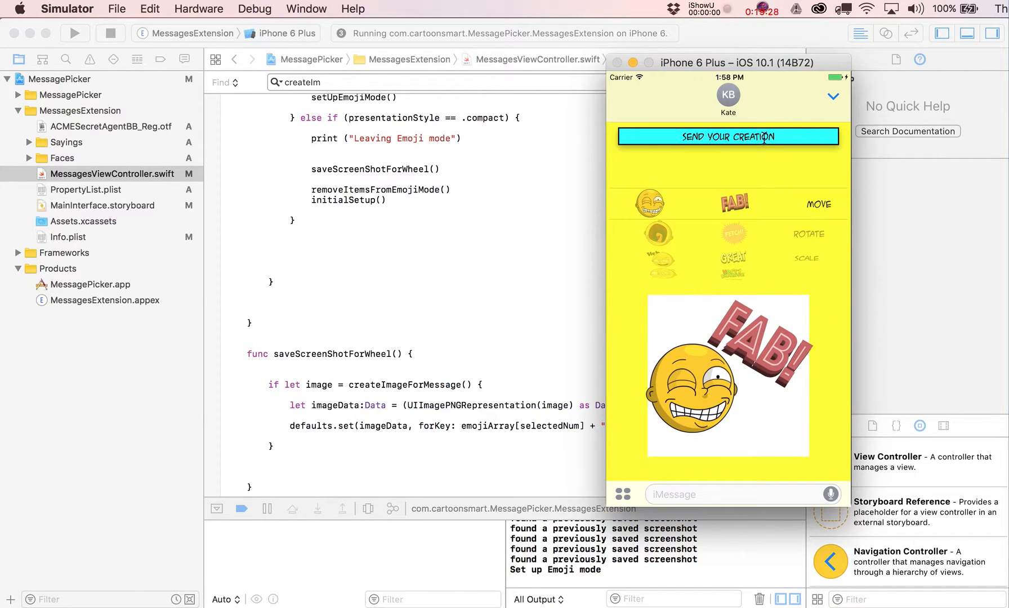
left_click(727, 136)
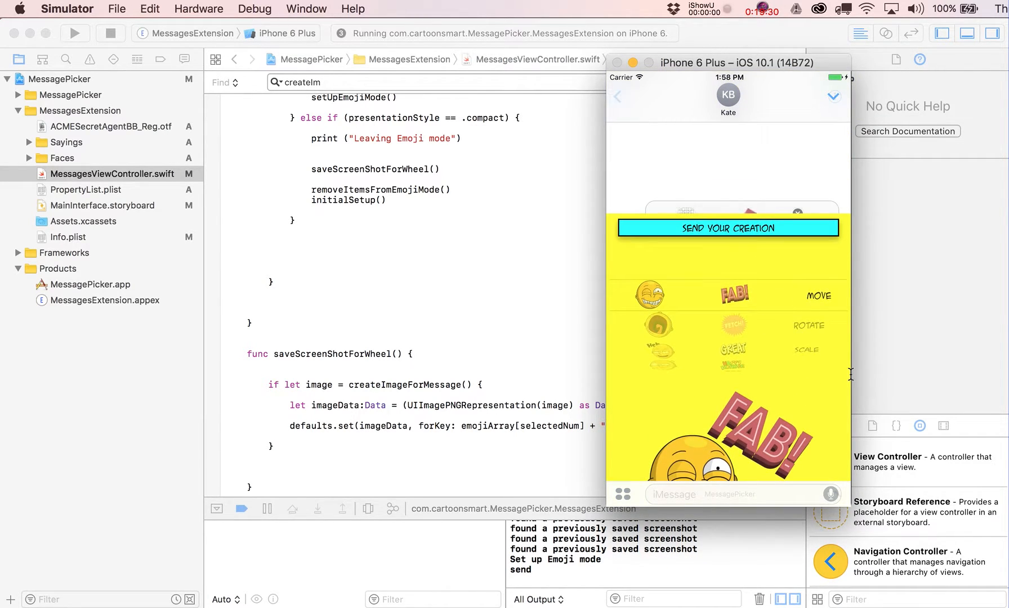
left_click(727, 227)
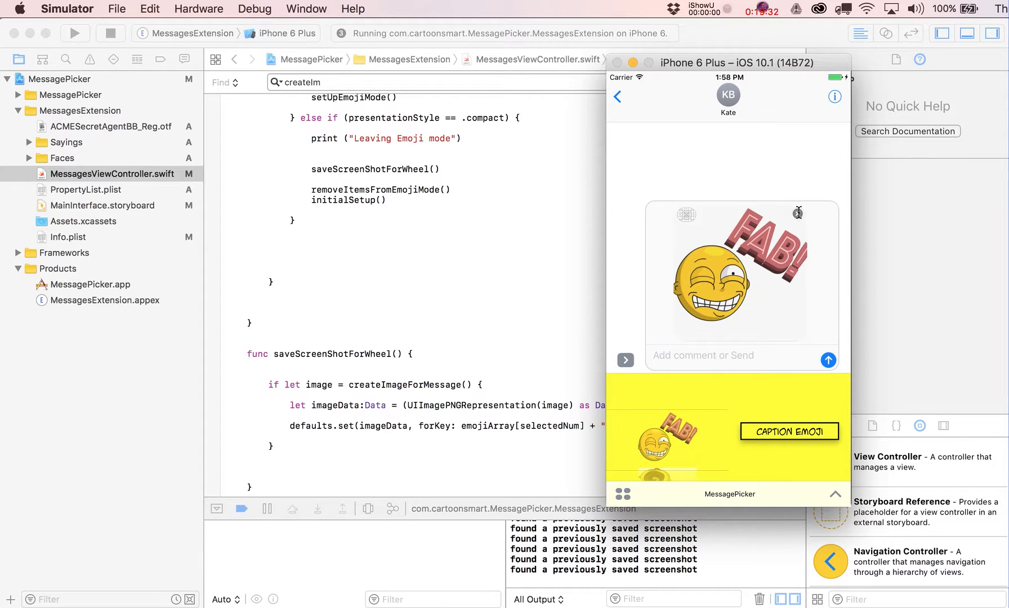